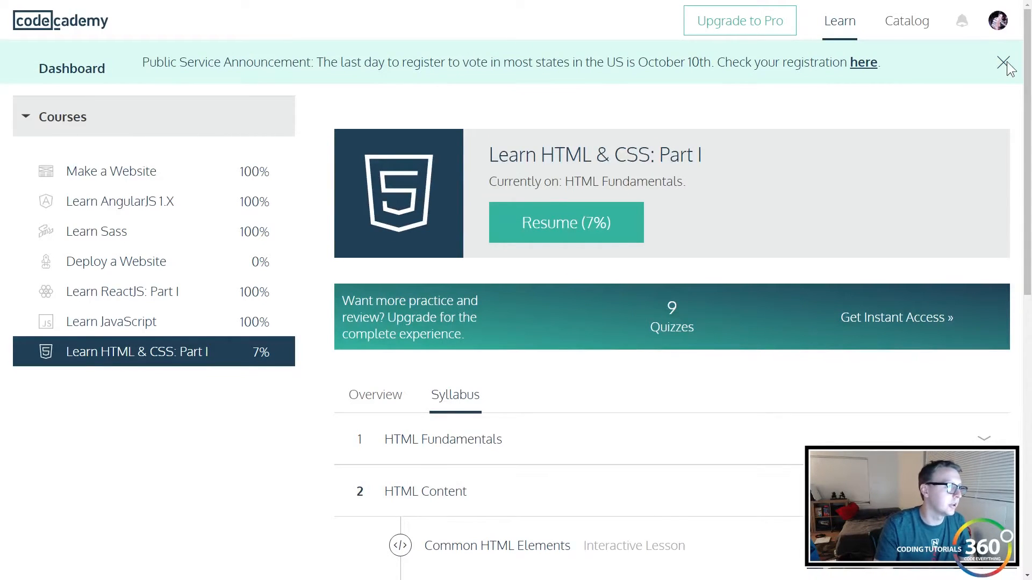
- Resume the HTML & CSS course, run index.html to show the Brown Bear page, then continue to Headings
left_click(1008, 64)
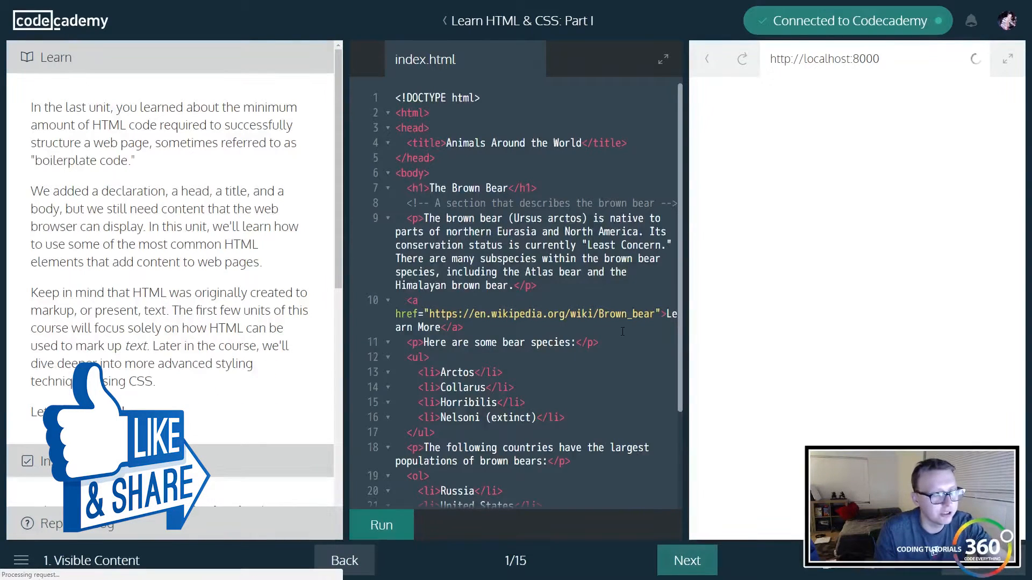
left_click(381, 525)
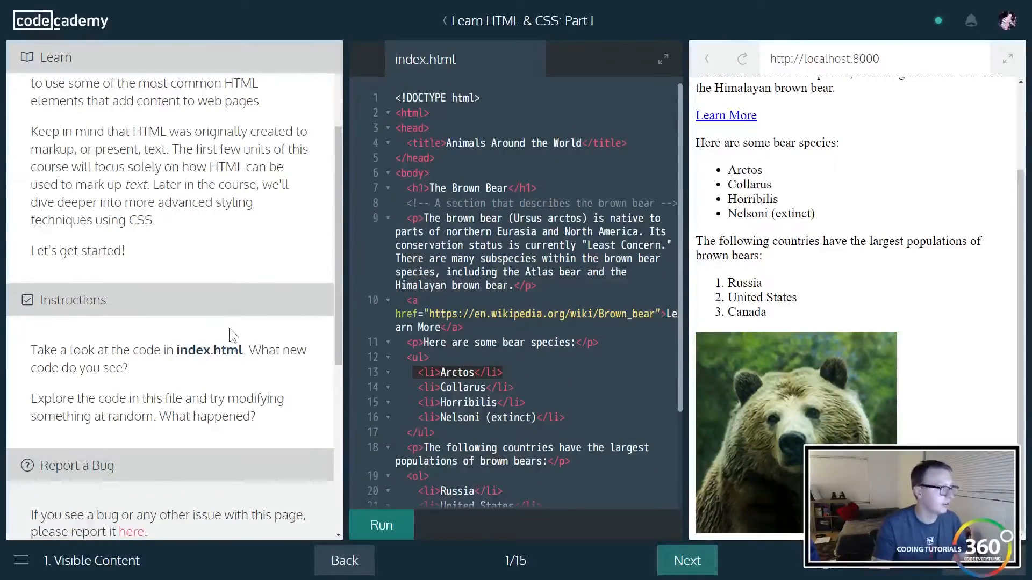
left_click(381, 525)
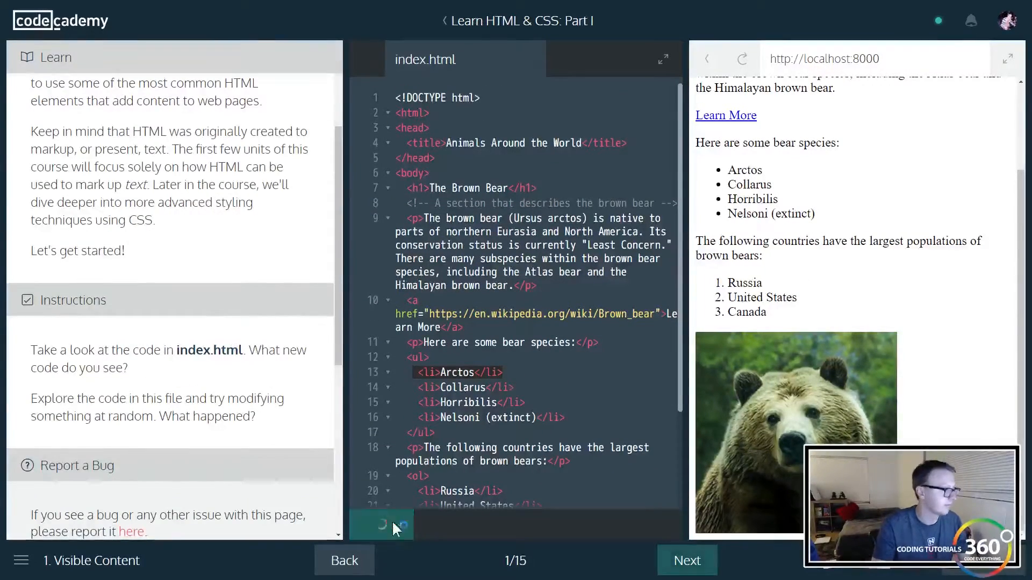
left_click(380, 525)
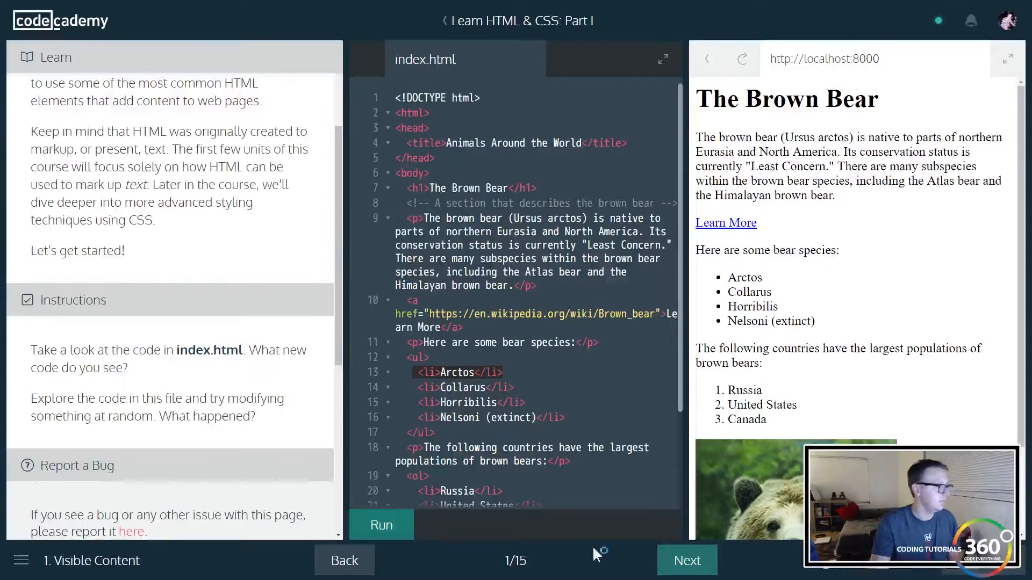
left_click(685, 560)
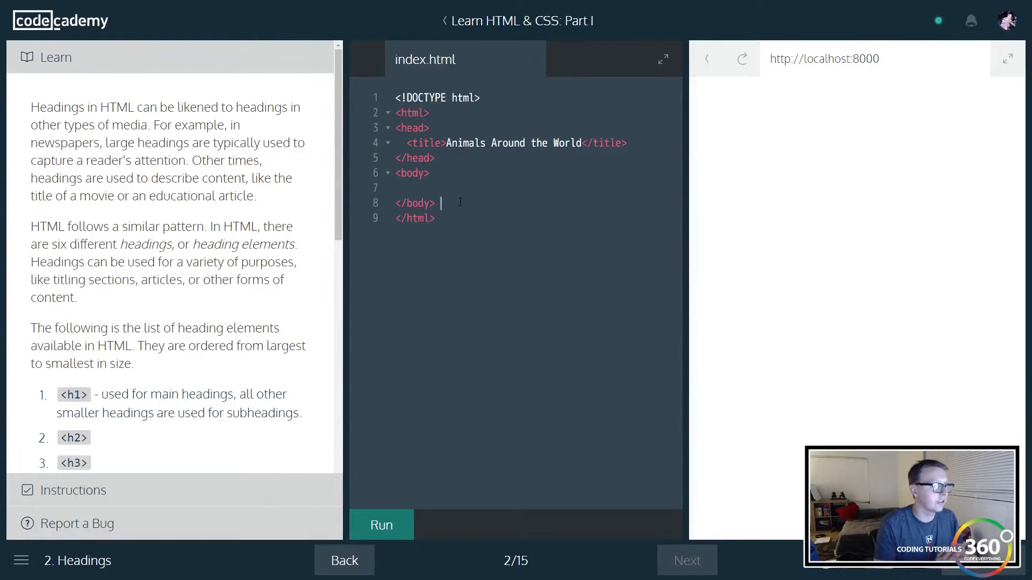
- Add <h1>The Brown Bear</h1> inside the body, run it, and advance to the next lesson
scroll("down", 3)
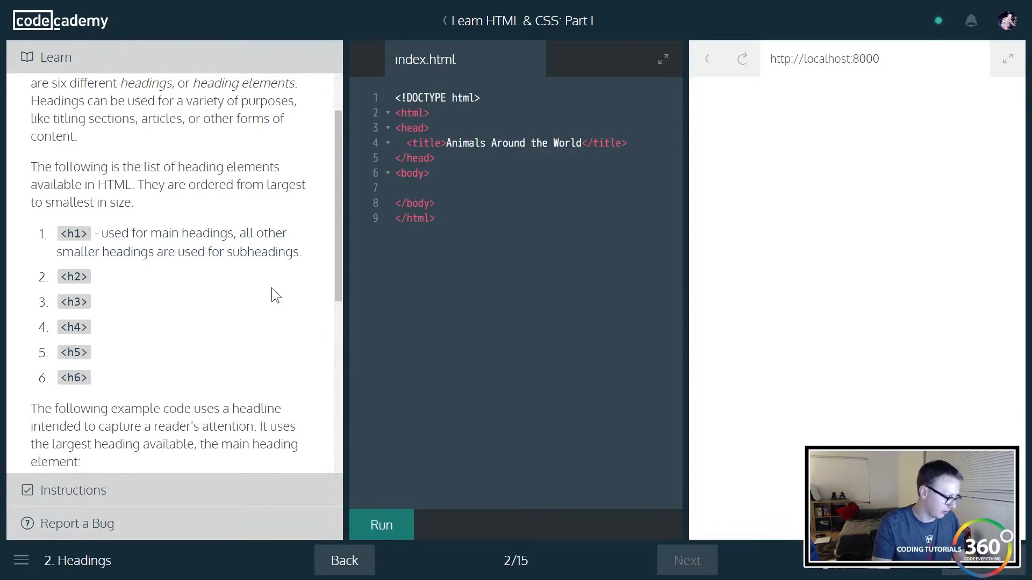
scroll("down", 3)
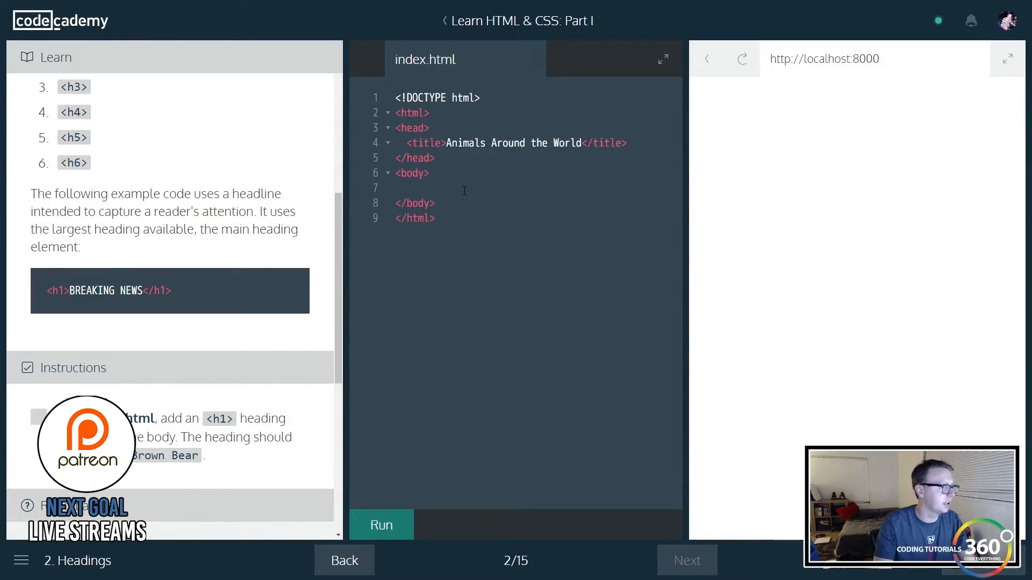
type("<h1")
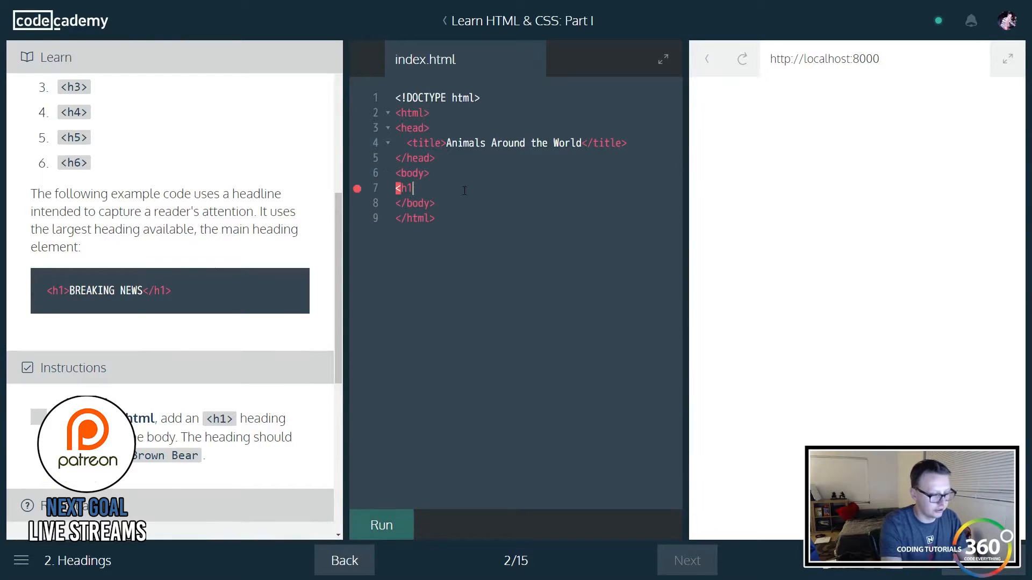
type("><")
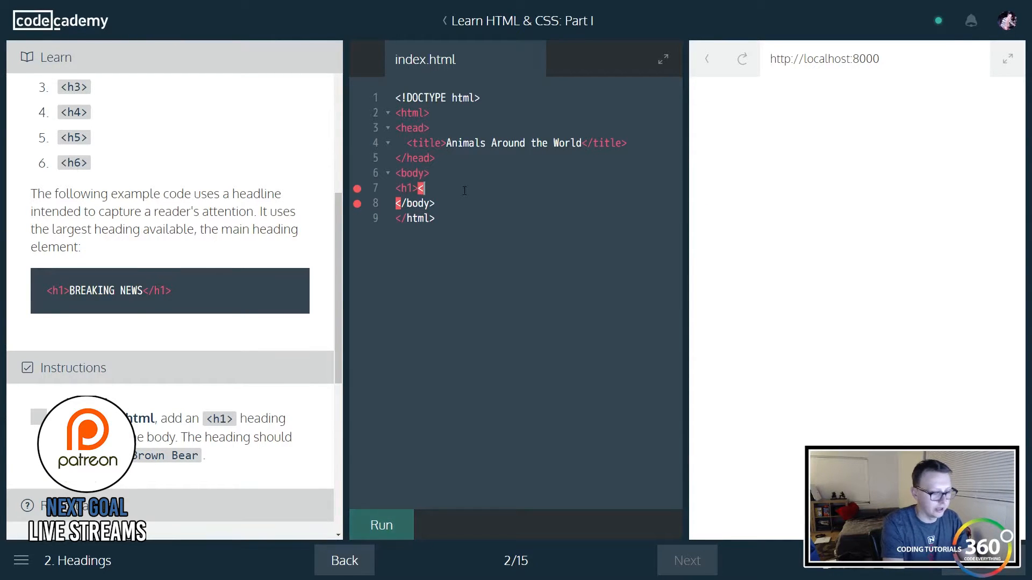
type(">")
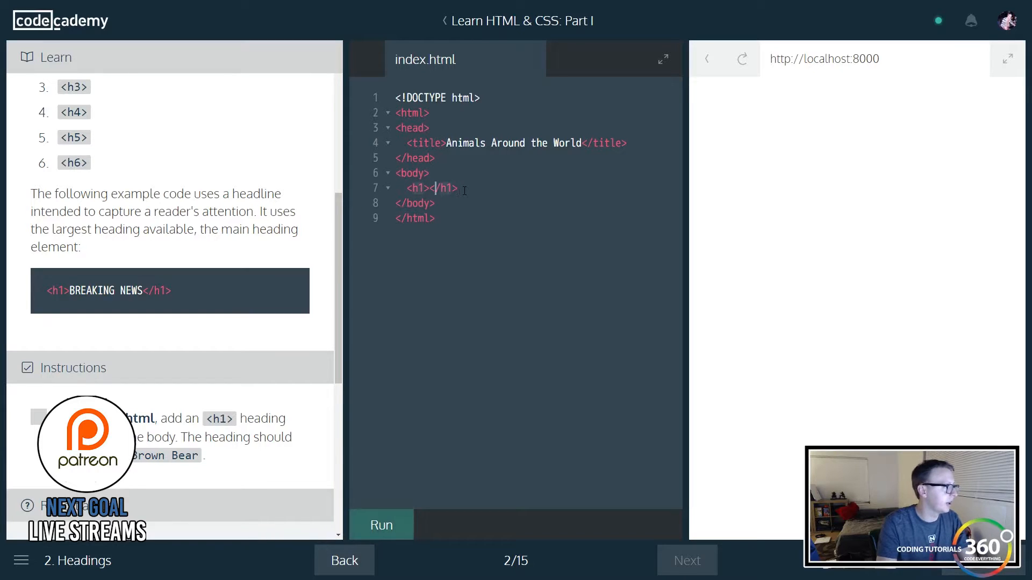
type("The B")
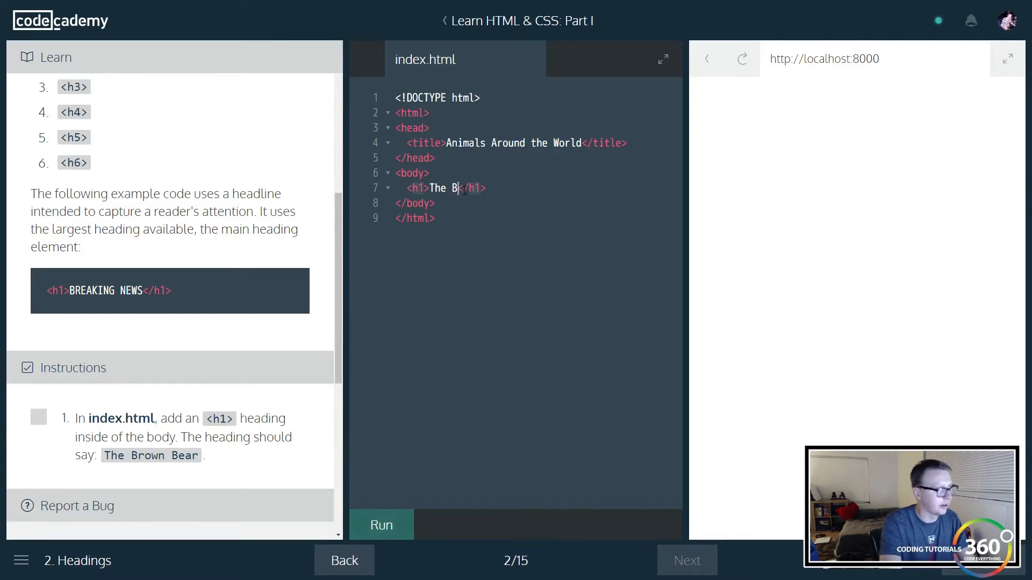
type("rown Bear")
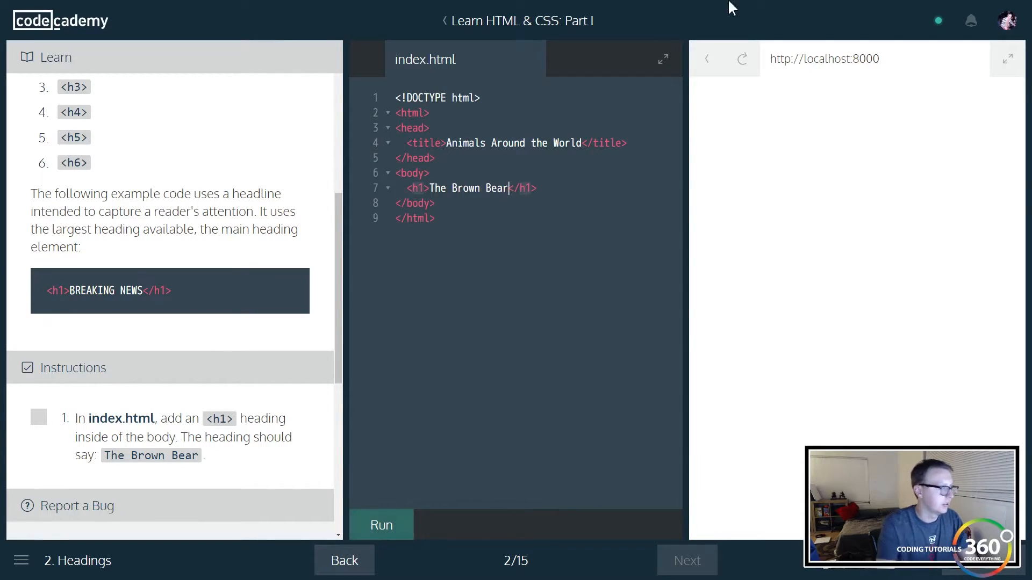
scroll("down", 3)
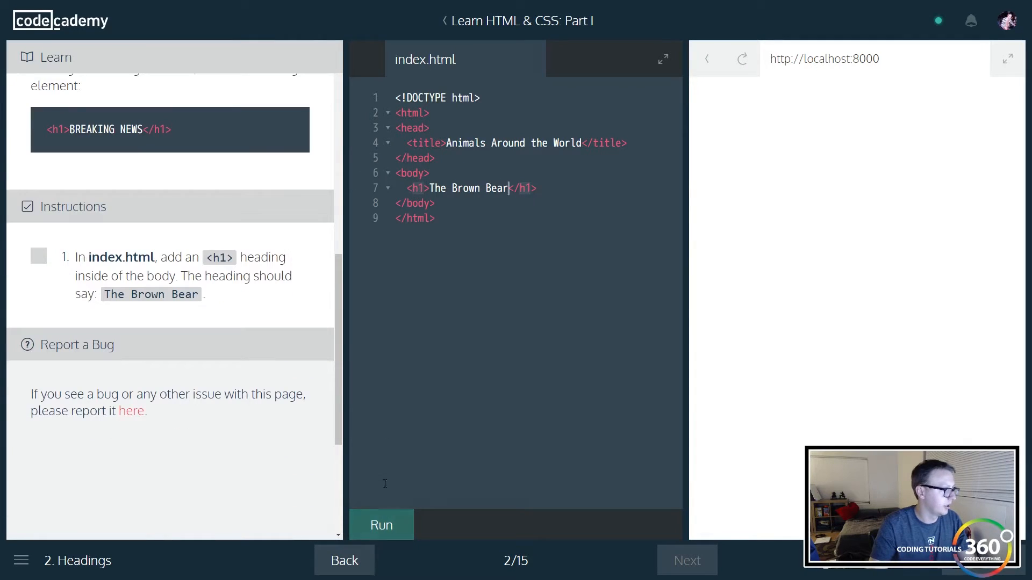
left_click(381, 524)
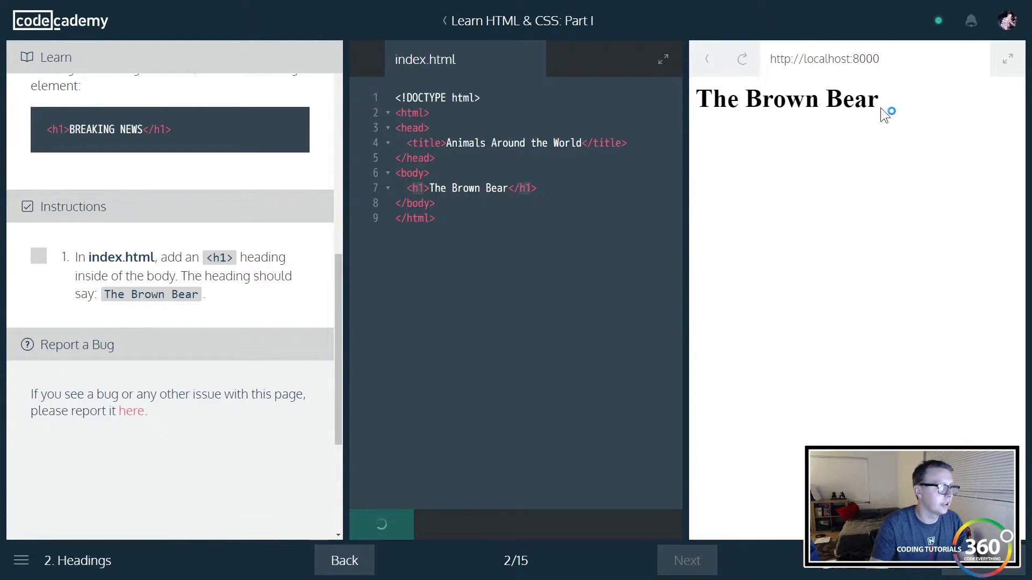
left_click(381, 524)
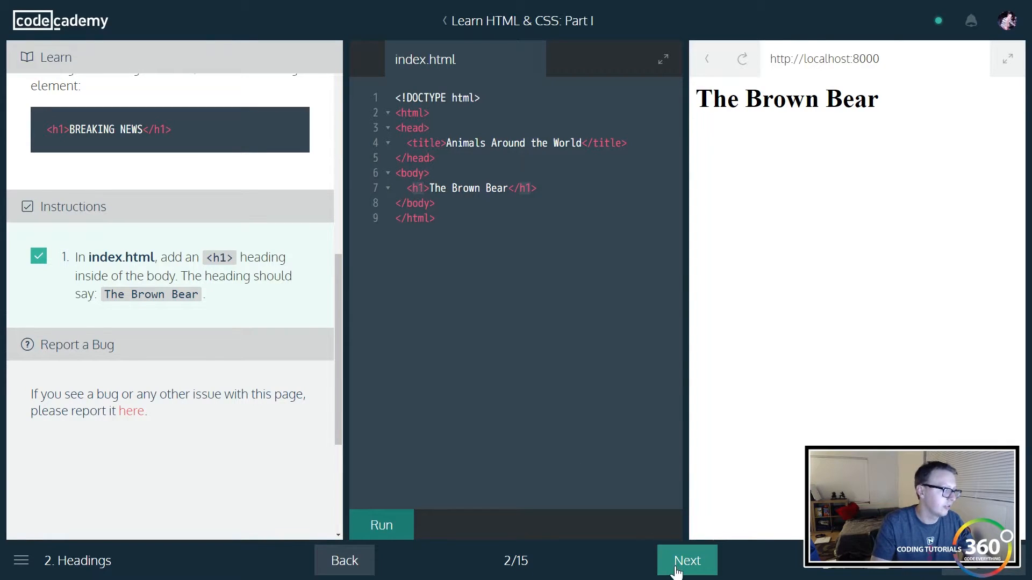
left_click(687, 560)
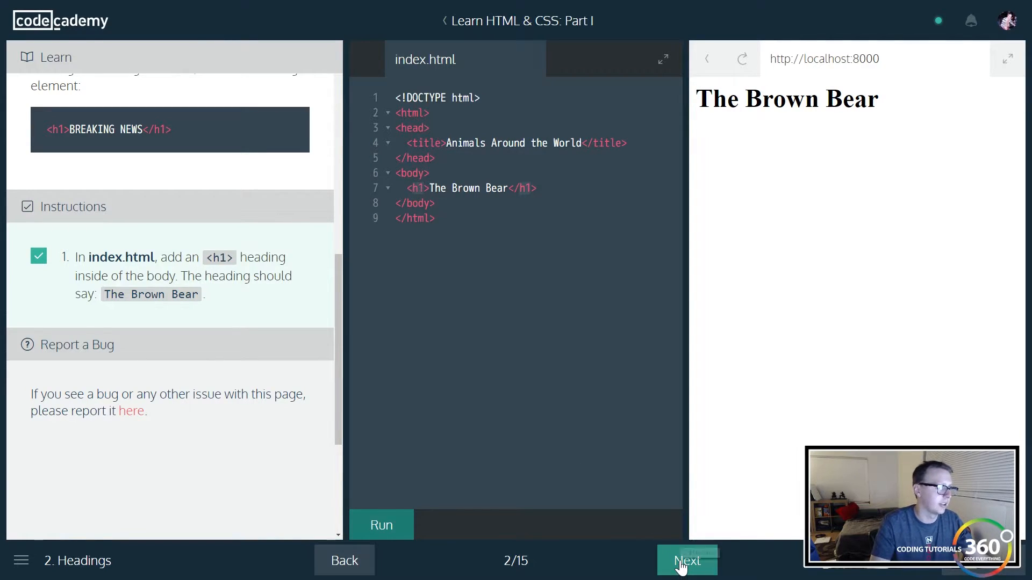
- Paste the 'The brown bear (Ursus arctos)…' description into a <p> below the heading and run it
left_click(686, 560)
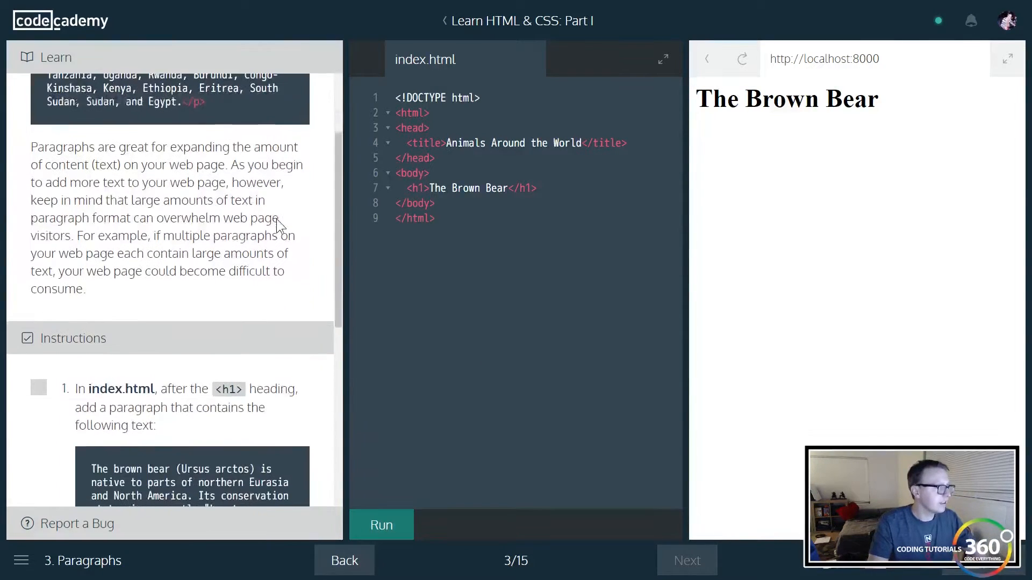
scroll("down", 3)
type("<p><")
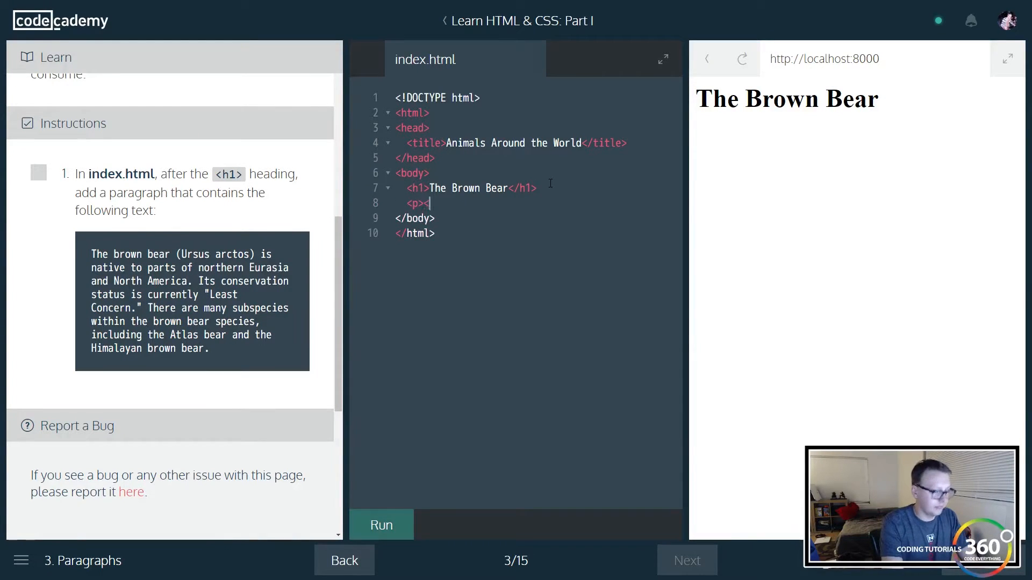
type("/p>")
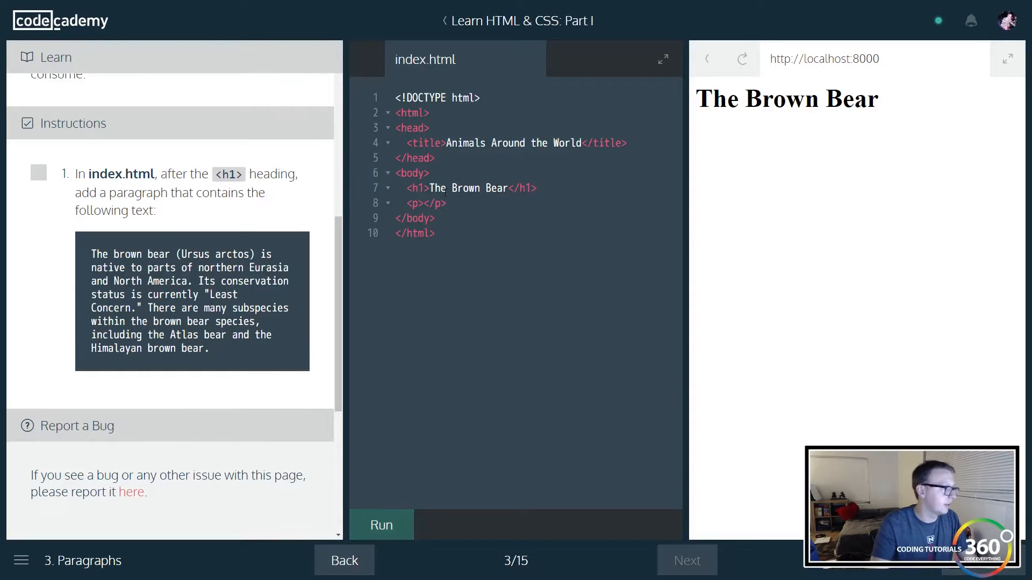
left_click_drag(92, 254, 209, 349)
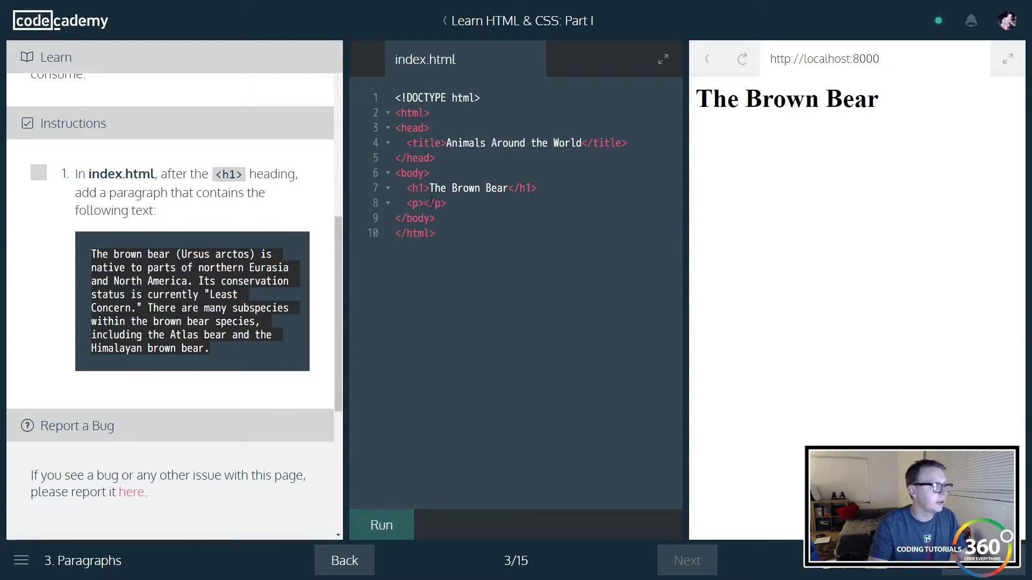
type("The brown bear (Ursus arctos) is native to parts of northern Eurasia and North America. Its conservation status is currently \"Least Concern.\" There are many subspecies within the brown bear species, including the Atlas bear and the Himalayan brown bear.")
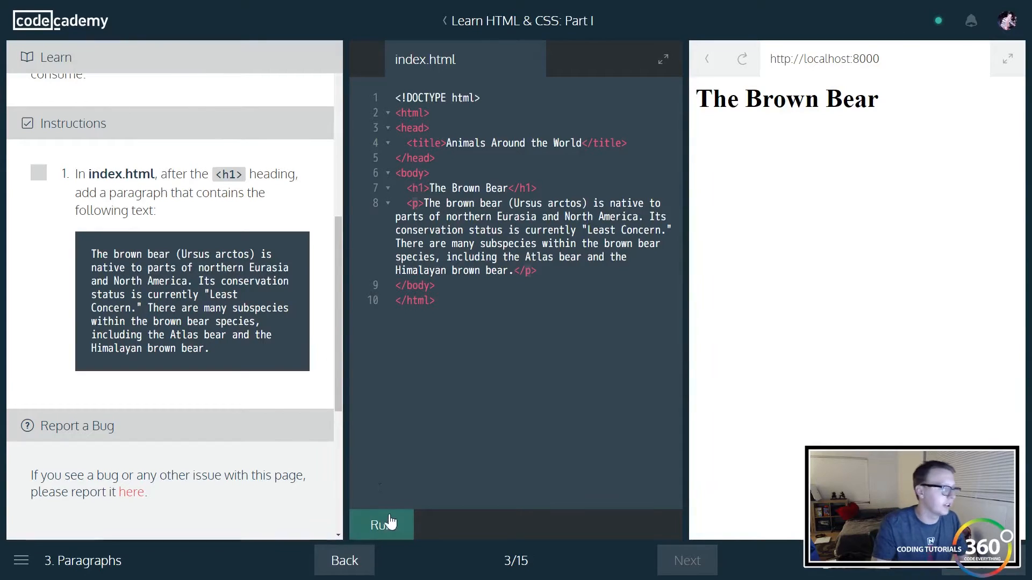
left_click(380, 525)
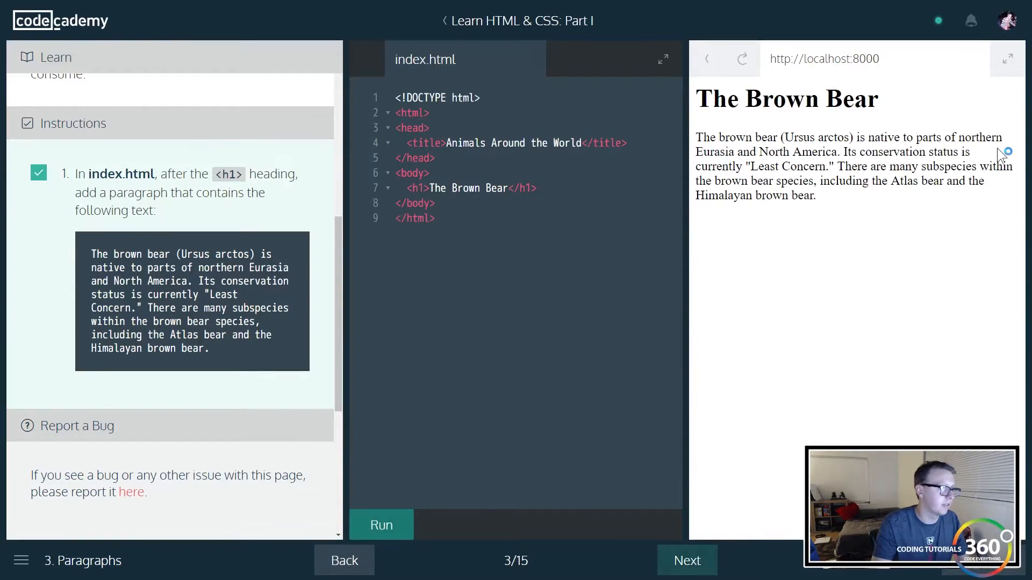
left_click_drag(698, 137, 815, 195)
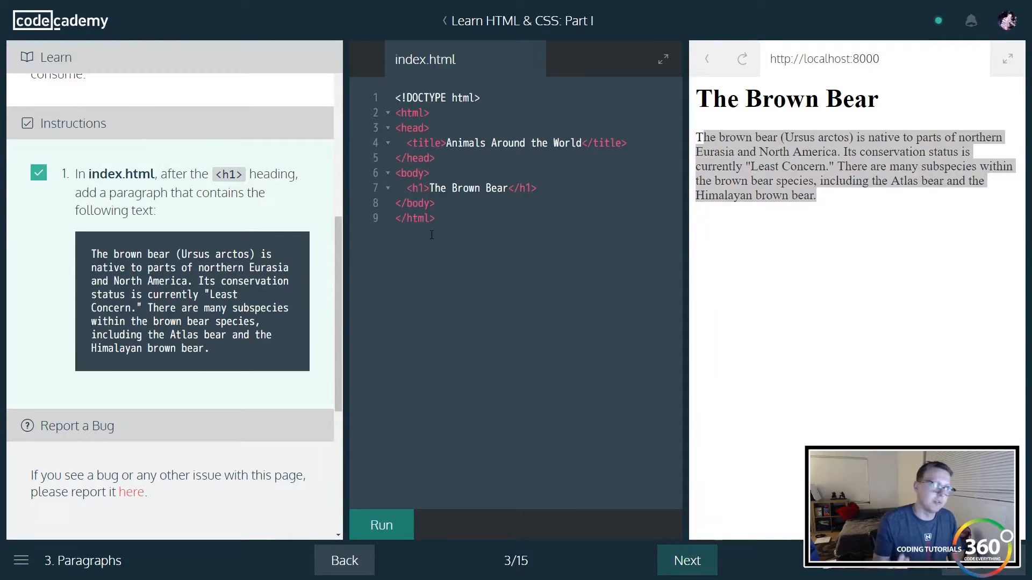
left_click(686, 560)
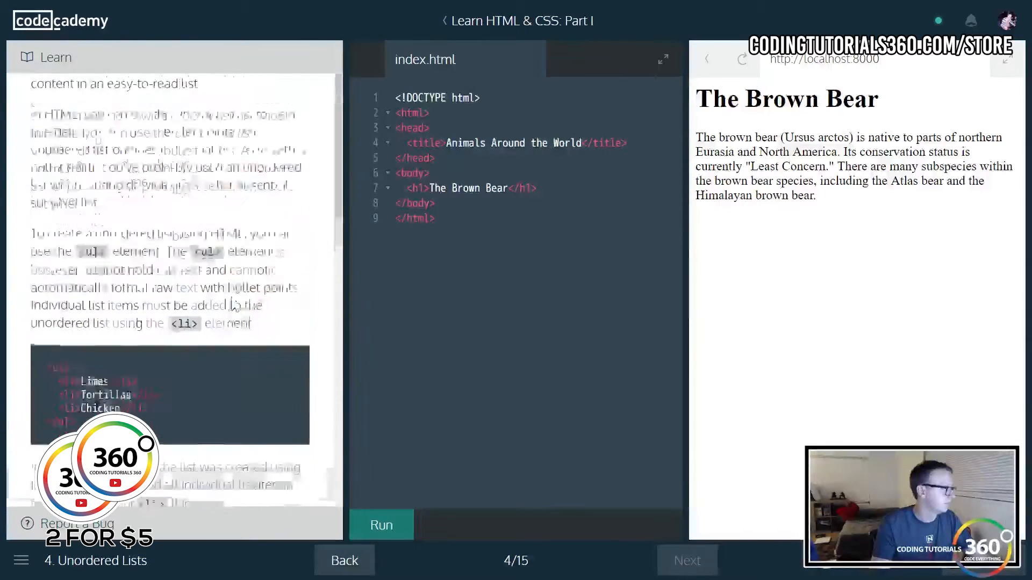
- Add a <p> reading 'The following are subspecies of bears:' after the description and run it
scroll("down", 3)
type("<p></")
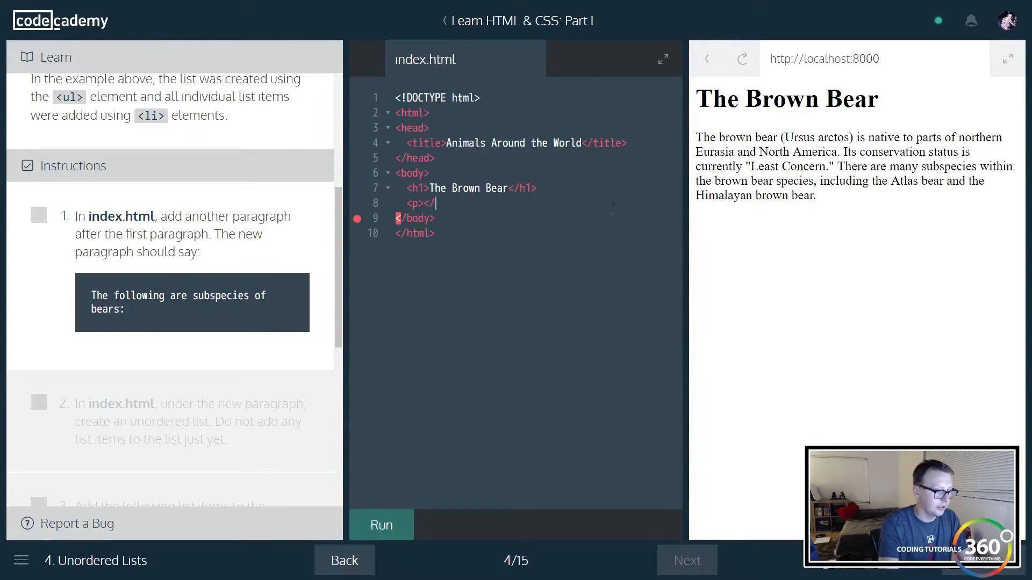
type("The following are subspecies of bears:")
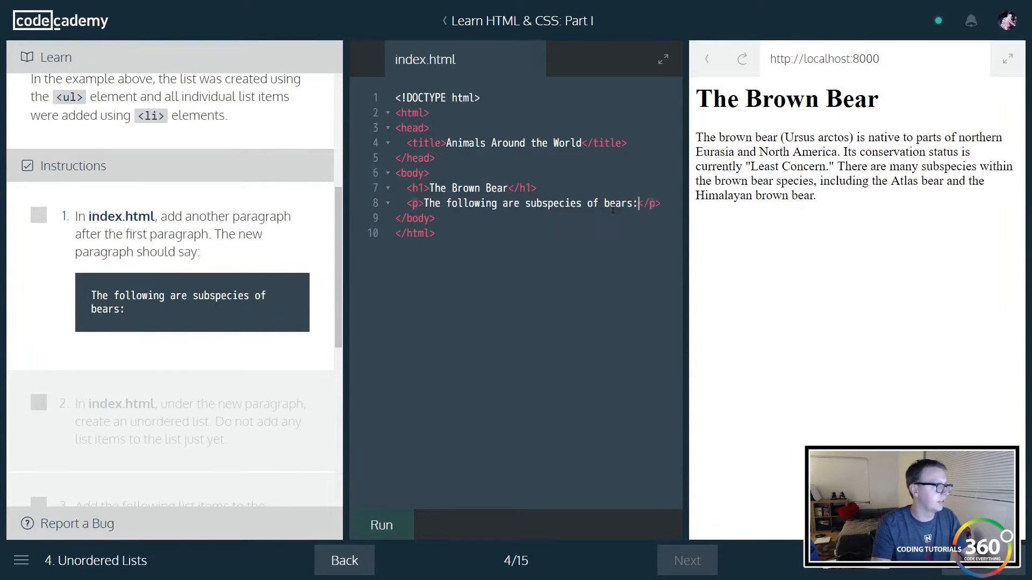
left_click(381, 525)
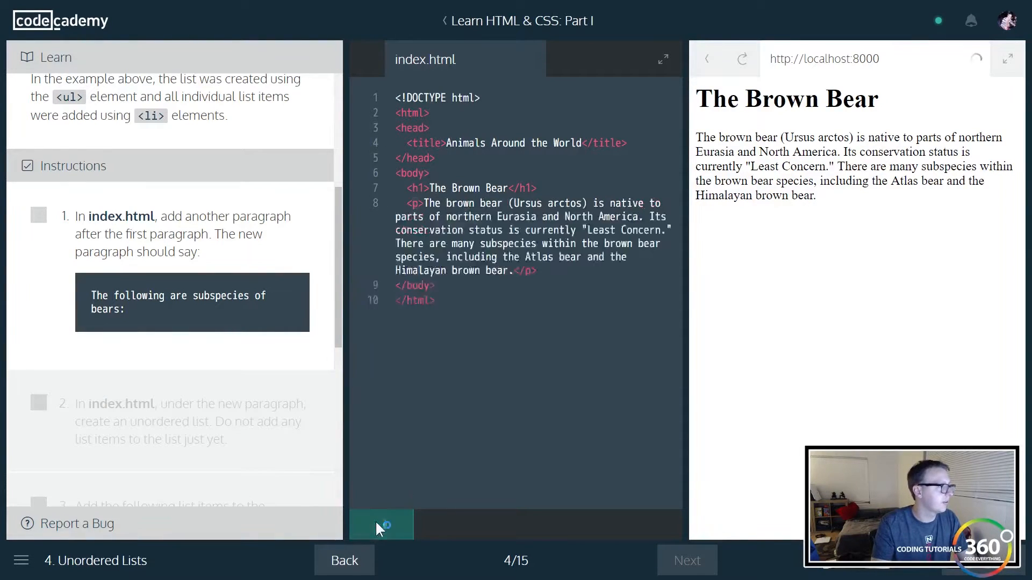
left_click(381, 526)
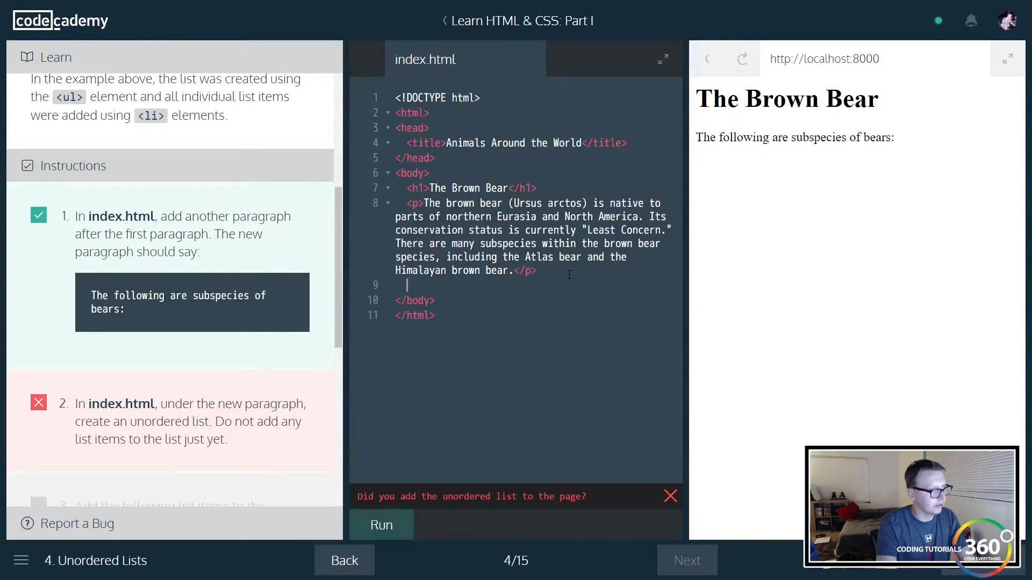
type("<p></p>")
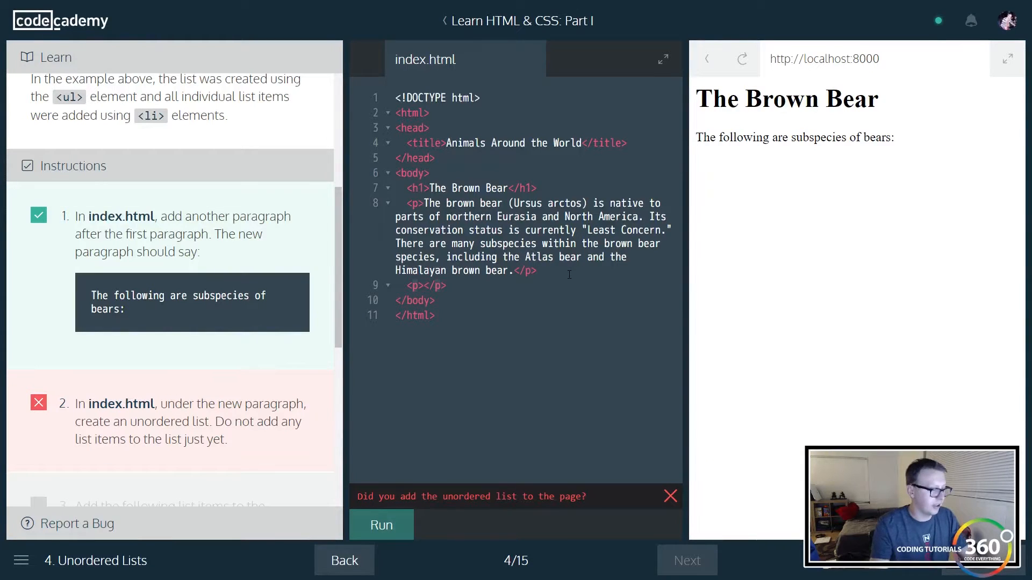
left_click(381, 525)
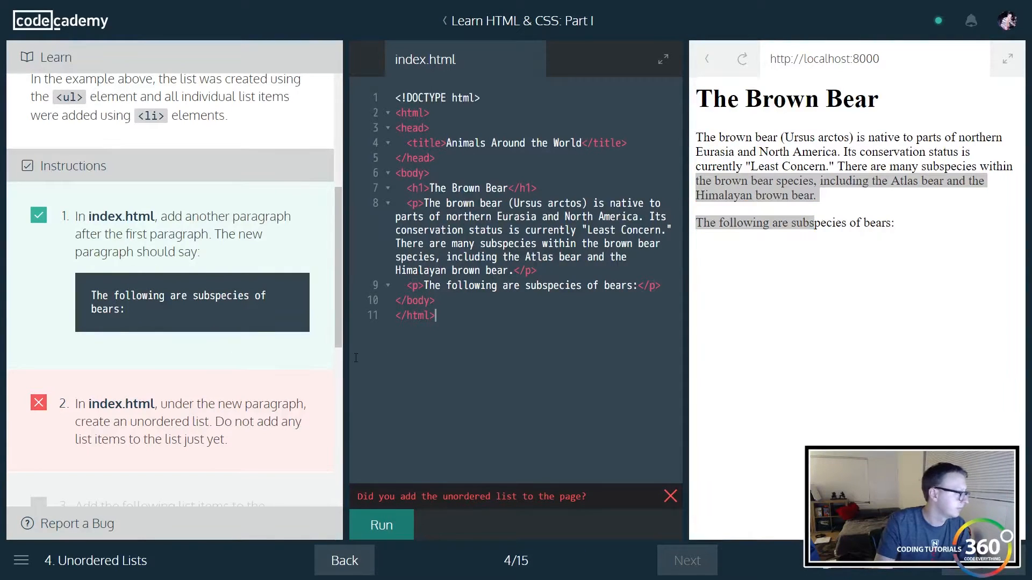
scroll("down", 3)
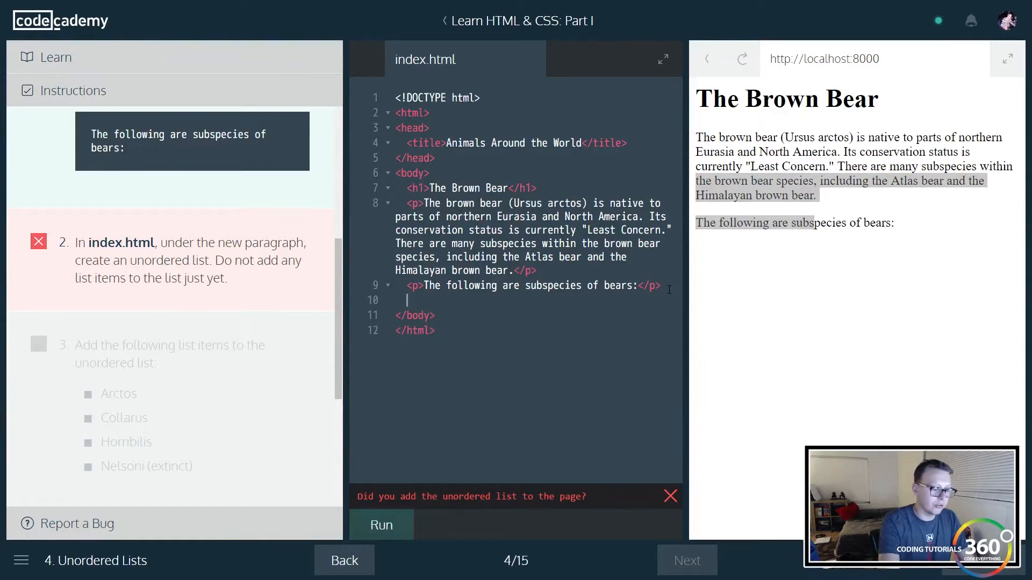
- Type an empty <ul></ul> under the subspecies paragraph and run the check
type("<")
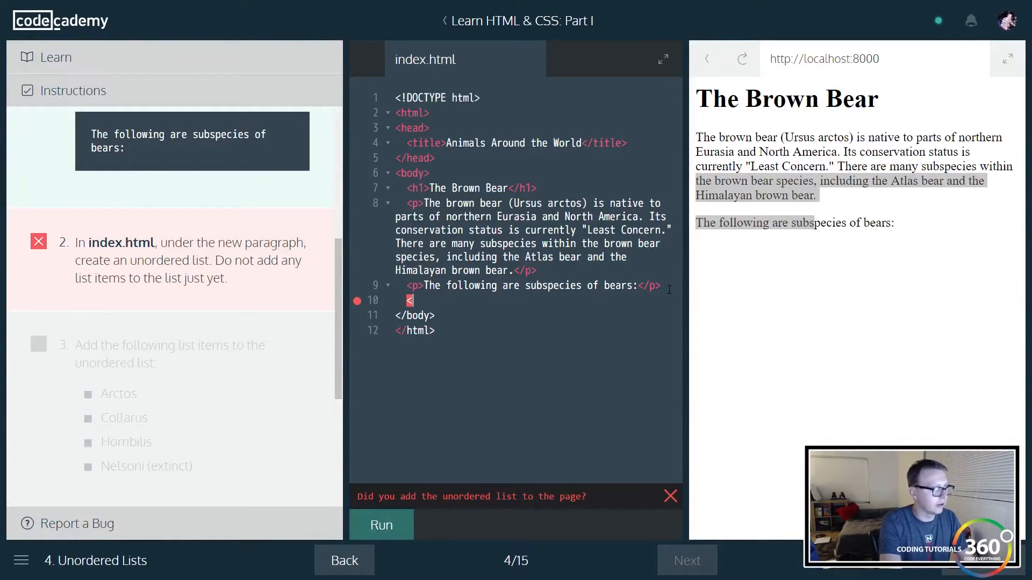
type("ul>")
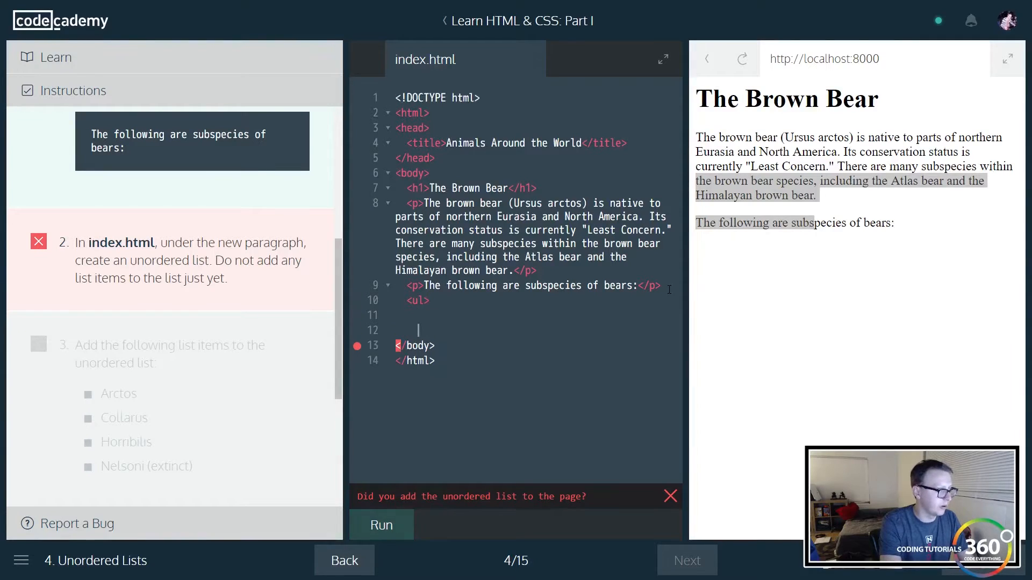
type("</ul>")
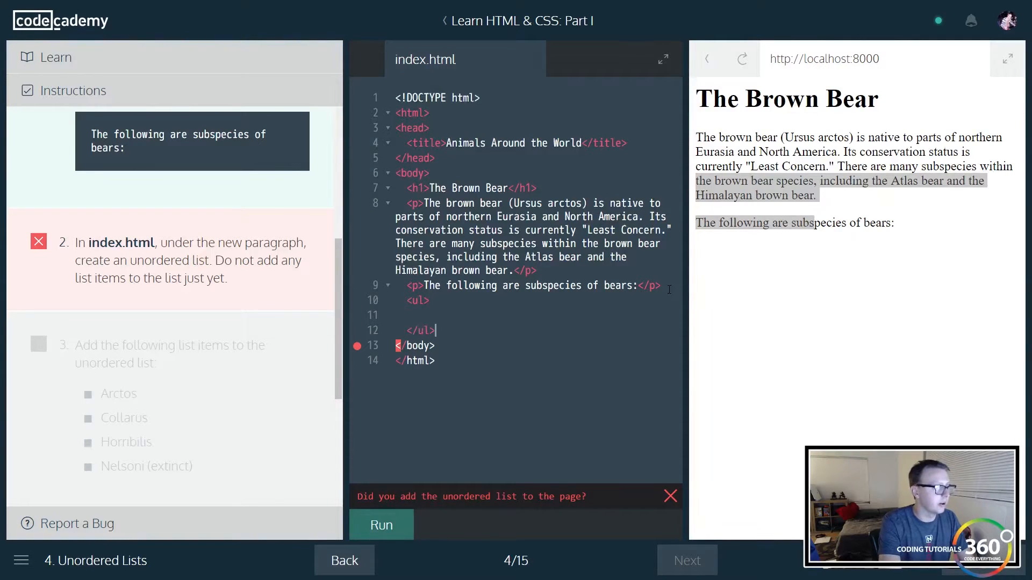
left_click(380, 525)
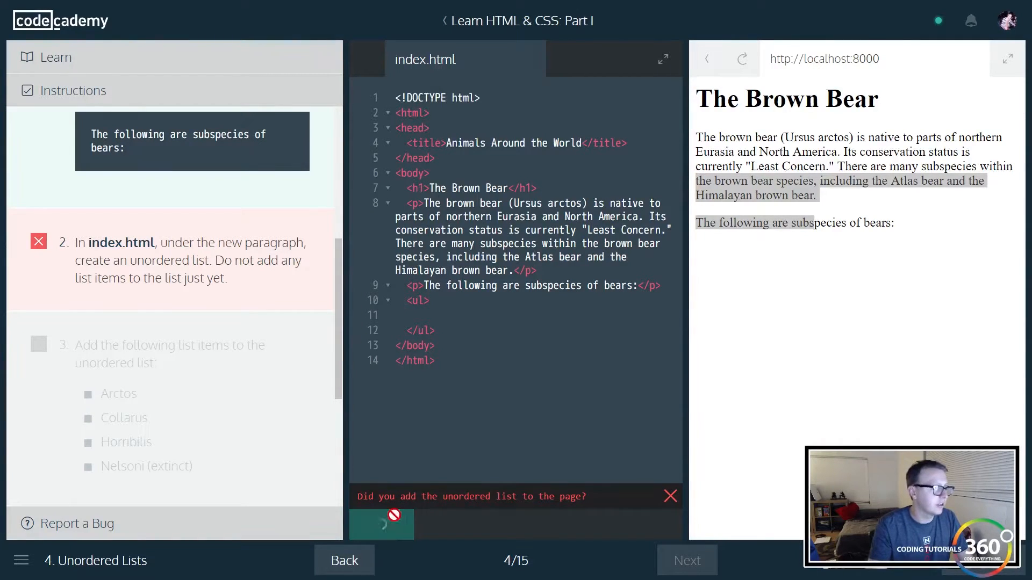
left_click(380, 524)
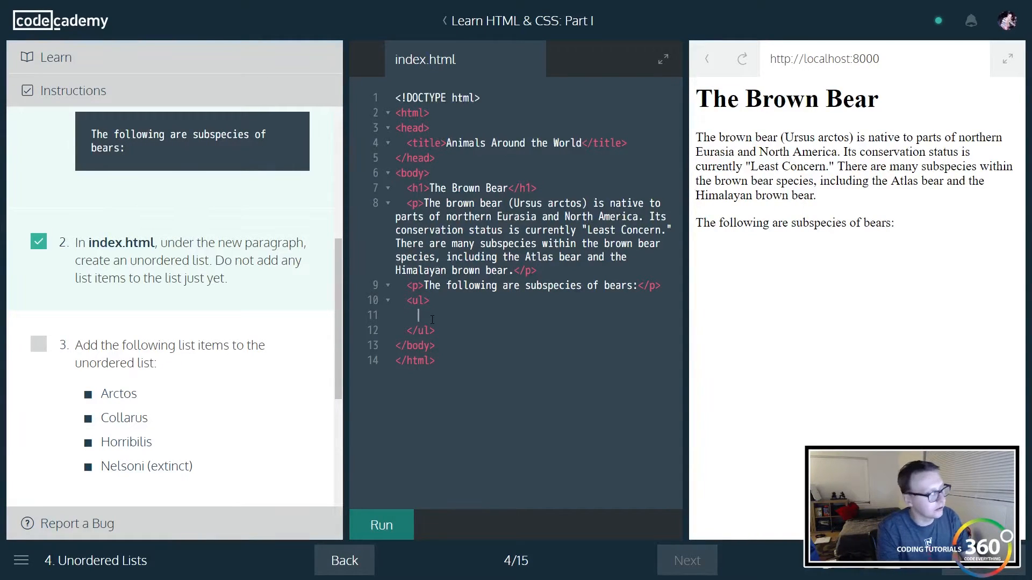
- Add list items Arctos, Collarus and Horribilis inside the <ul>
type("<li></li>")
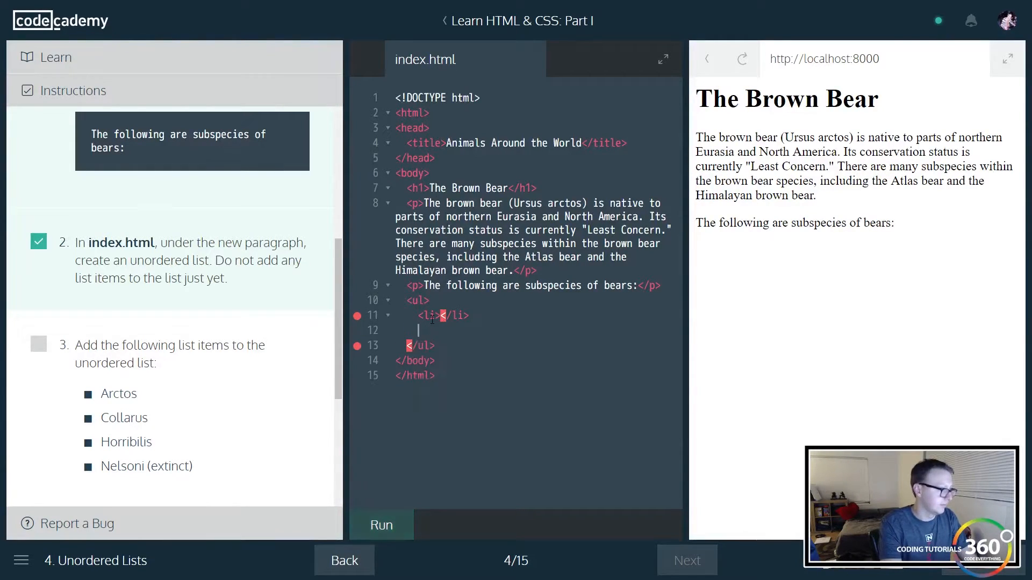
type("<li>")
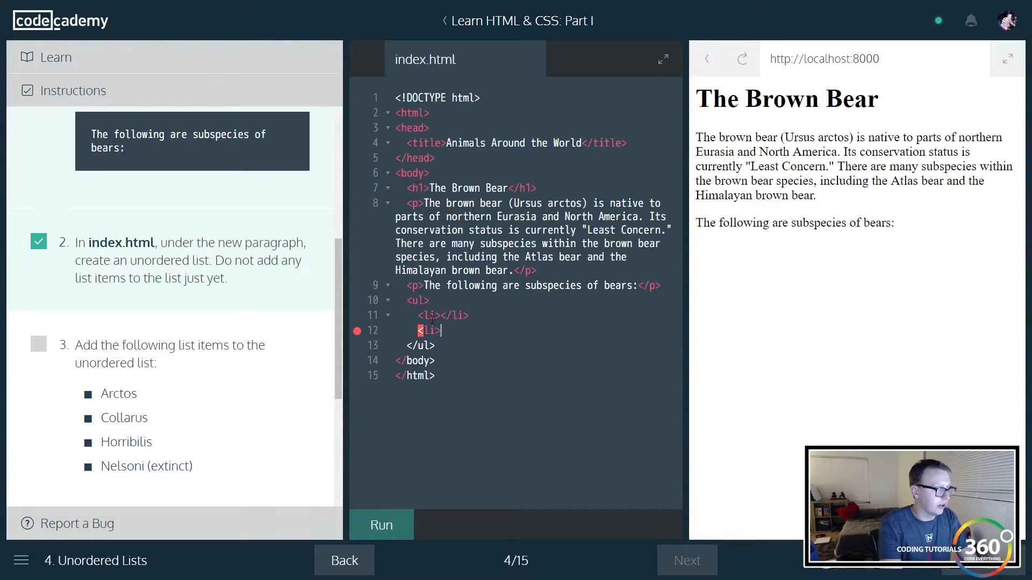
type("</li>")
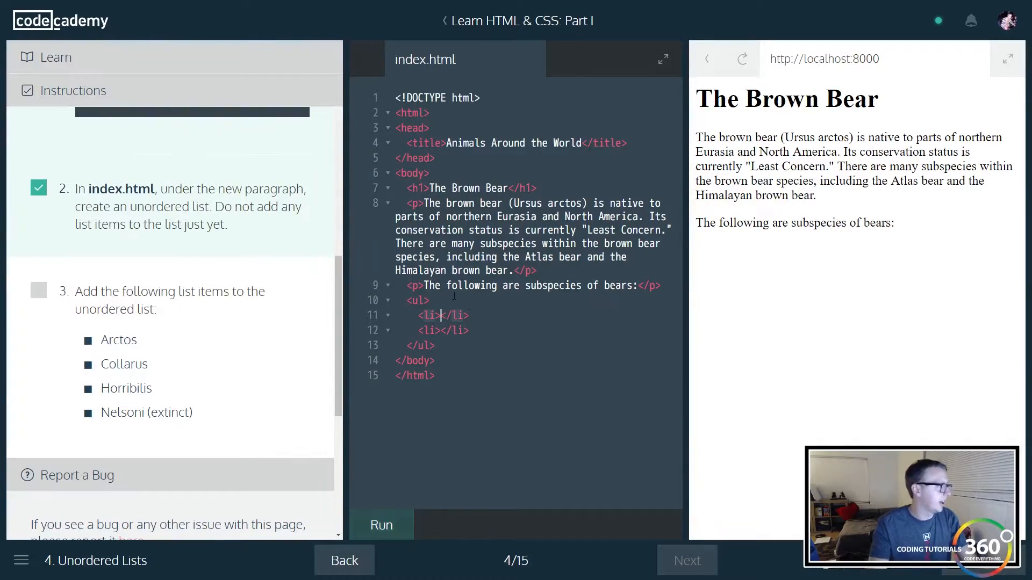
type("Arctos")
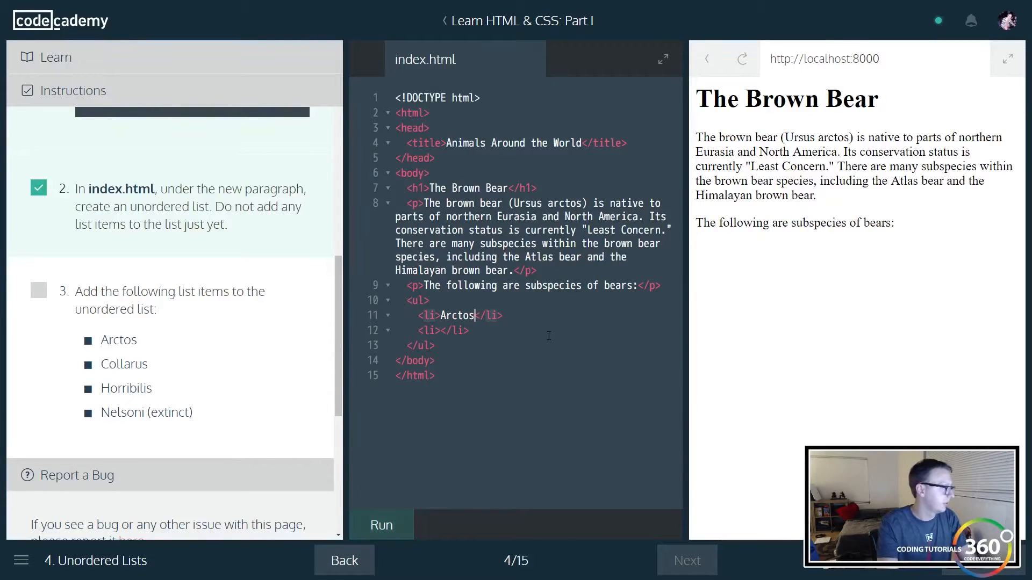
type("Co")
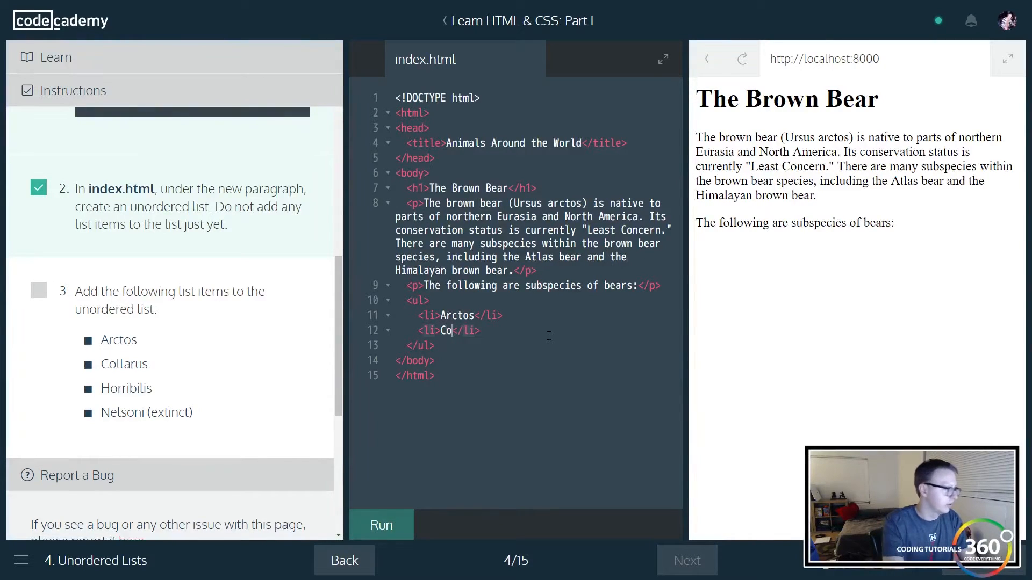
type("llarus")
type("<li></li>")
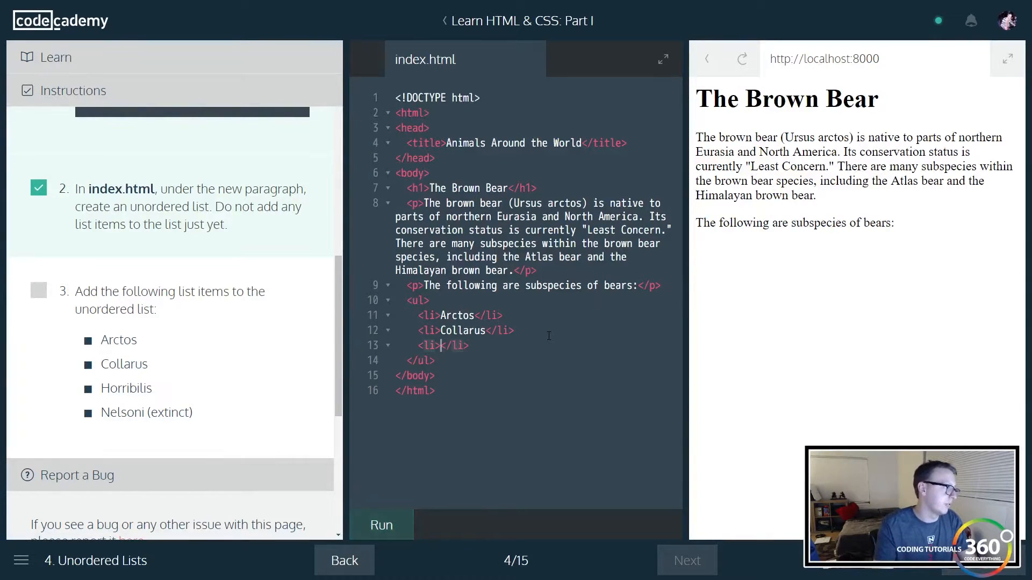
type("Horrib")
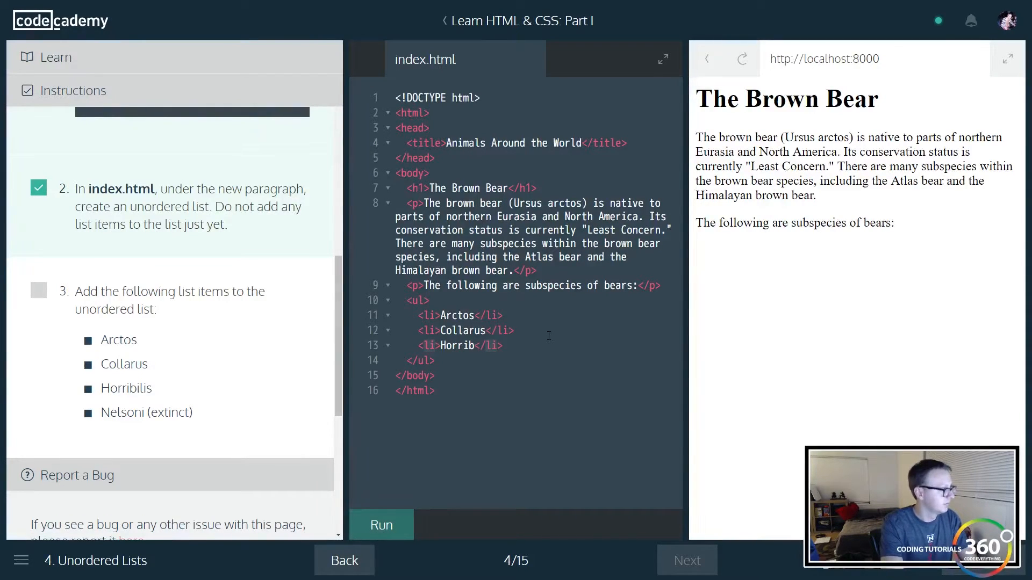
type("ilis")
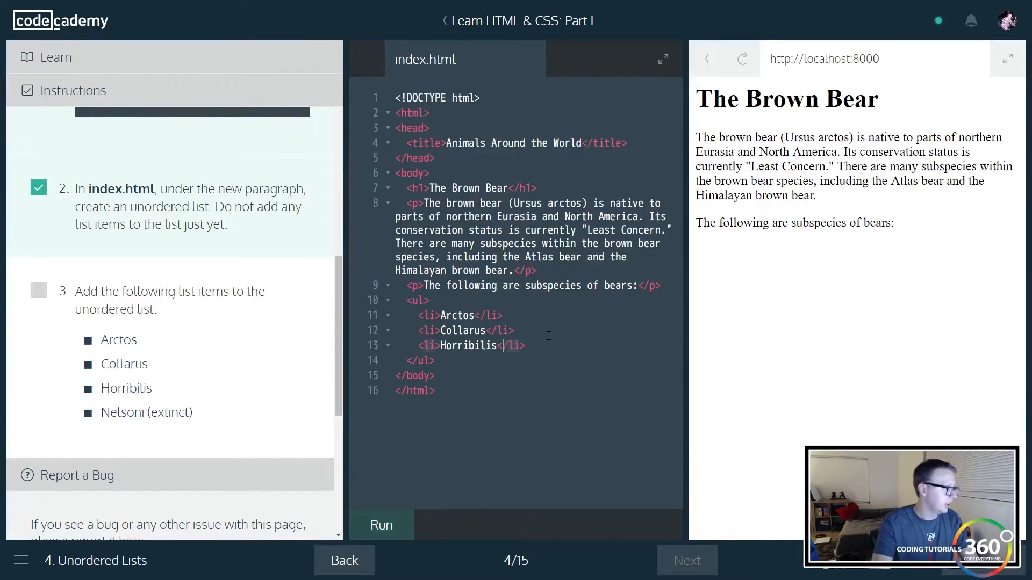
- Add a Nelsoni(extinct) list item and run the code to render four bullets
key("Enter")
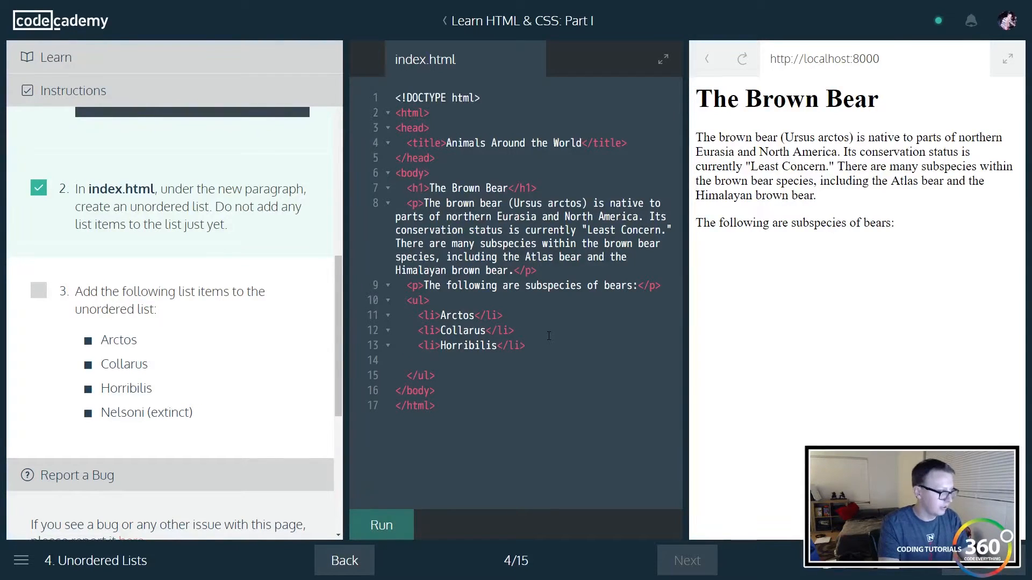
type("<li><")
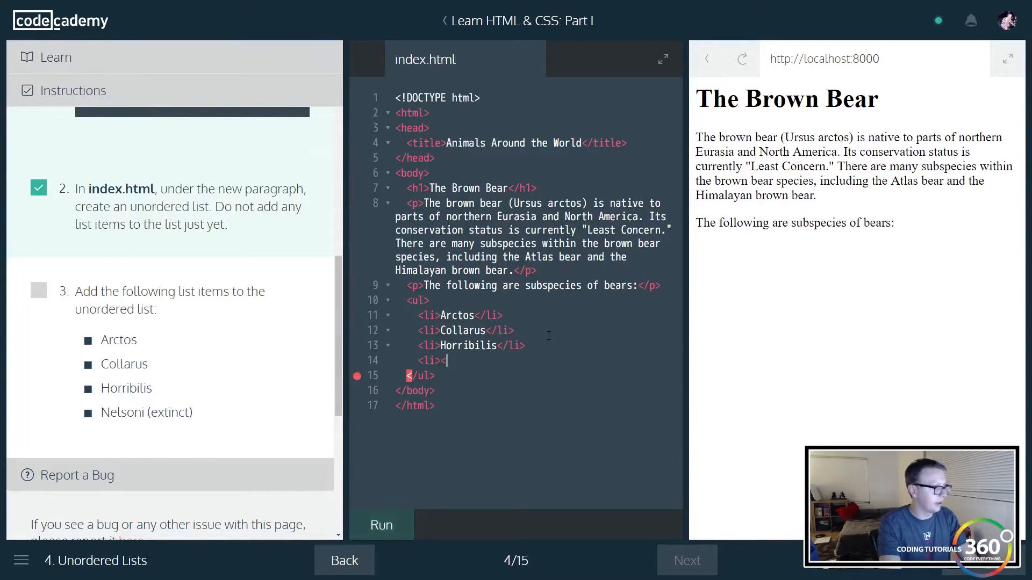
type("/li>")
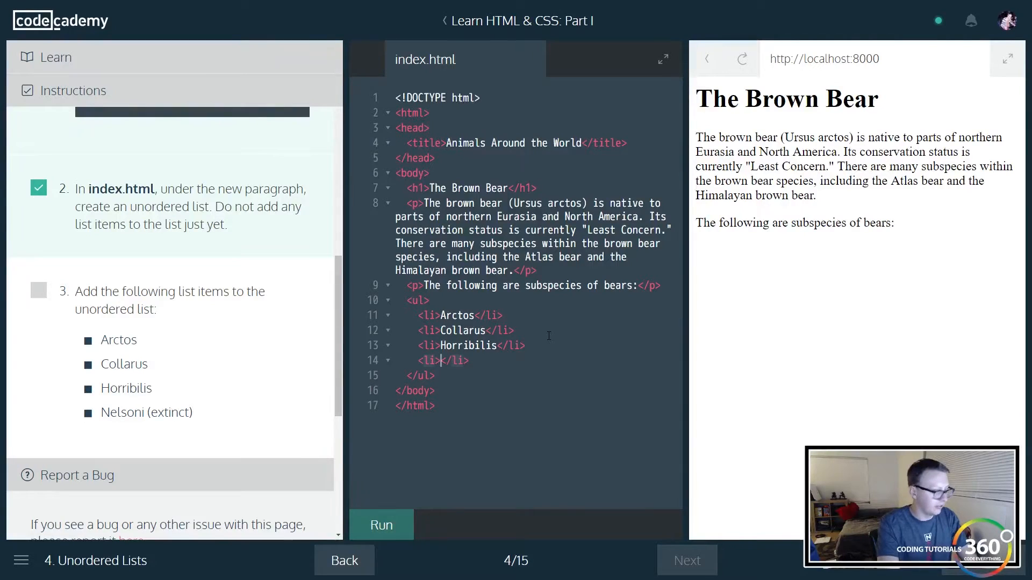
type("Nels")
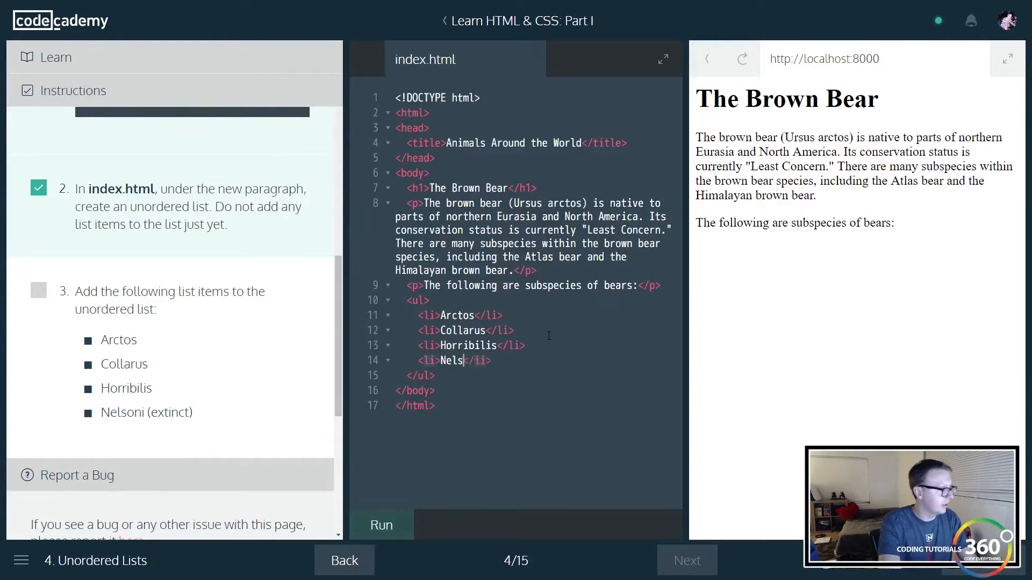
type("oni")
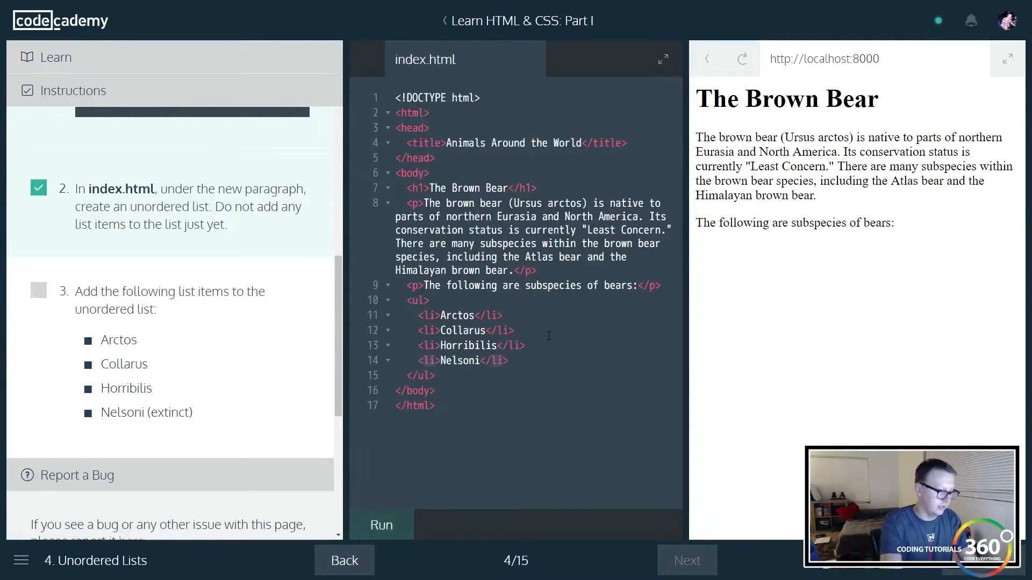
type("(extin")
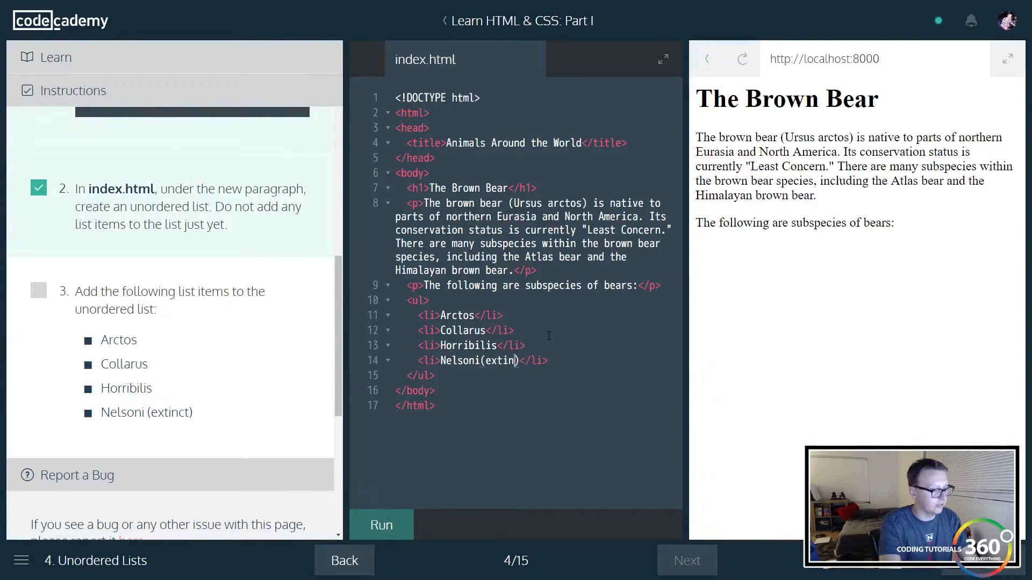
left_click(380, 525)
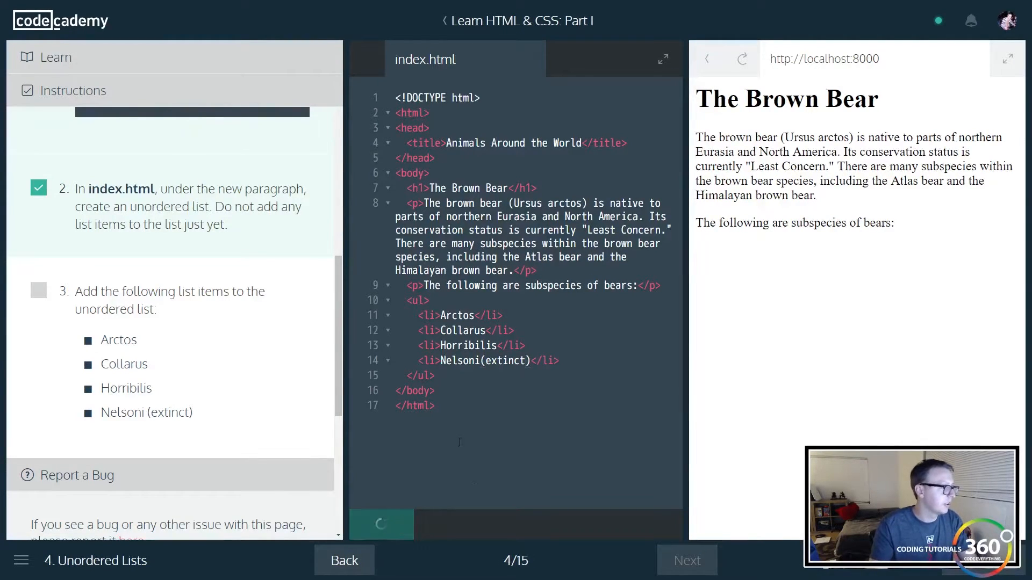
left_click(381, 525)
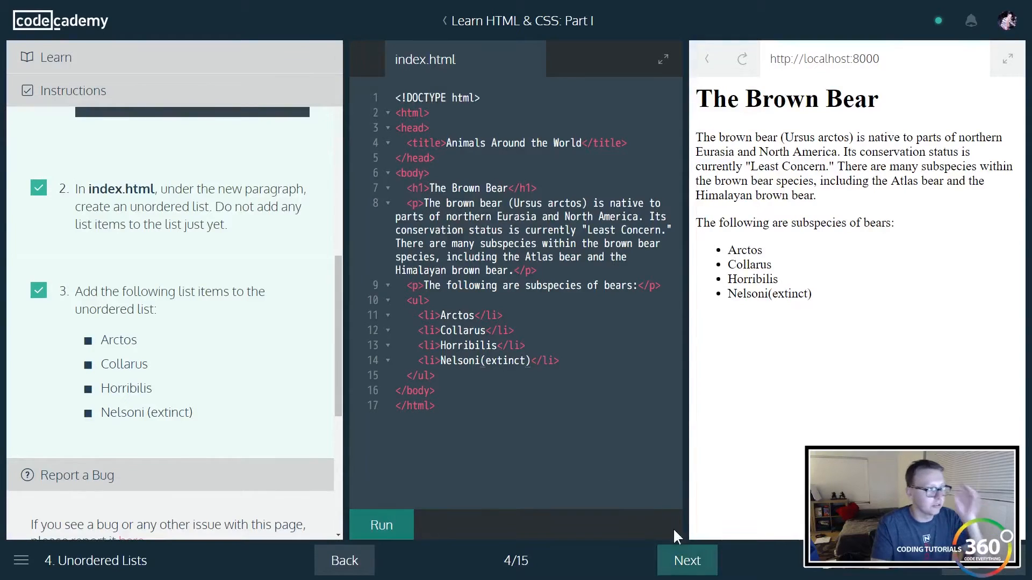
- In Ordered Lists, add 'The following countries have the largest populations of brown bears:' paragraph
left_click(687, 560)
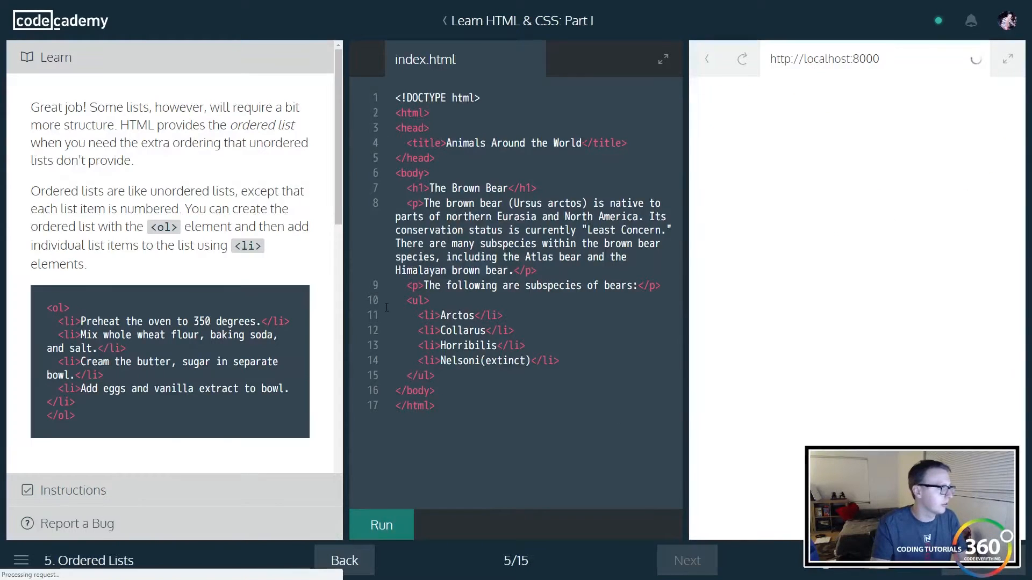
left_click(381, 525)
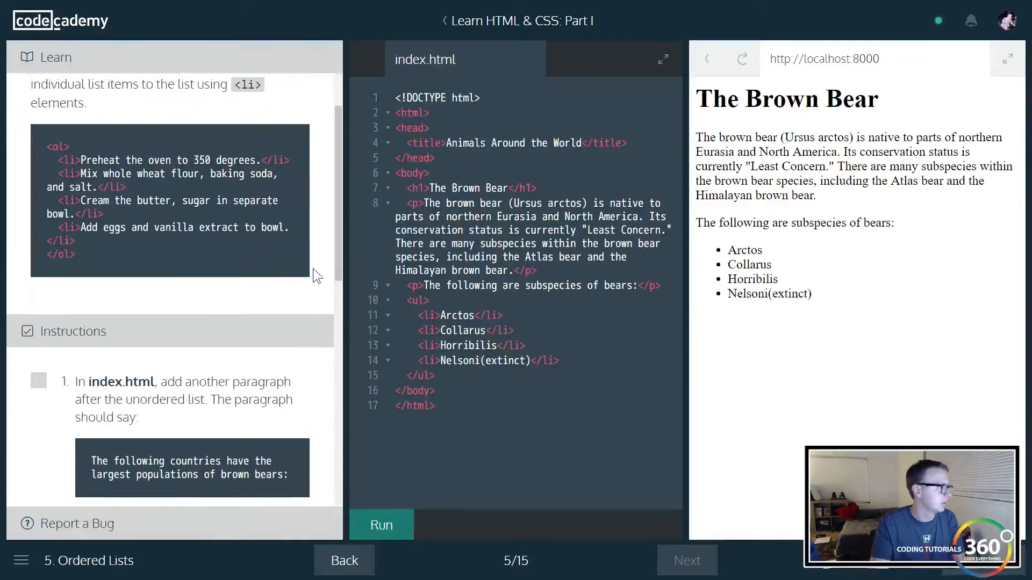
scroll("down", 3)
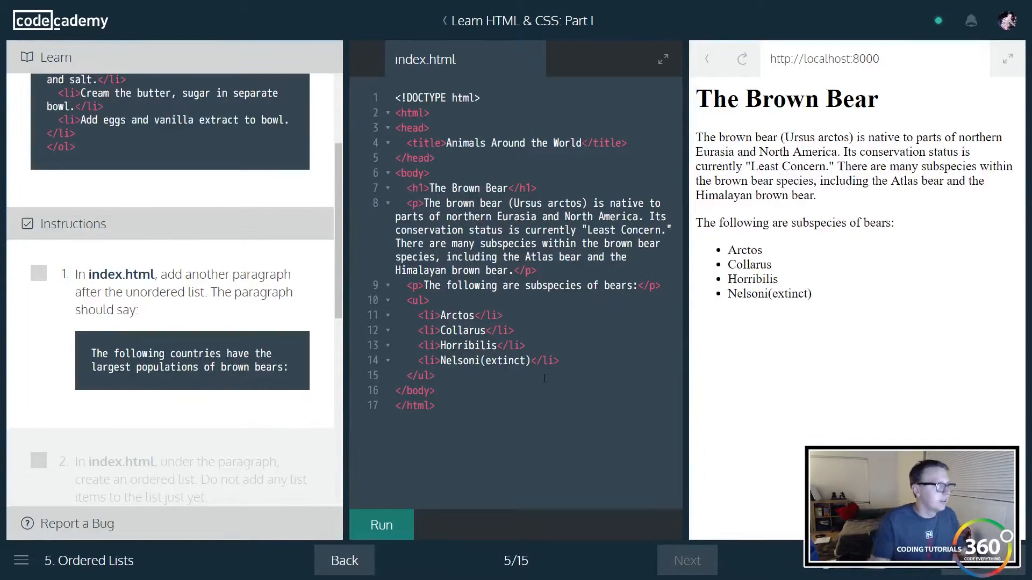
type("'")
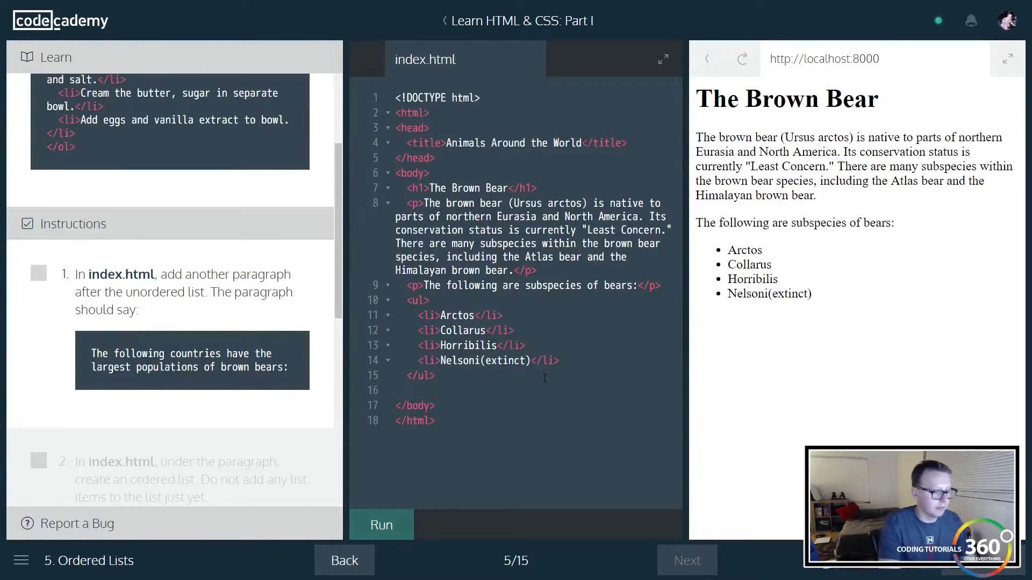
type("<p></p>")
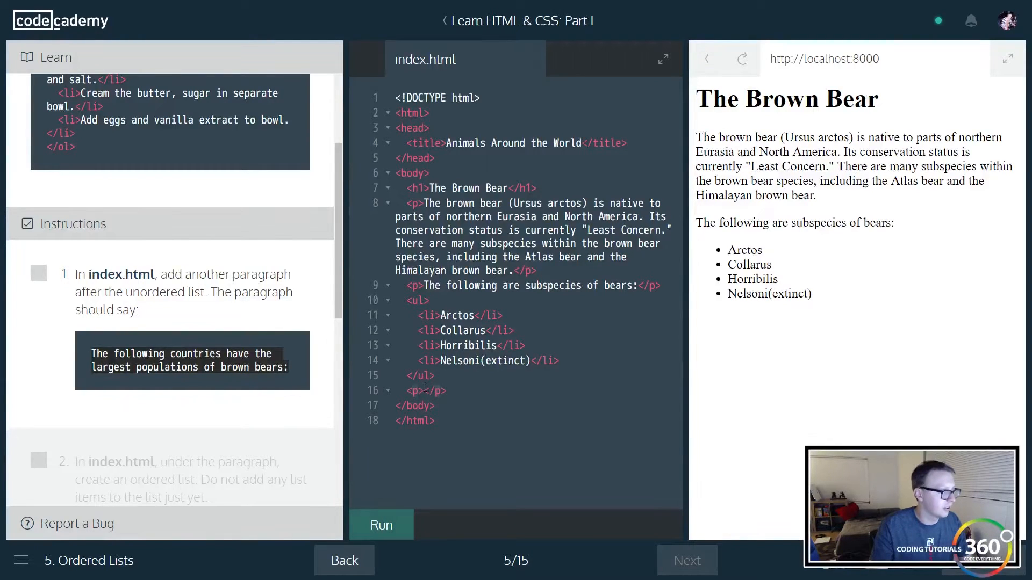
type("The following countries have the largest populations of brown bears:")
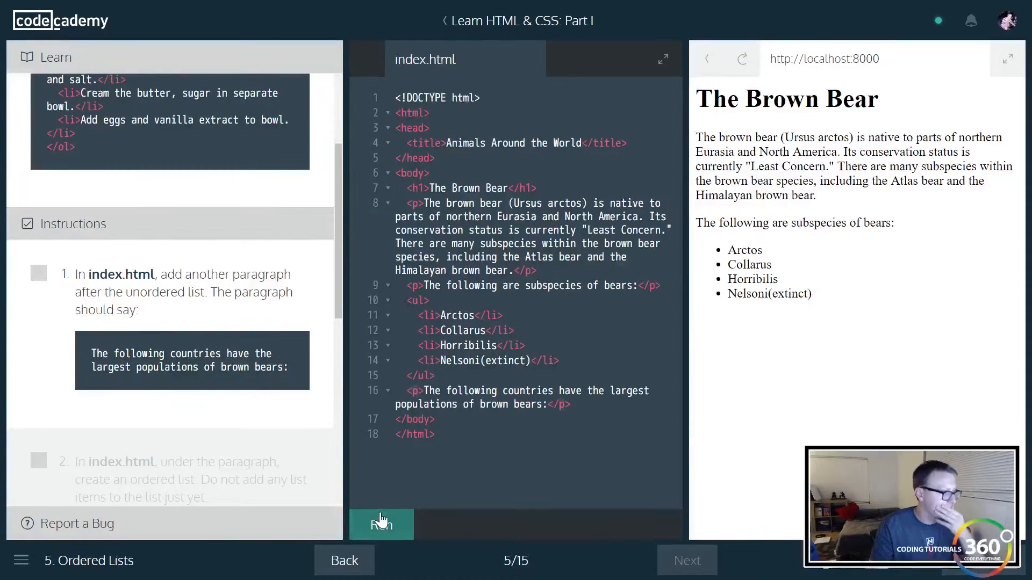
left_click(380, 524)
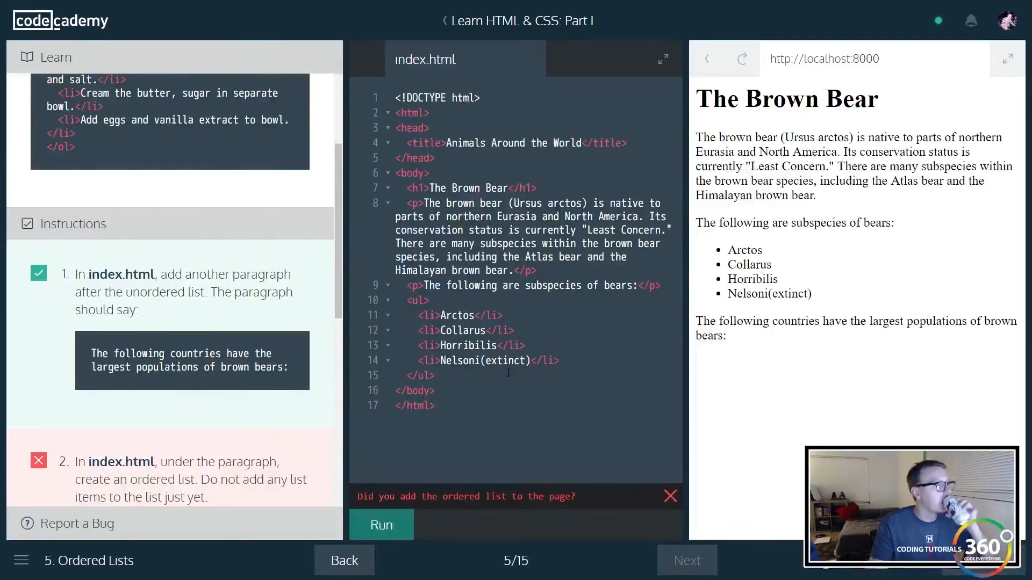
- Start a new line after the subspecies list and add an empty <ol> under the countries paragraph
scroll("down", 3)
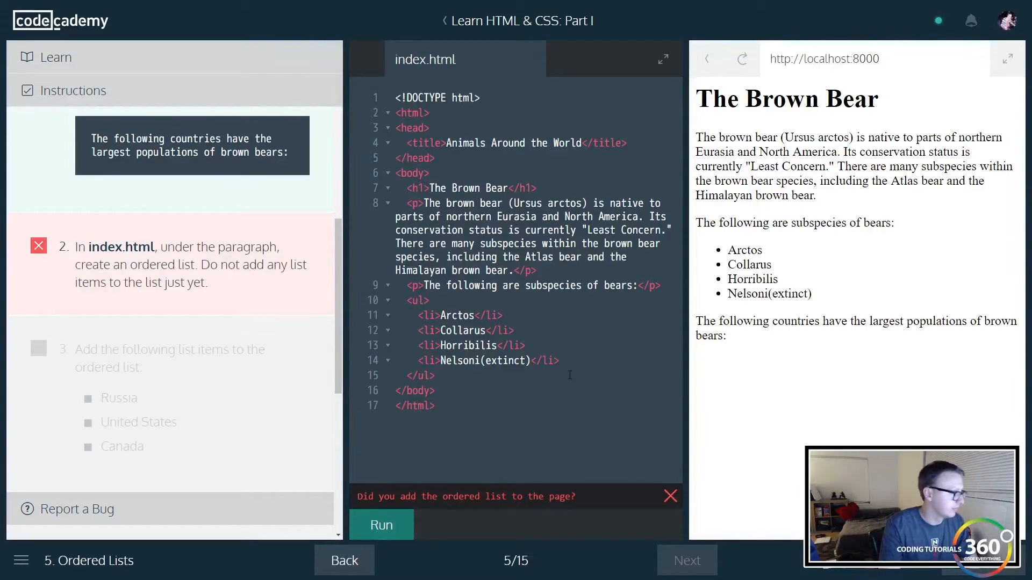
key("Enter")
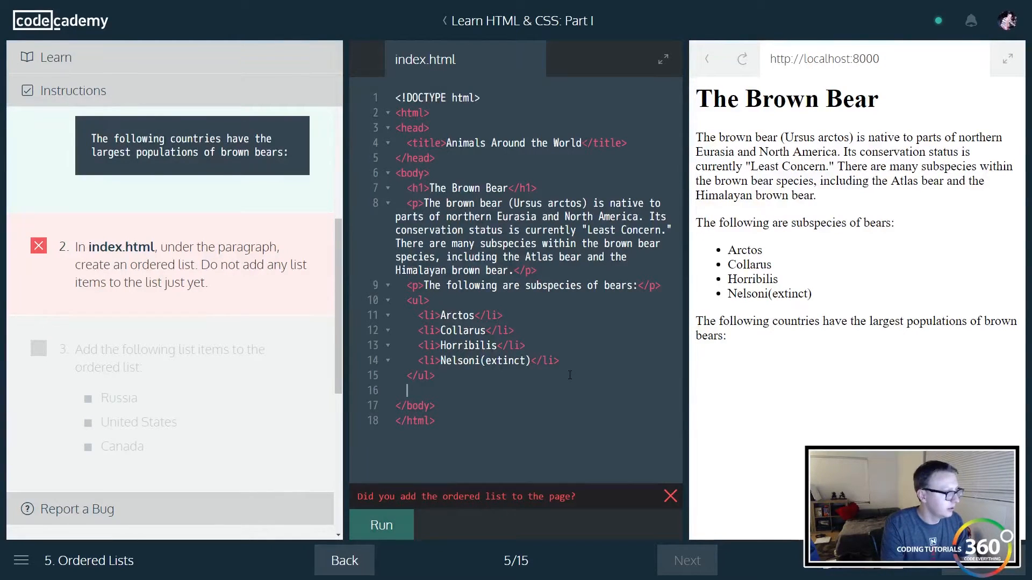
type("<p>")
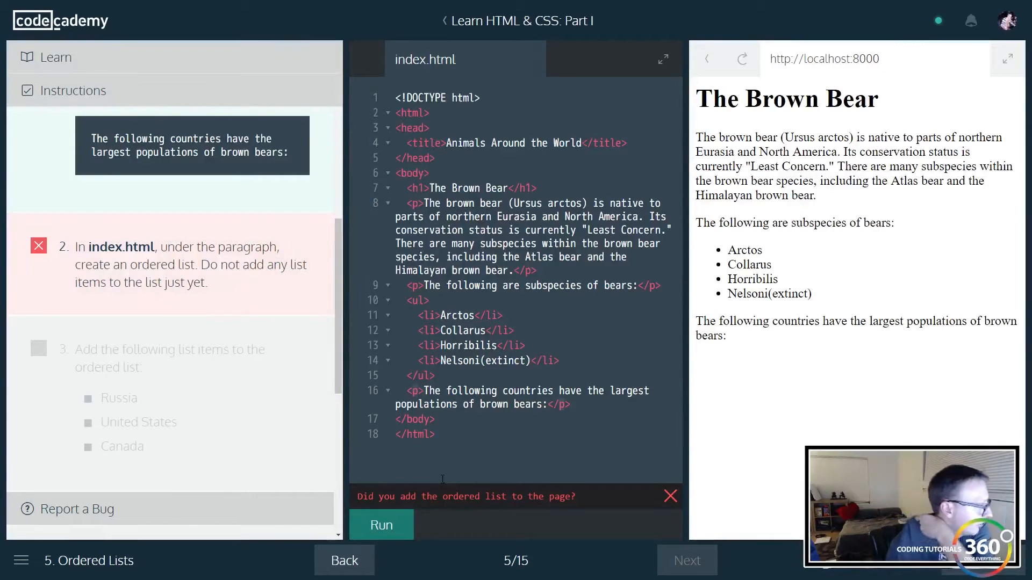
mouse_move(757, 338)
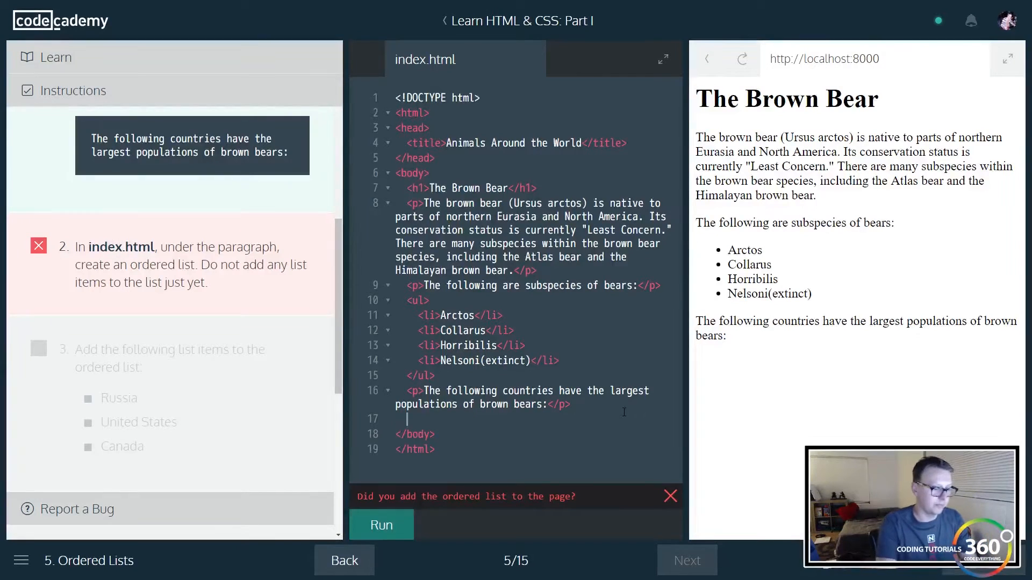
type("<ol>")
type("</ol>")
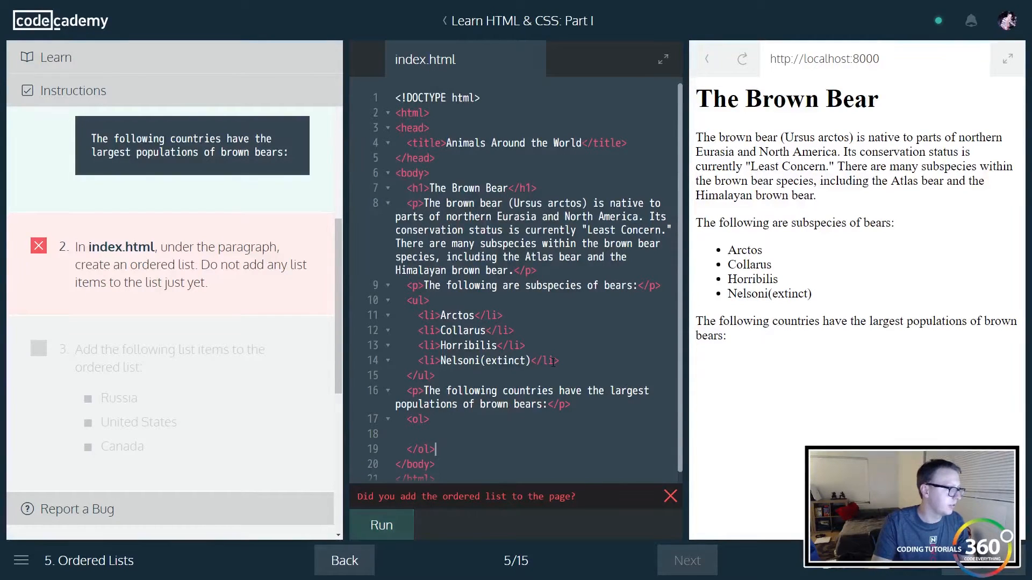
scroll("down", 3)
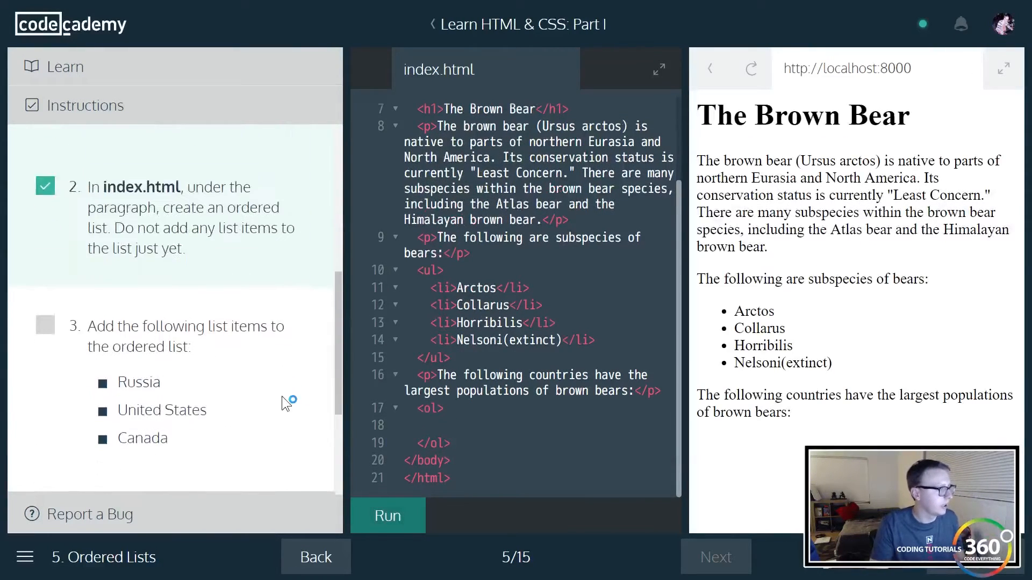
- Fill the <ol> with Russia, United States and Canada, run it, and advance to Links
type("<li></")
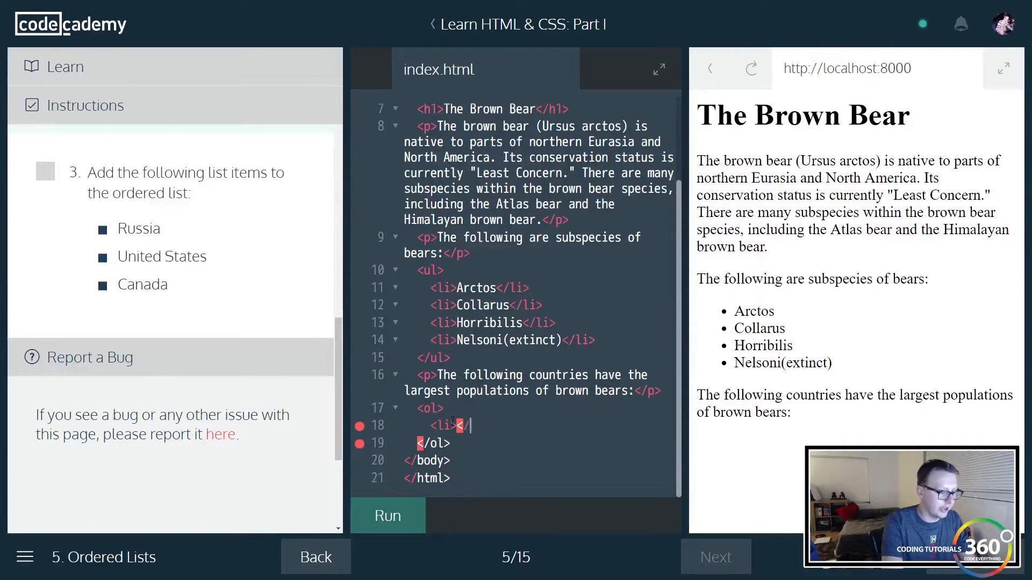
type("R")
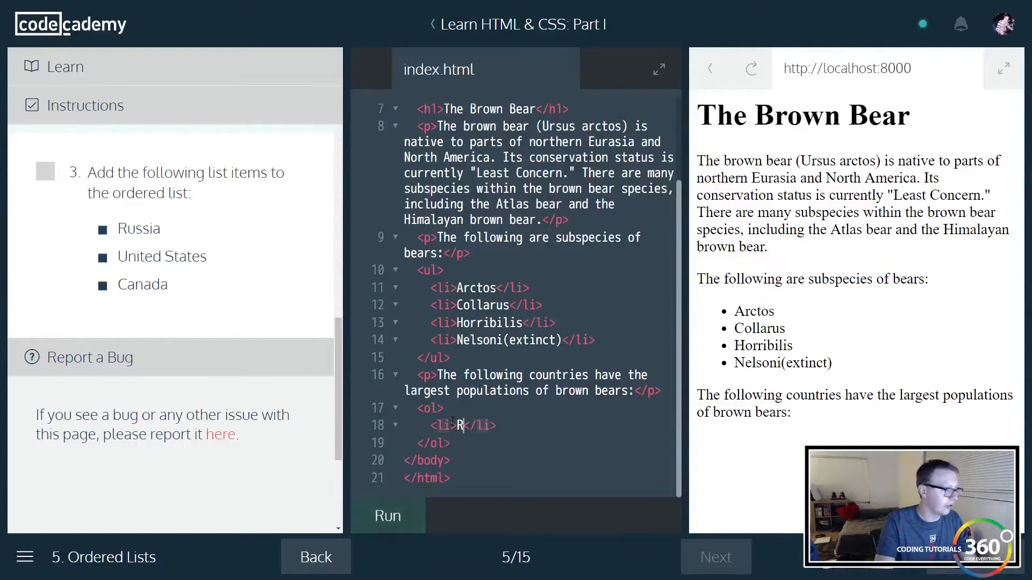
type("ussia")
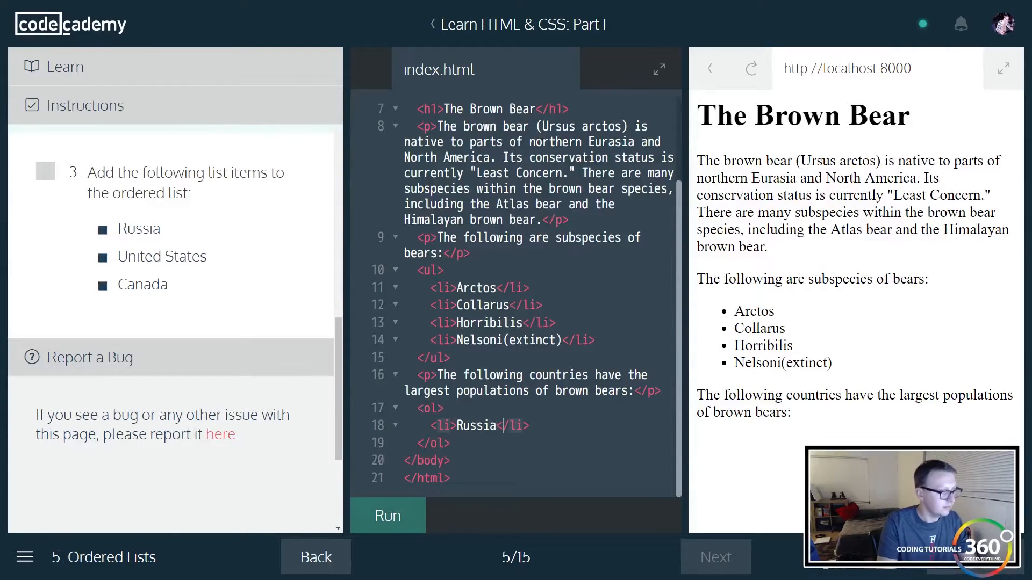
key("enter")
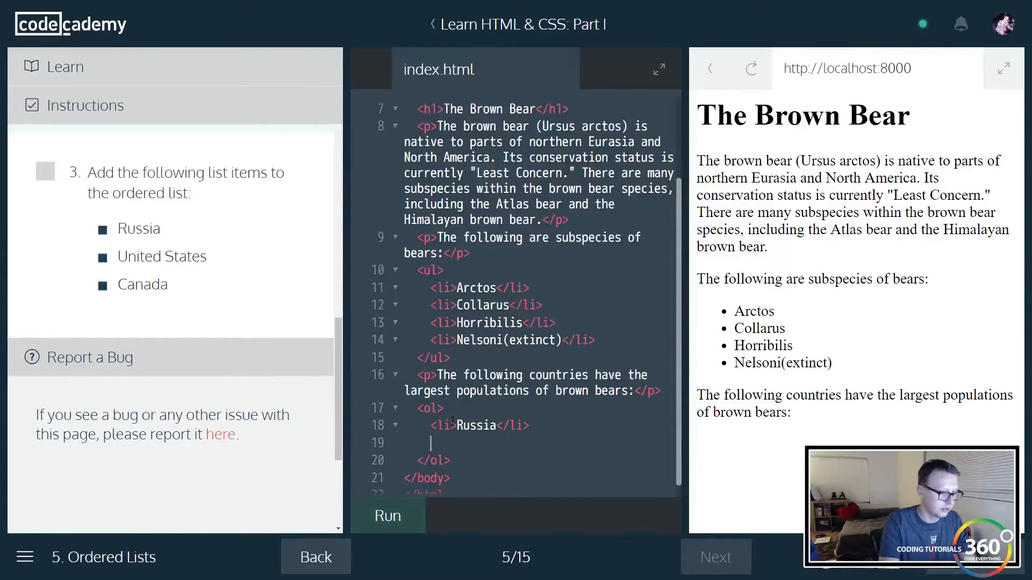
type("<li>U")
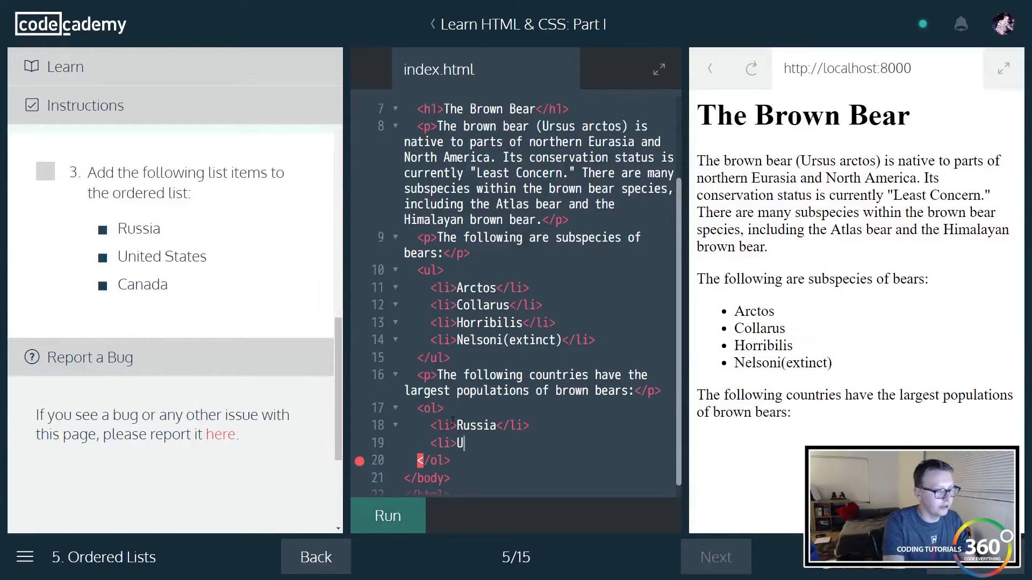
type("nited States</")
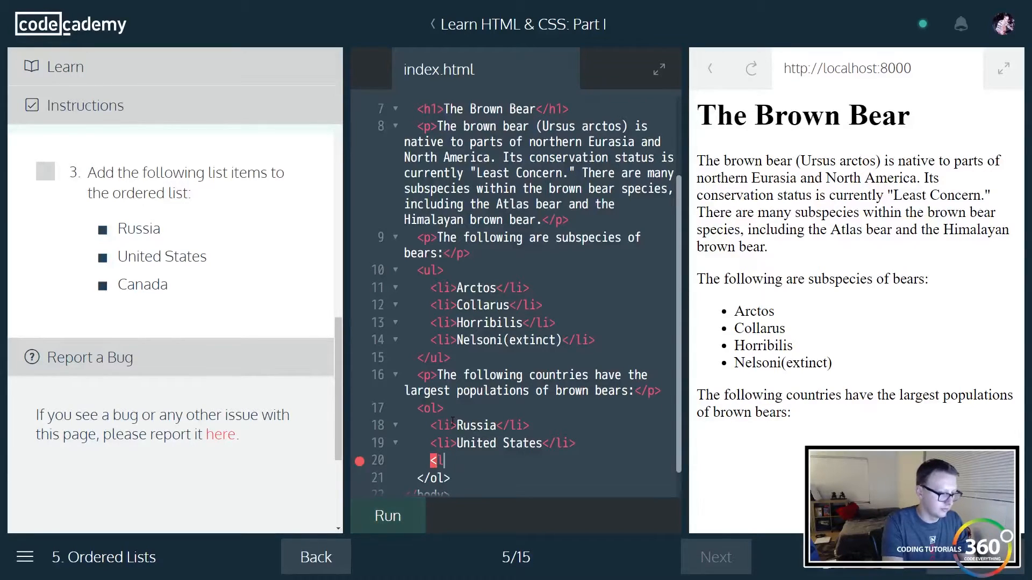
type("li></li>")
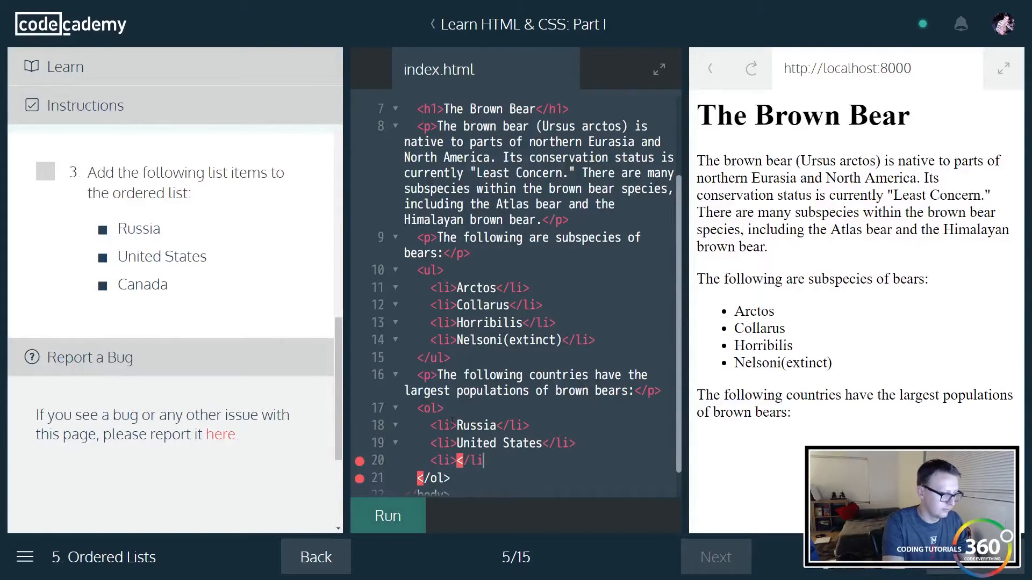
type("Canada")
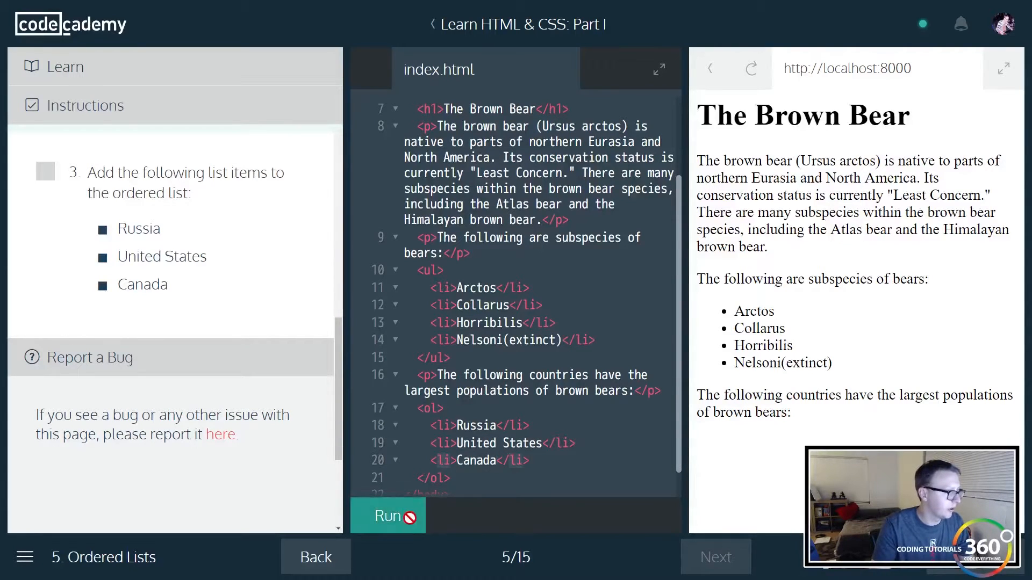
left_click(387, 515)
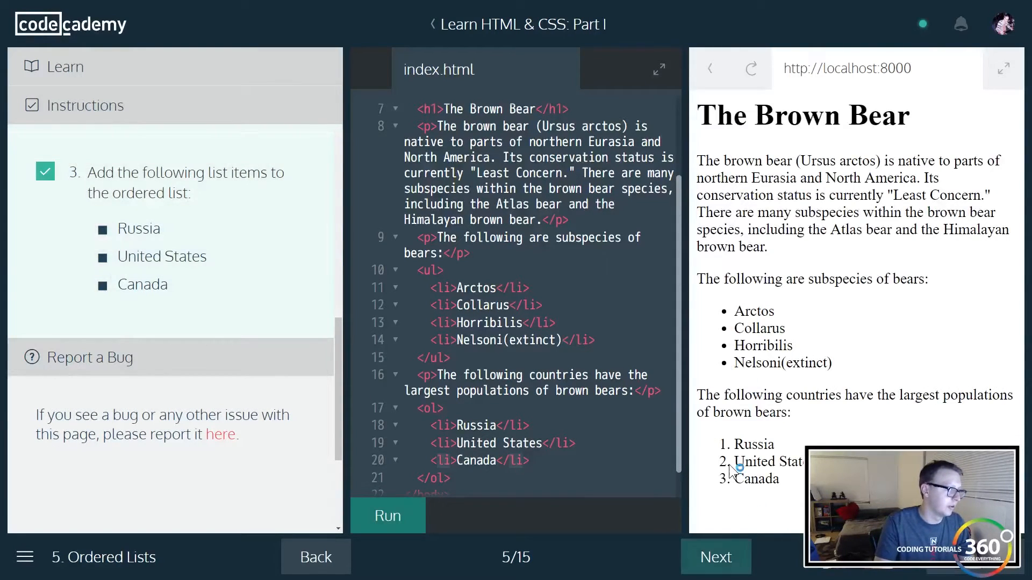
mouse_move(731, 372)
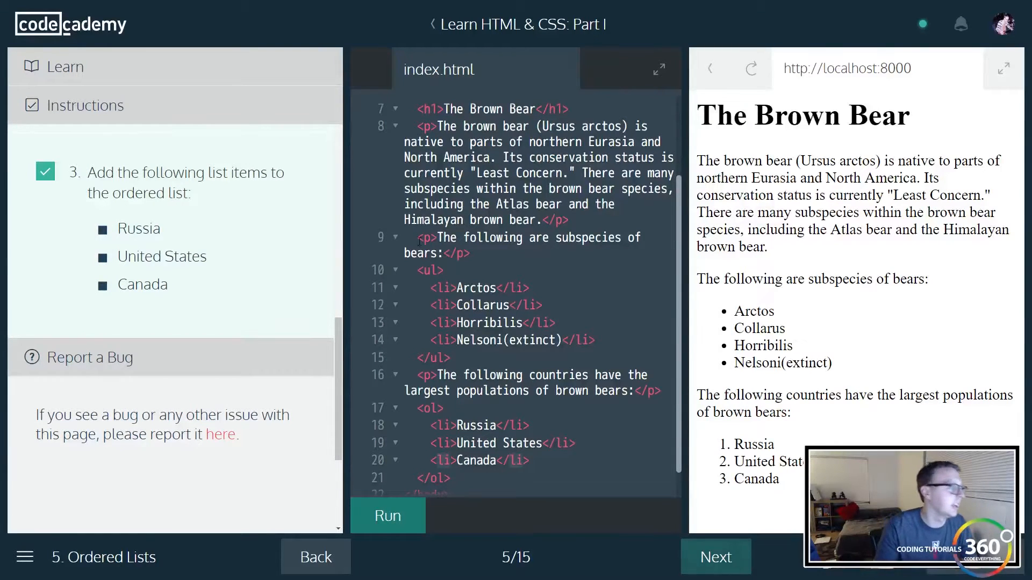
left_click(714, 557)
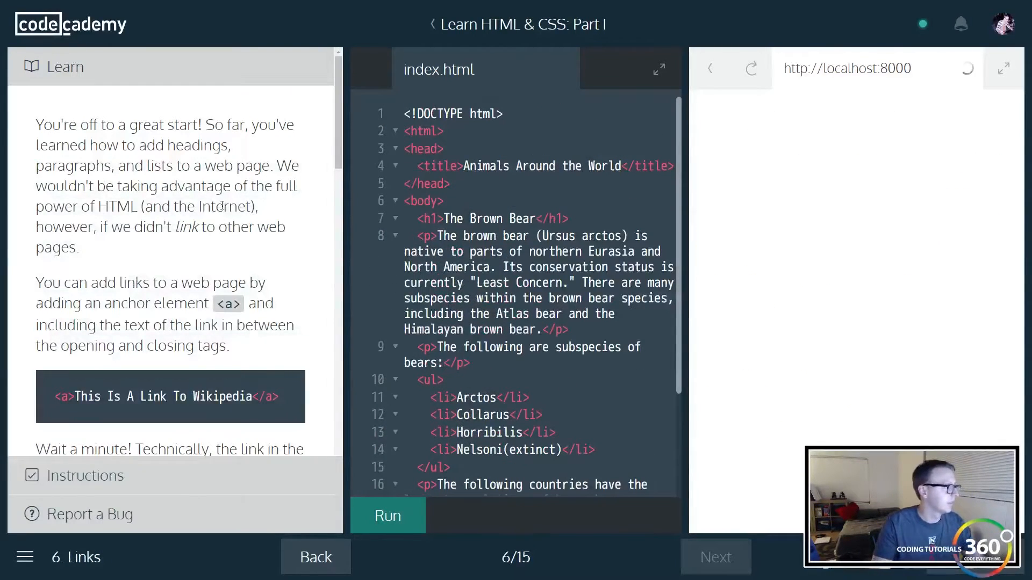
- Run the code and place the caret right after the first paragraph
left_click(387, 516)
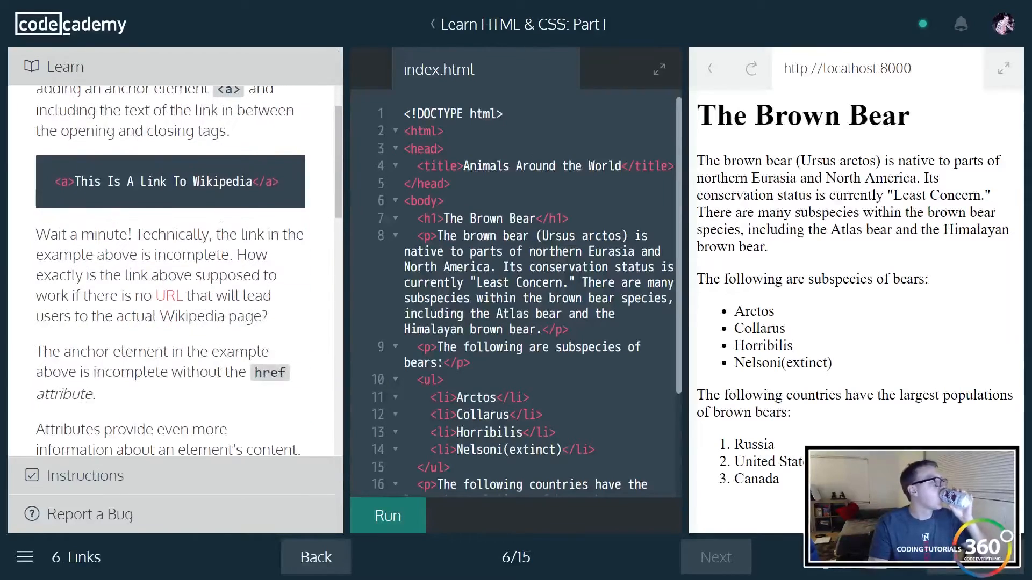
scroll("down", 3)
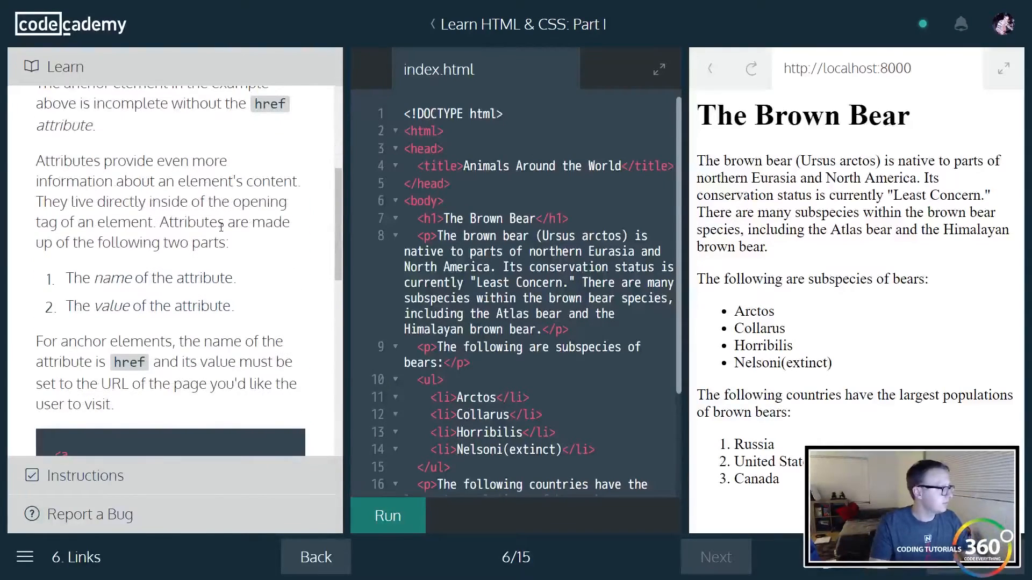
scroll("down", 3)
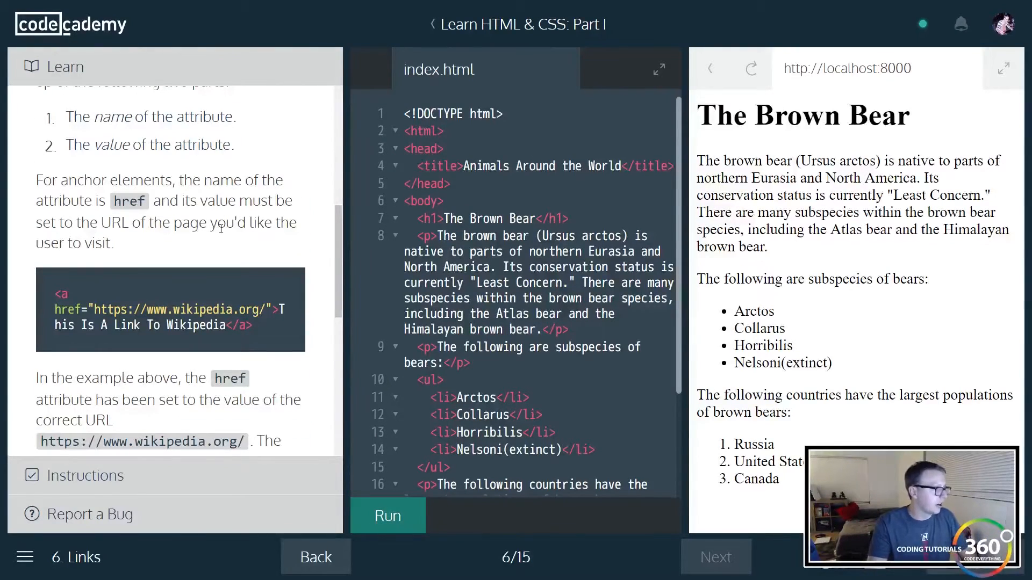
scroll("down", 3)
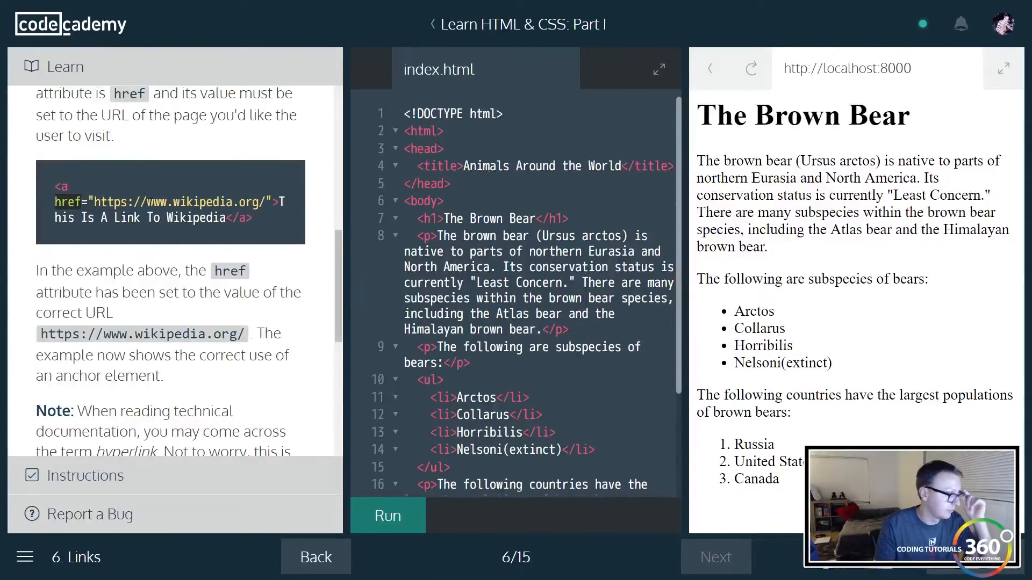
scroll("down", 3)
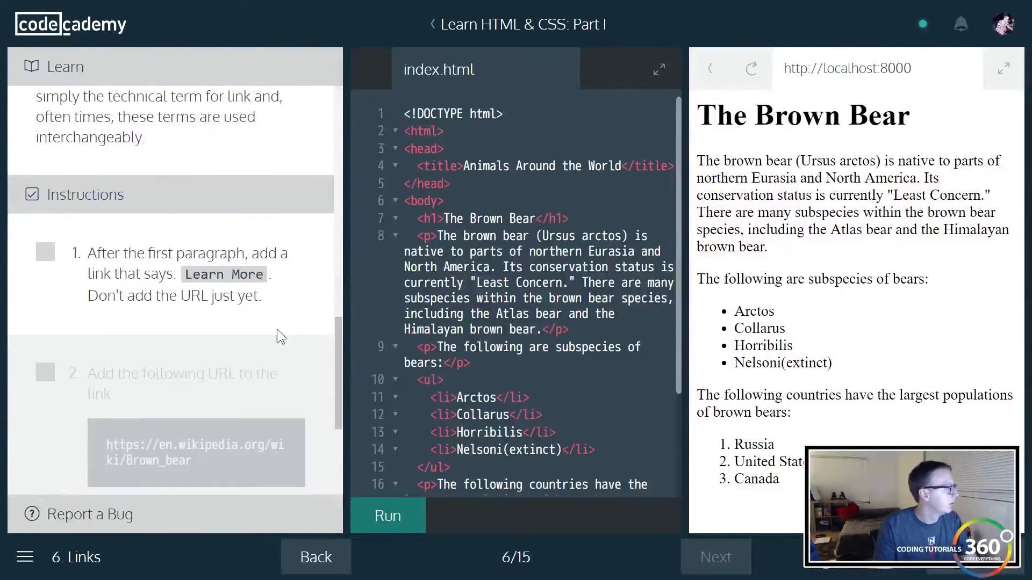
scroll("down", 3)
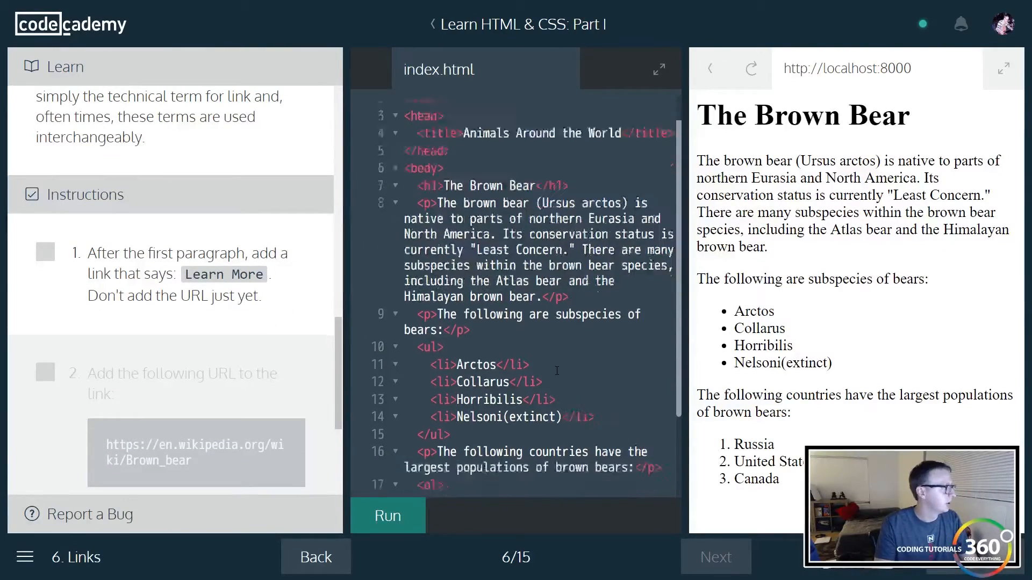
scroll("down", 3)
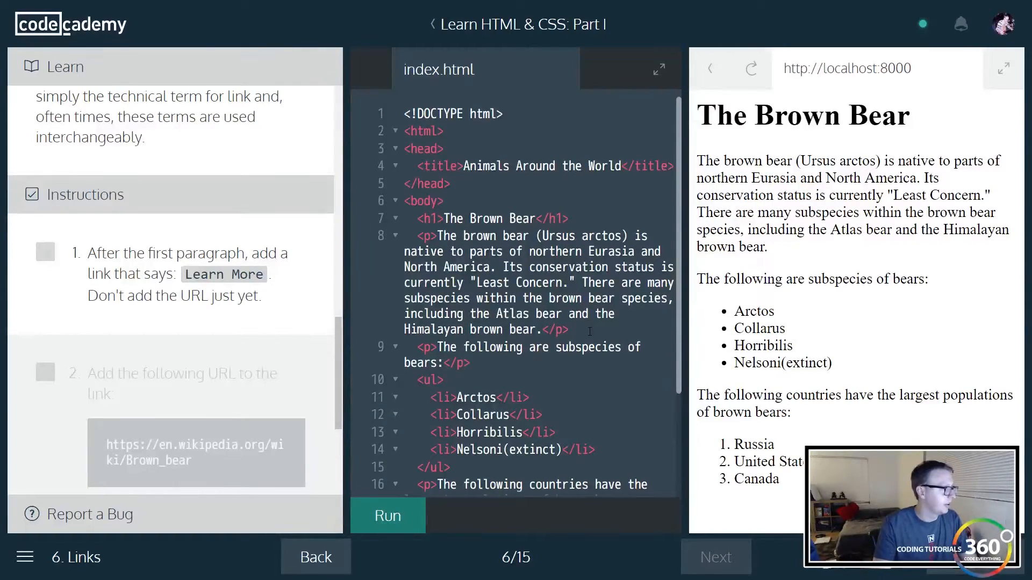
left_click(387, 516)
type("<a></a>")
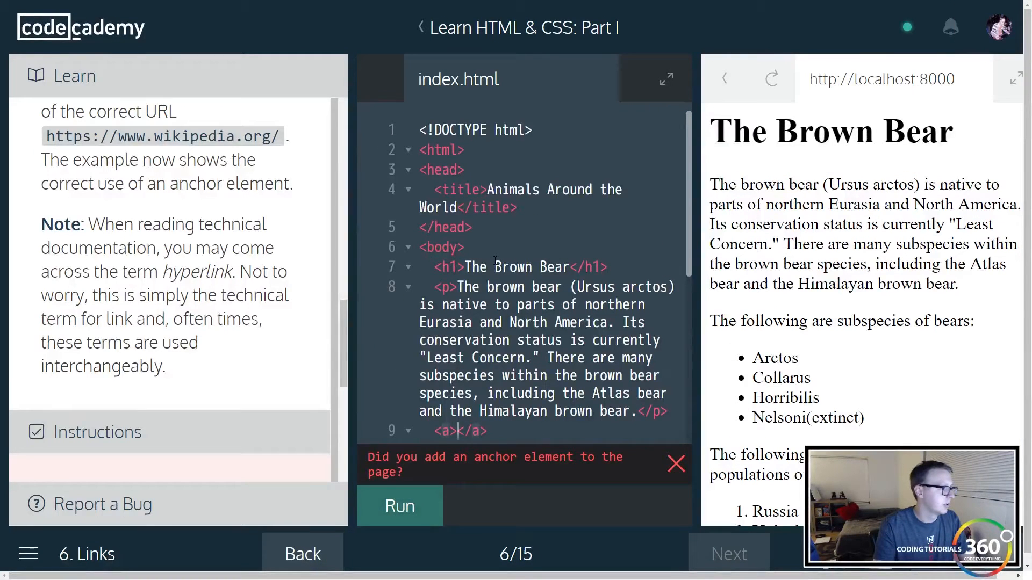
scroll("down", 3)
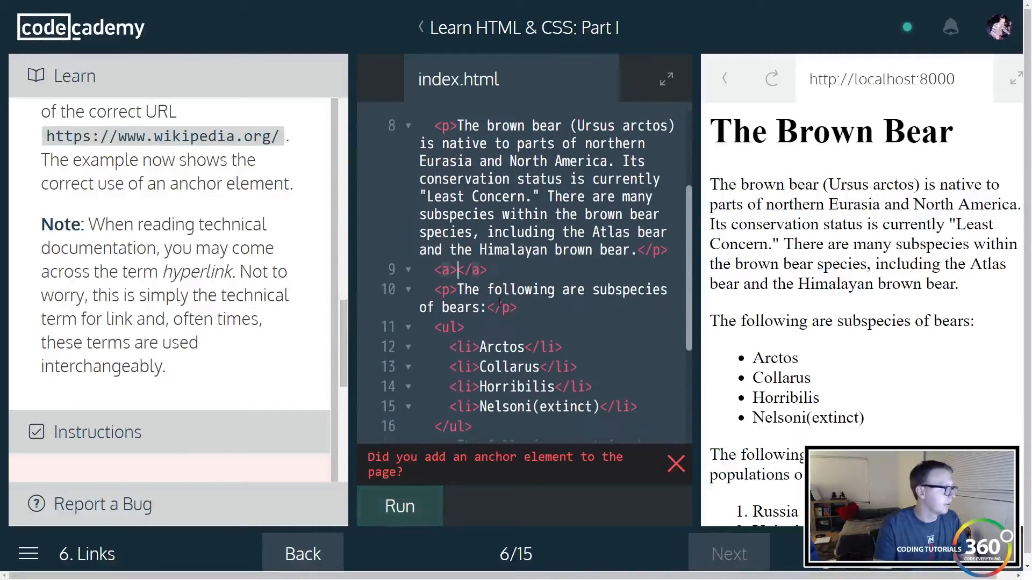
scroll("down", 3)
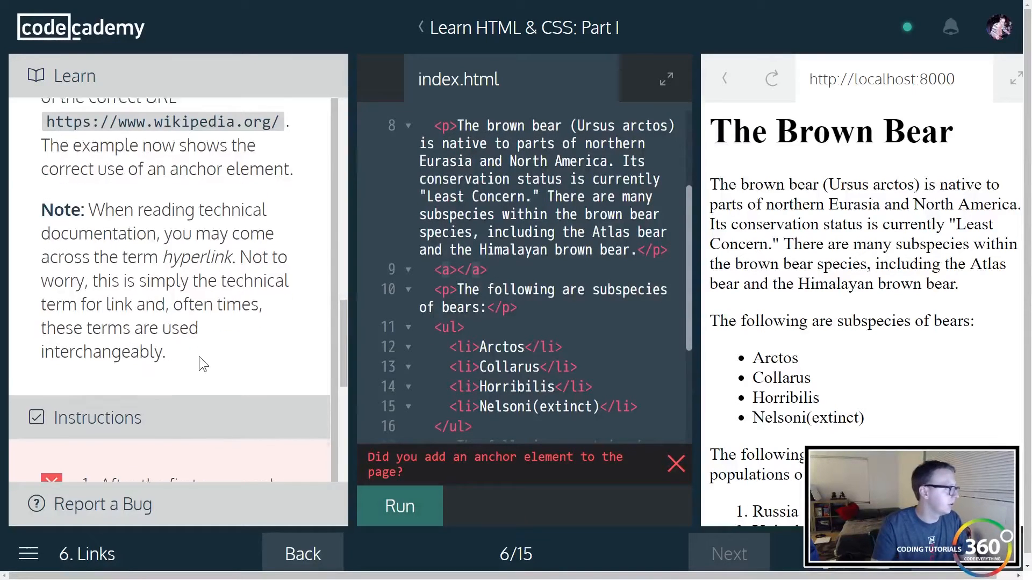
scroll("down", 3)
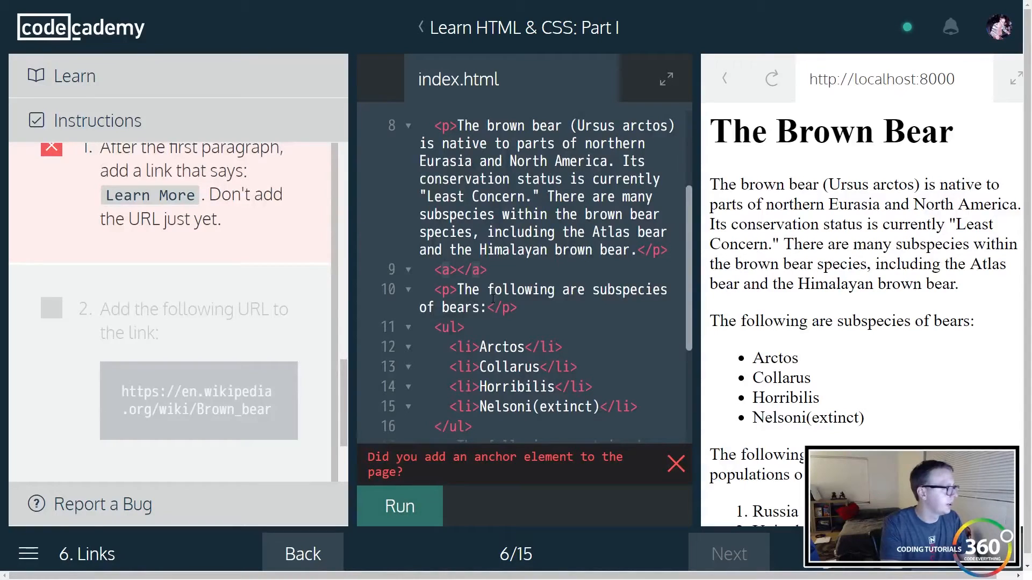
- Type a 'Learn More' link, run it, and put the cursor inside the opening <a> tag
type("Learn More")
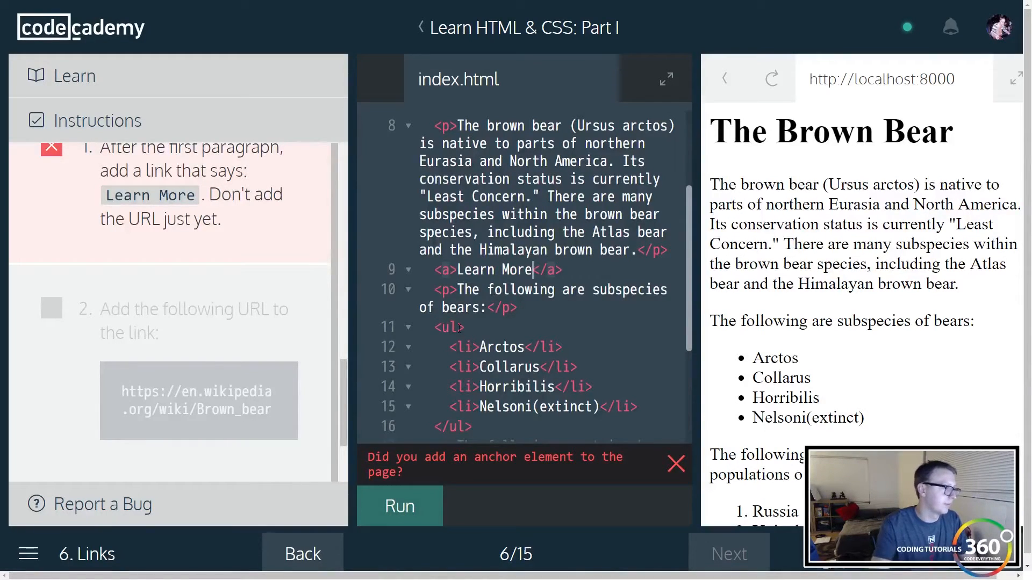
left_click(399, 507)
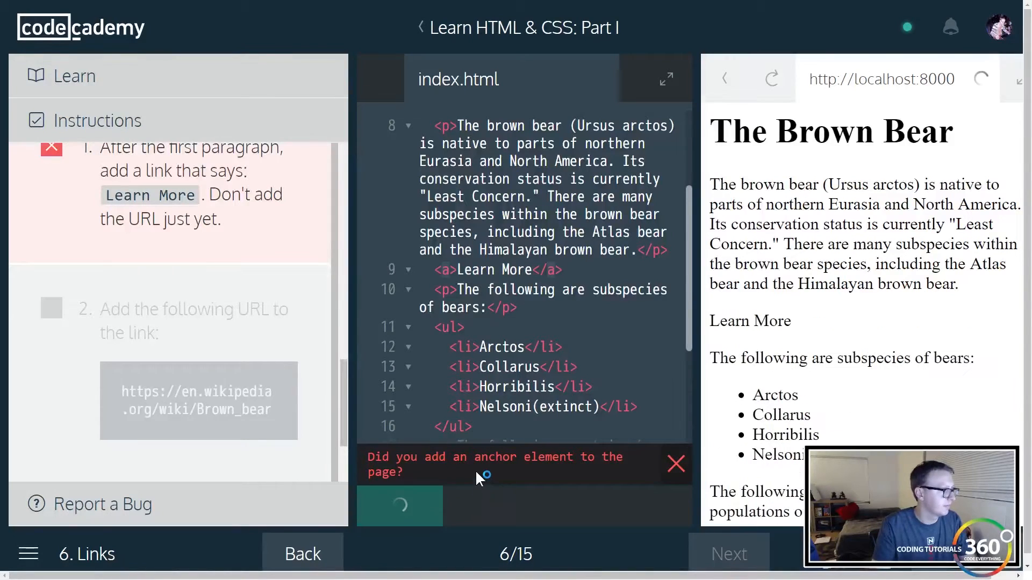
left_click(400, 507)
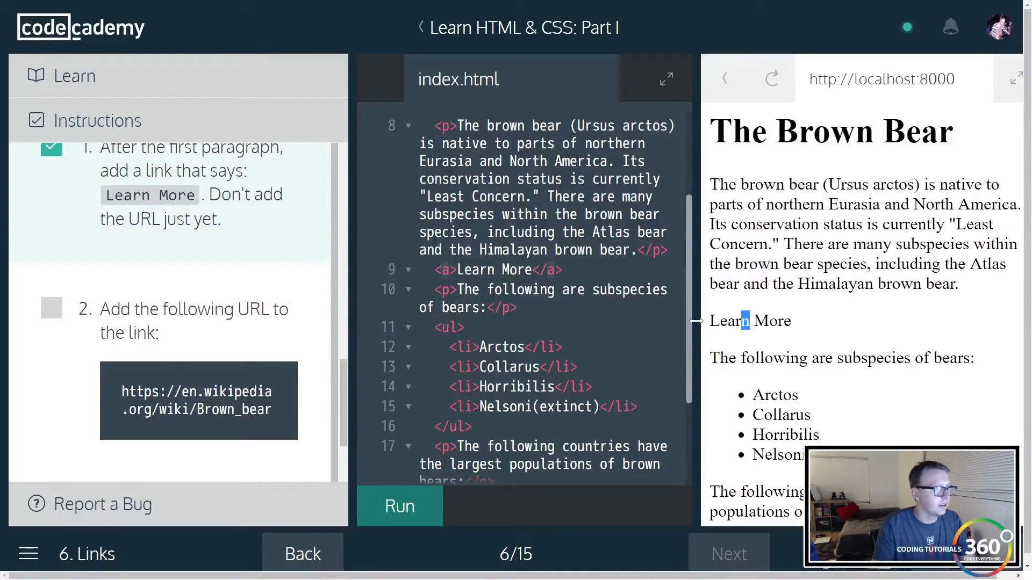
double_click(750, 320)
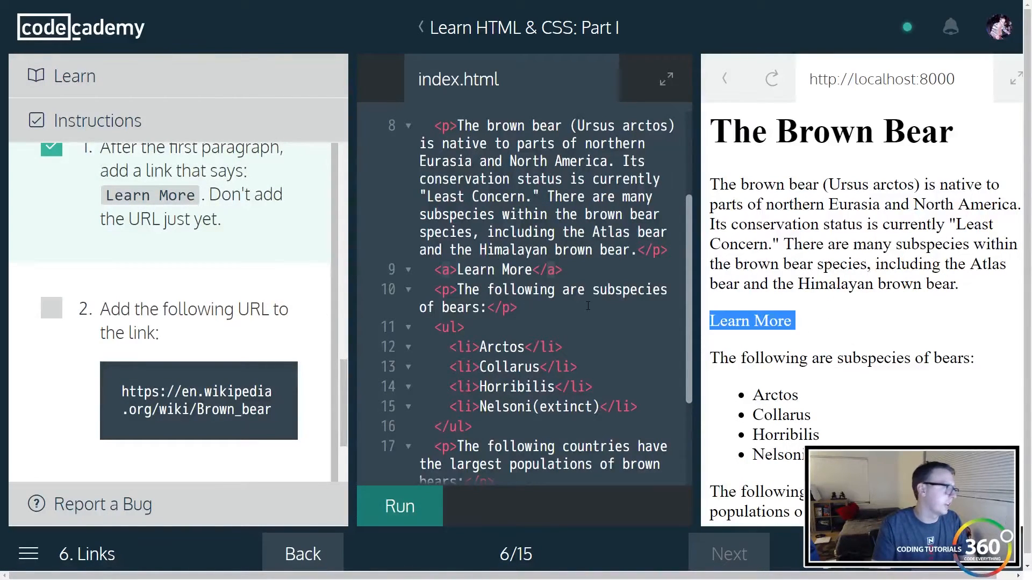
left_click(458, 270)
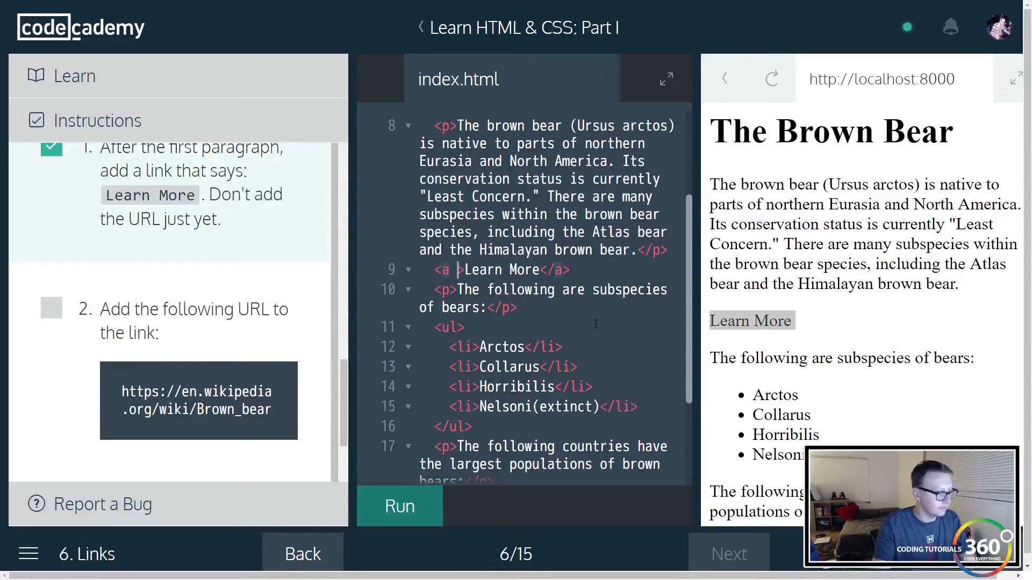
type("href=\"\"")
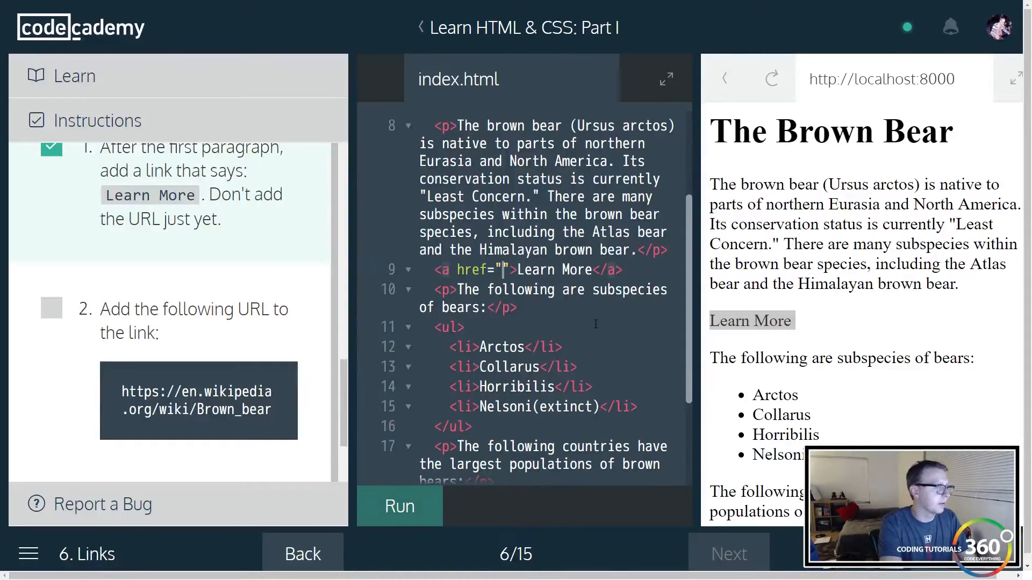
type("https://em")
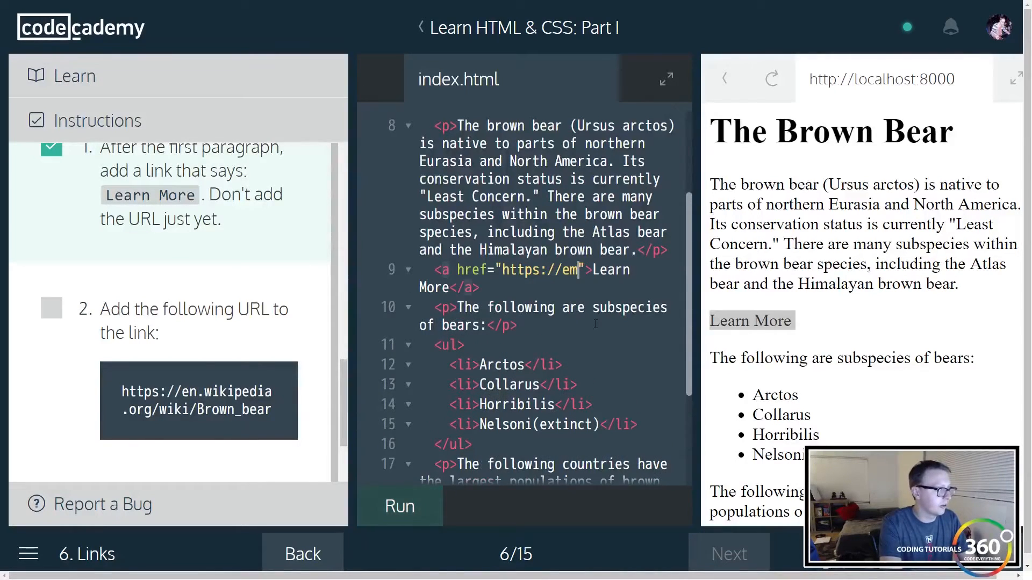
key("Backspace")
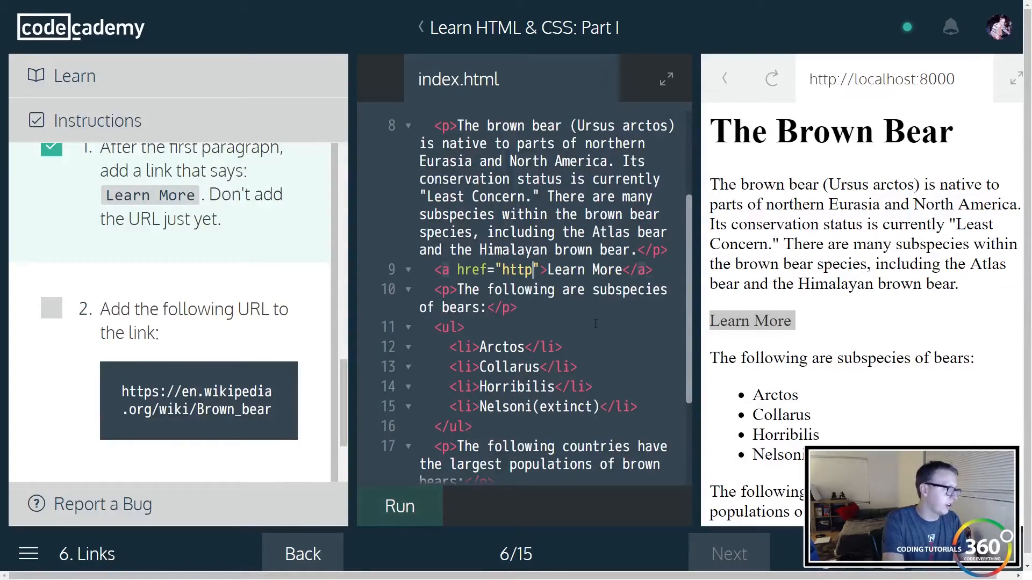
key("Backspace")
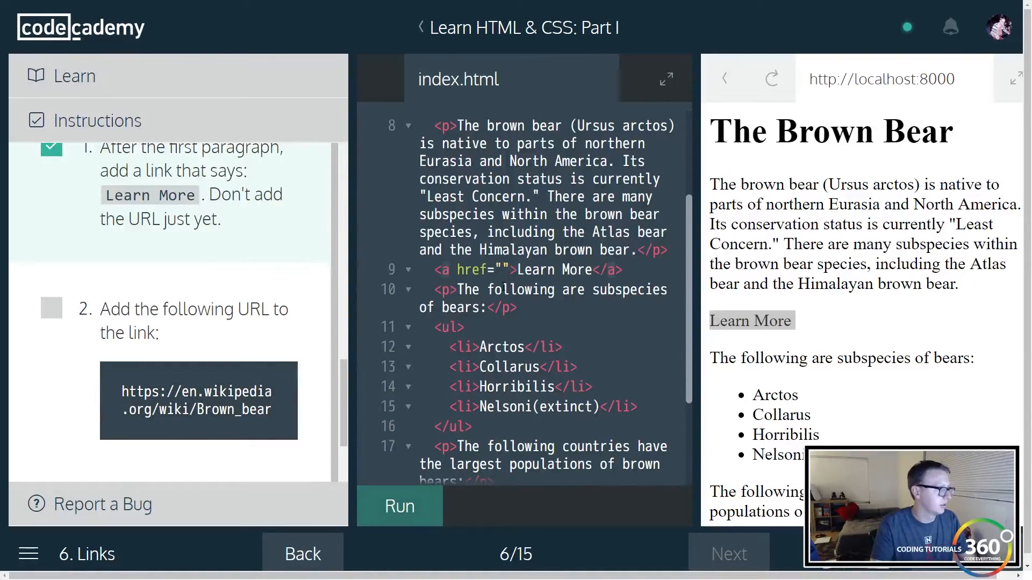
type("https://en.wikipedia.org/wiki/Brown_bear")
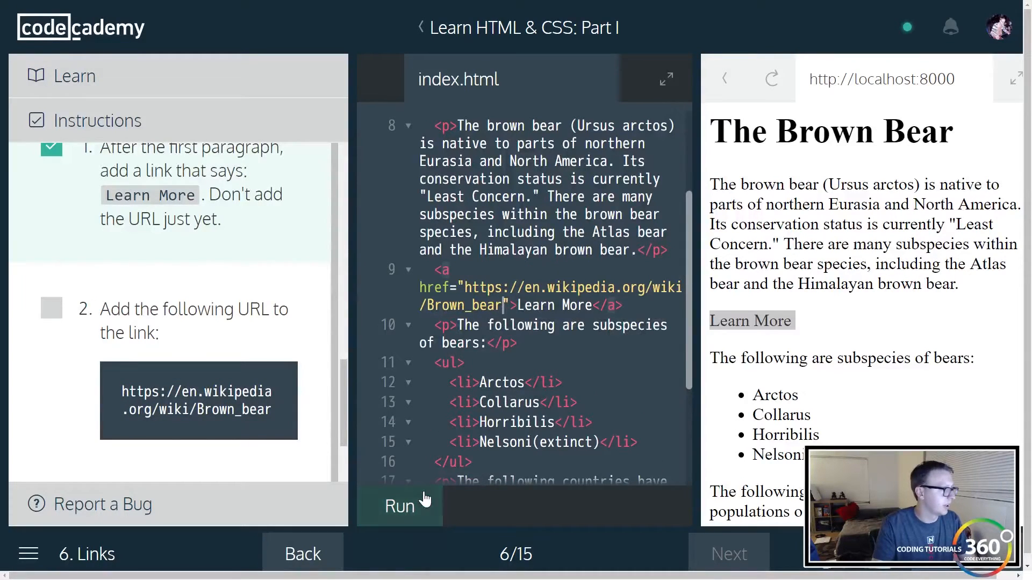
left_click(399, 506)
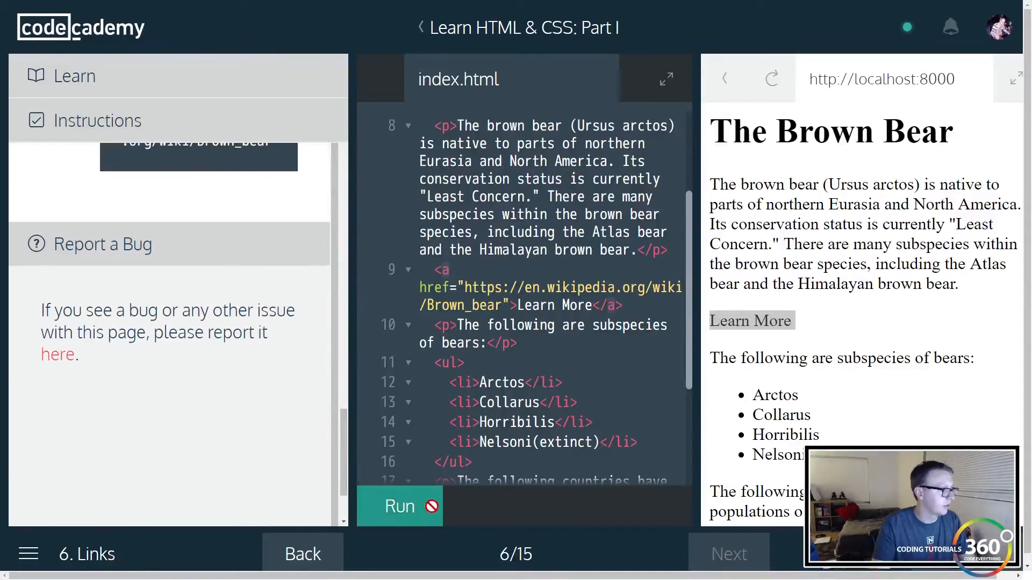
mouse_move(750, 321)
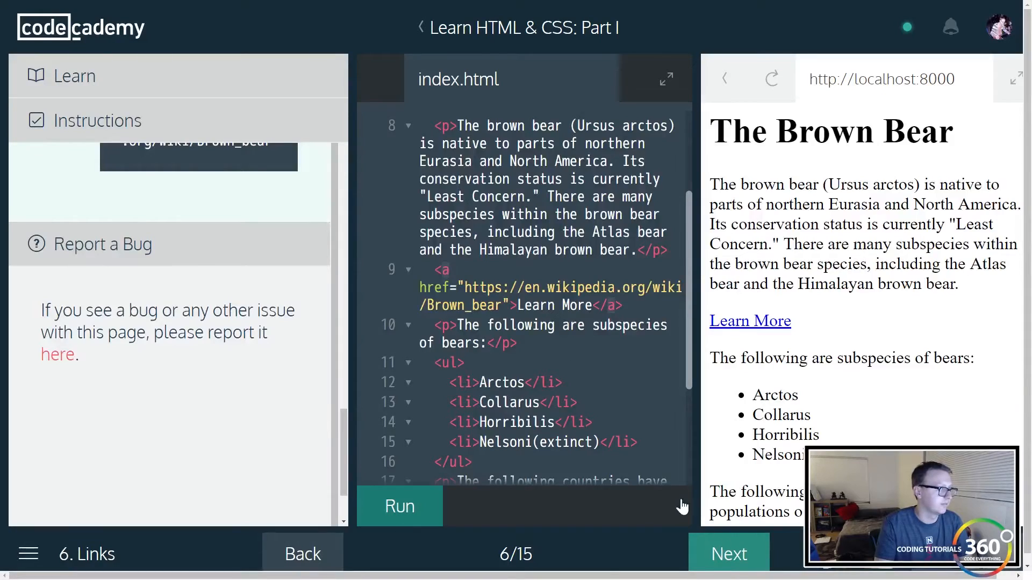
left_click(729, 554)
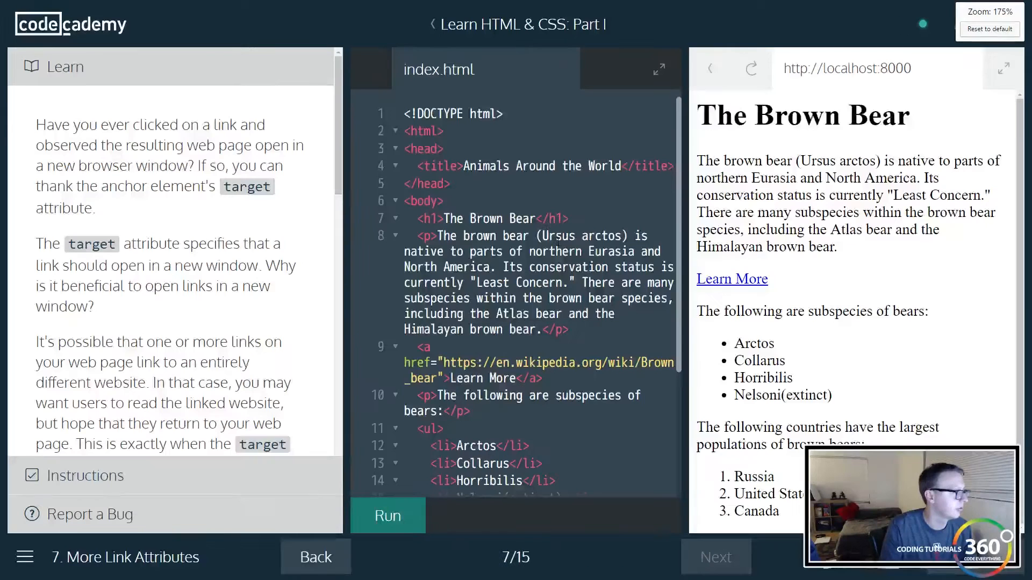
- Add target="_blank" to the Learn More anchor tag
scroll("down", 3)
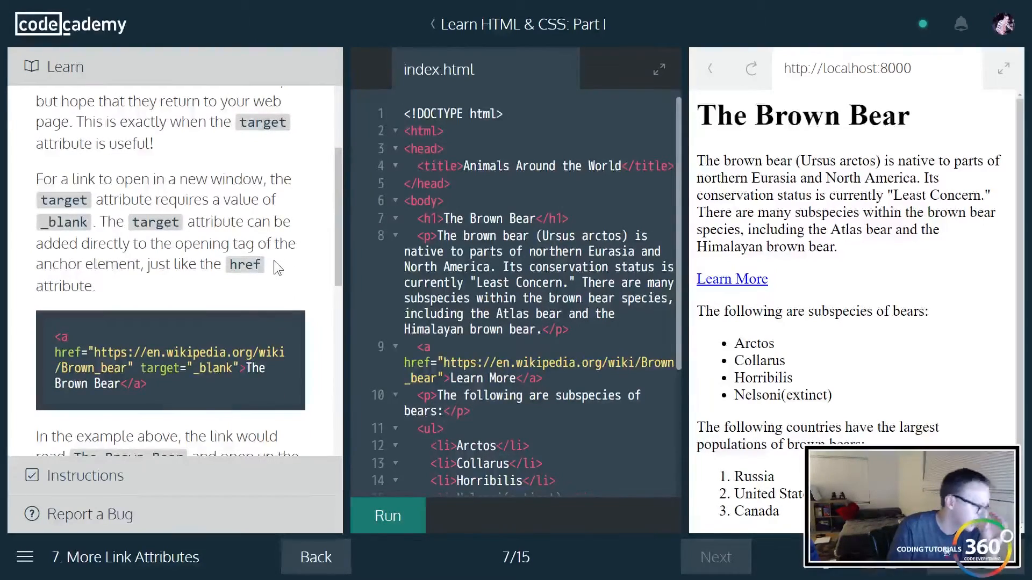
scroll("down", 3)
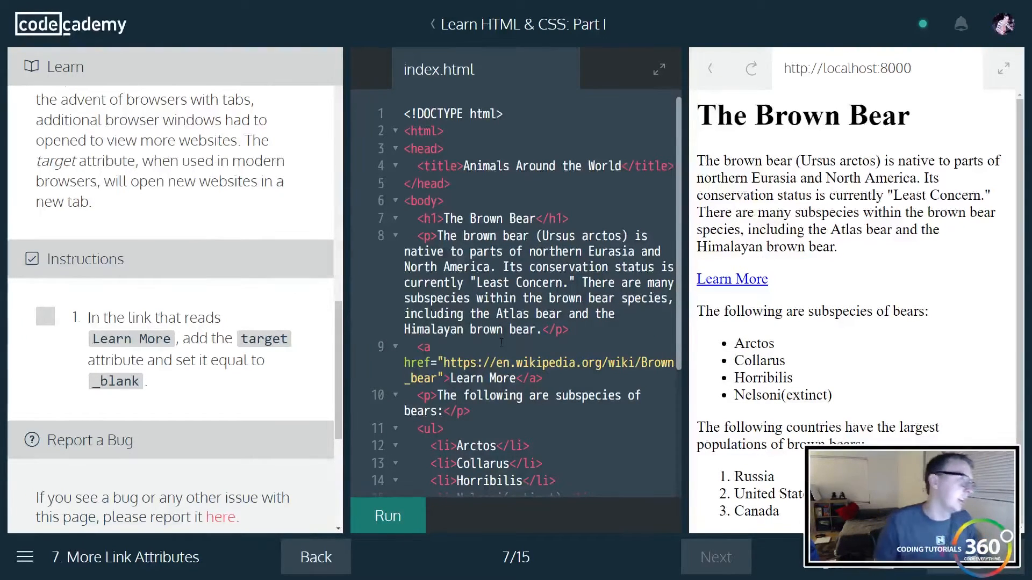
type("t")
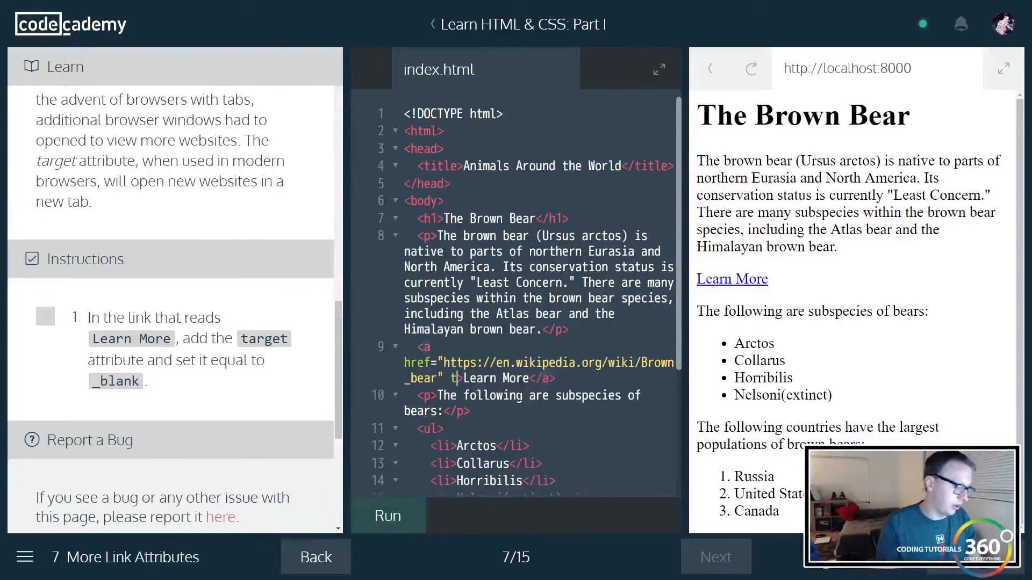
type("arget=\"")
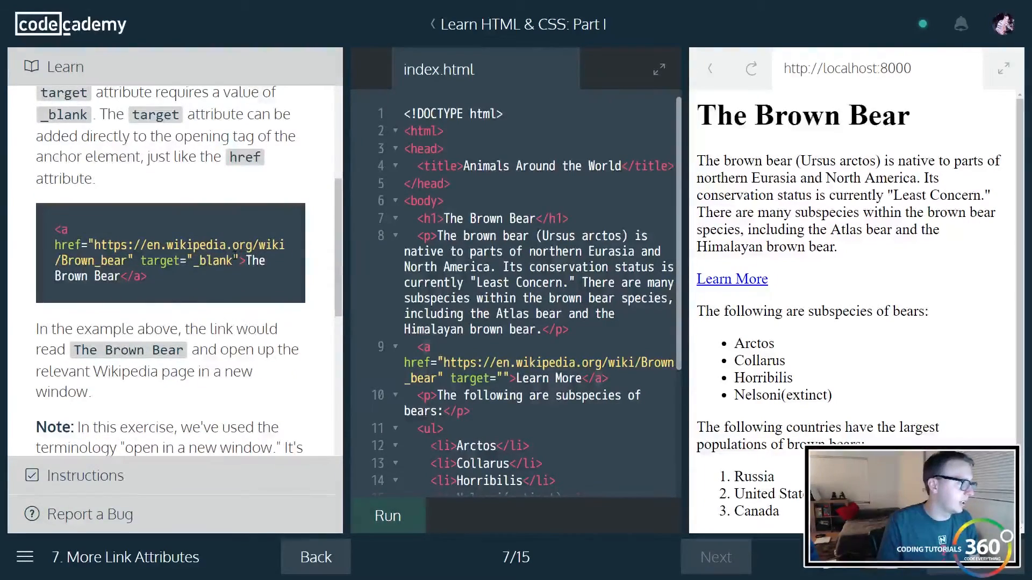
scroll("down", 3)
type("_")
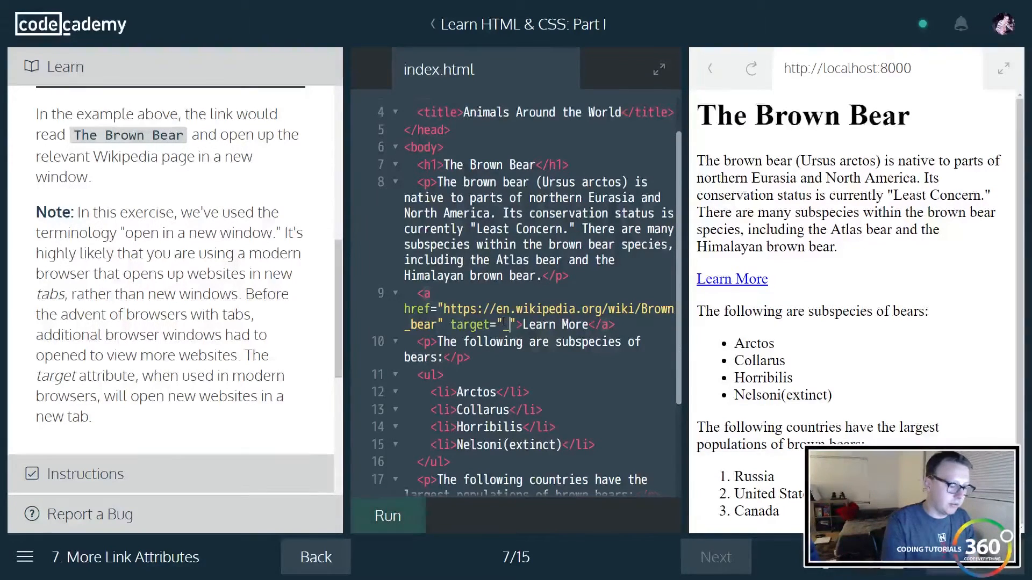
type("blank")
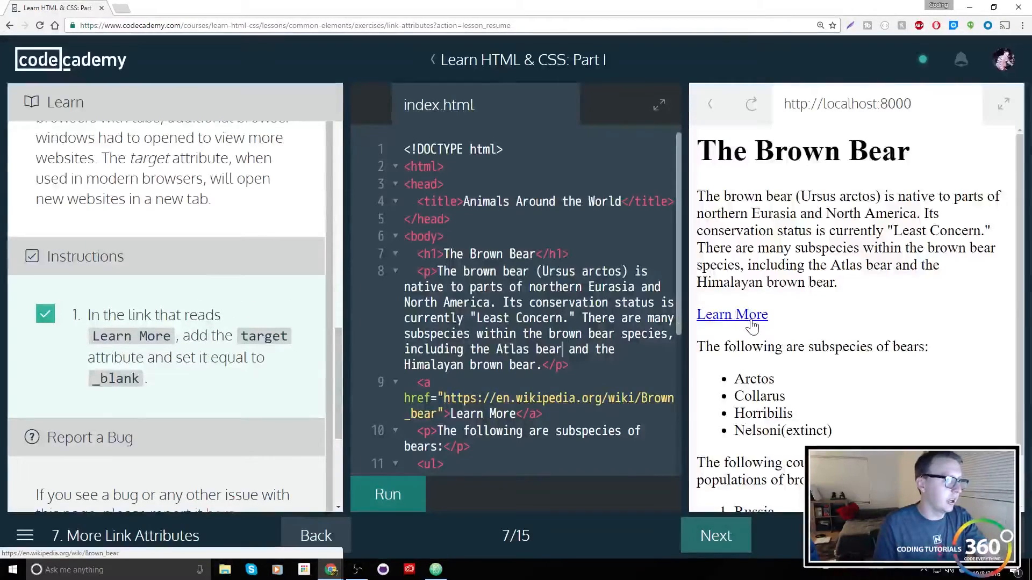
- Test the Learn More link in the preview, then continue to the Images lesson
left_click(732, 314)
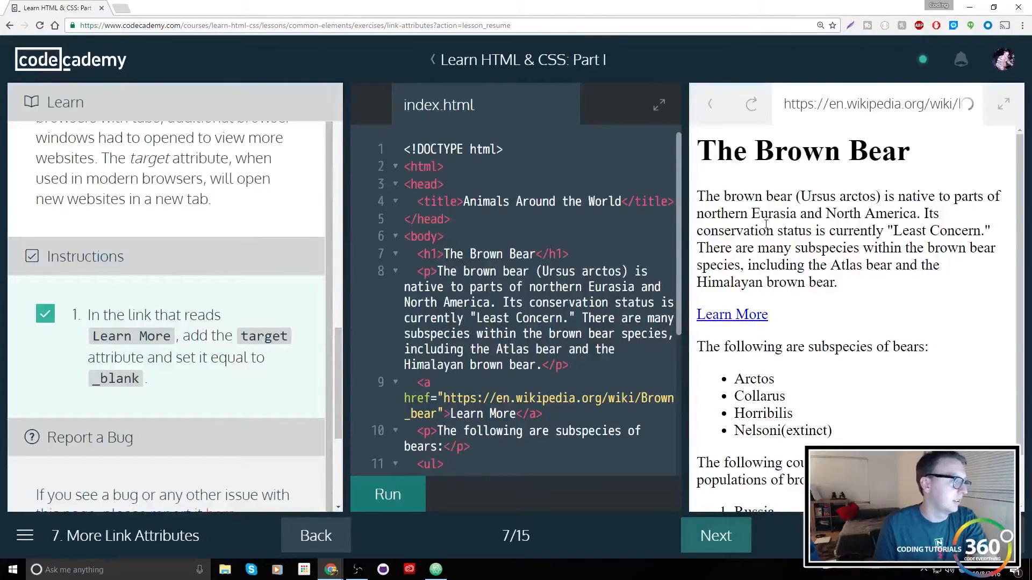
mouse_move(991, 105)
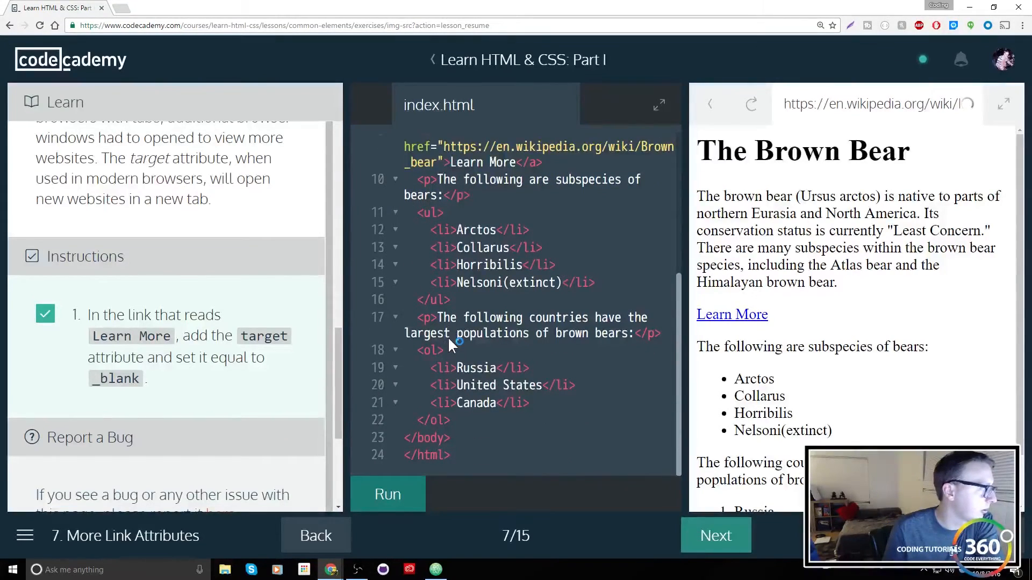
left_click(715, 535)
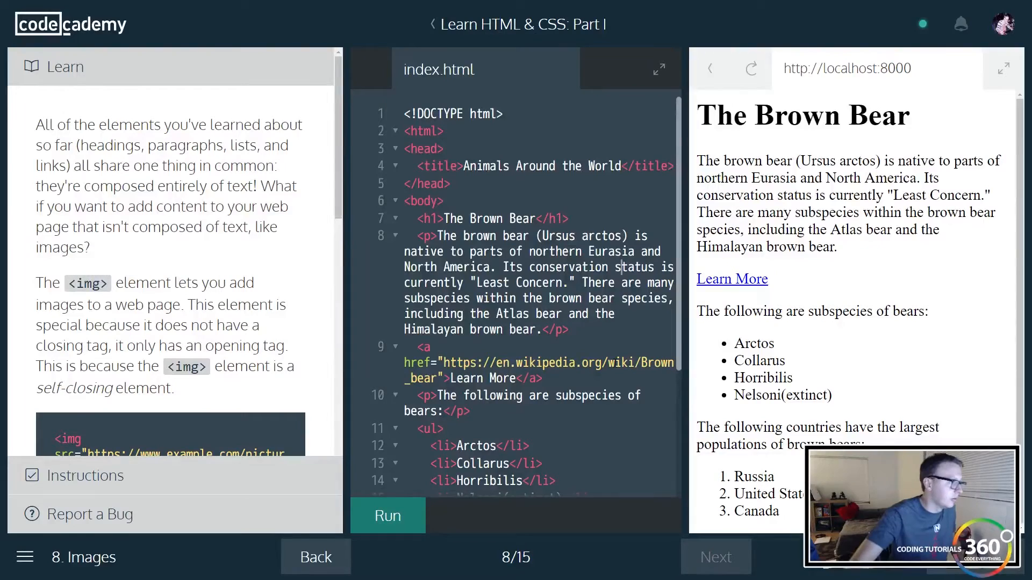
- Below the </ol>, add an <img> tag with the web101-image_brownbear.jpg source URL
scroll("down", 3)
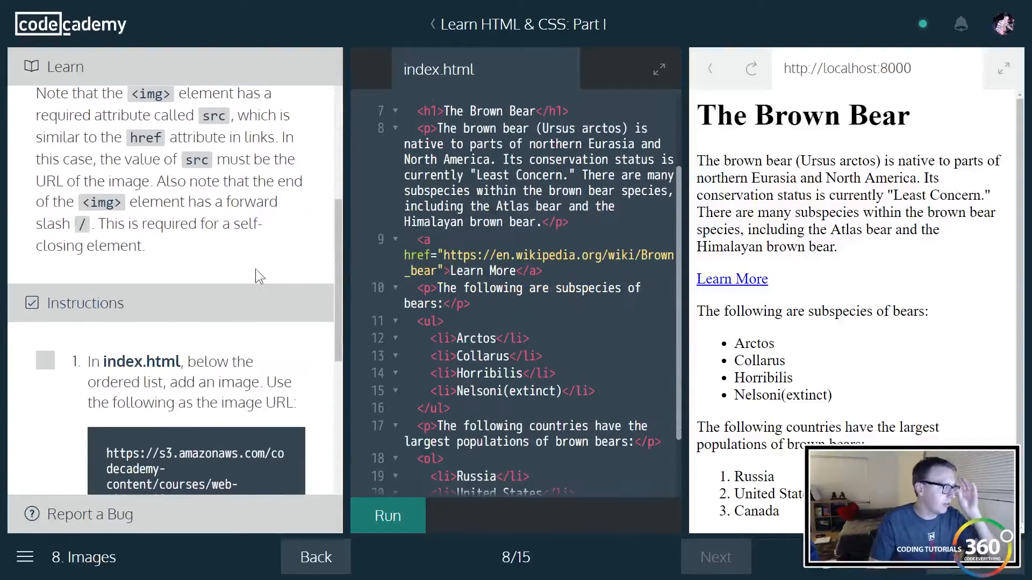
scroll("down", 3)
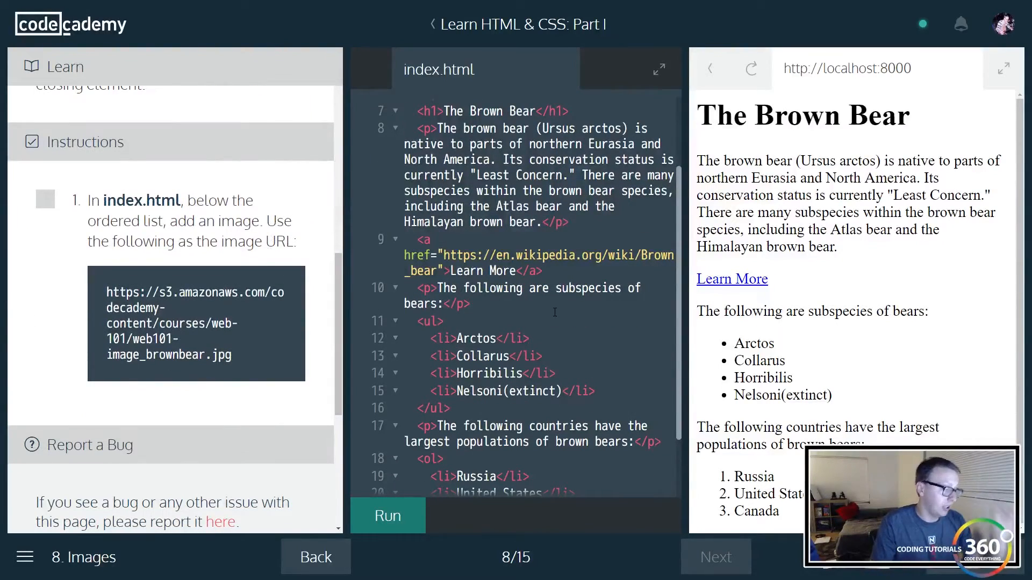
scroll("down", 3)
type("<i")
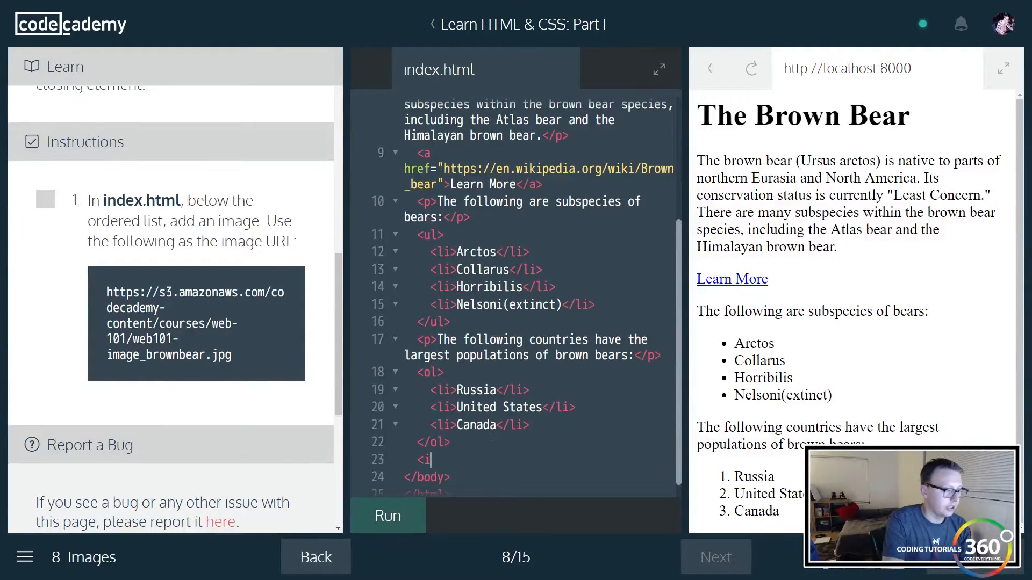
type("mg")
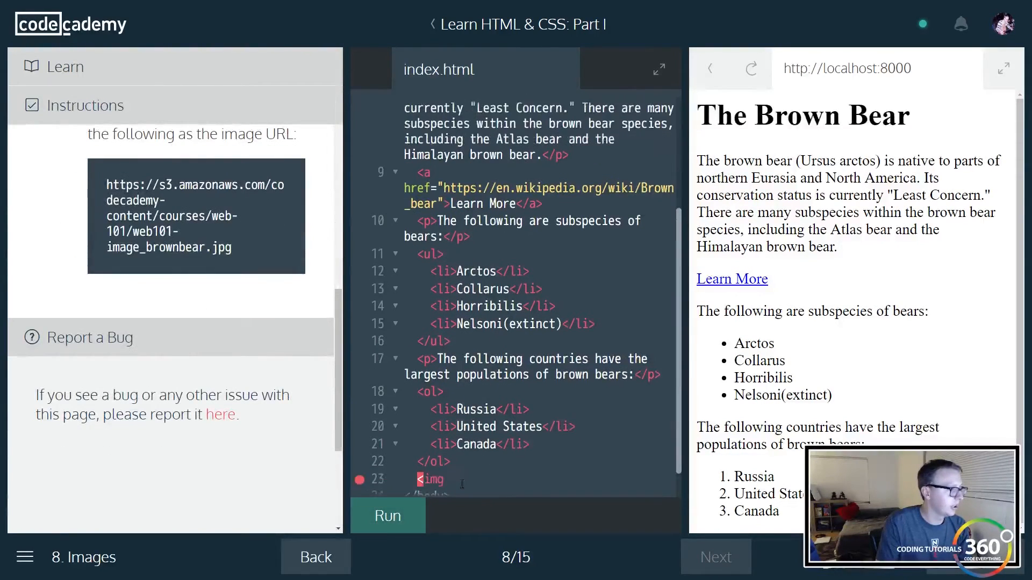
type("src=")
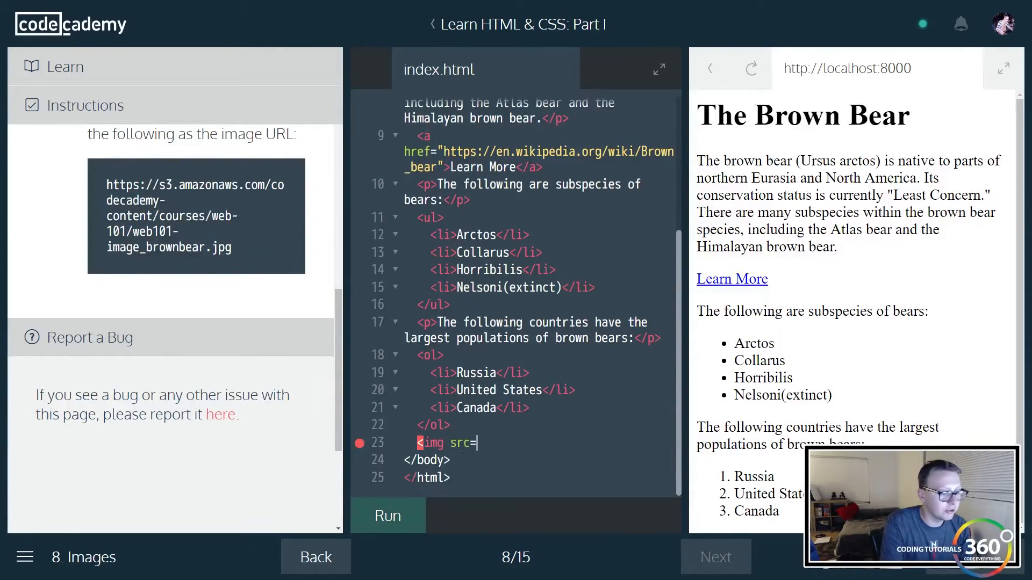
type("\"\"/>")
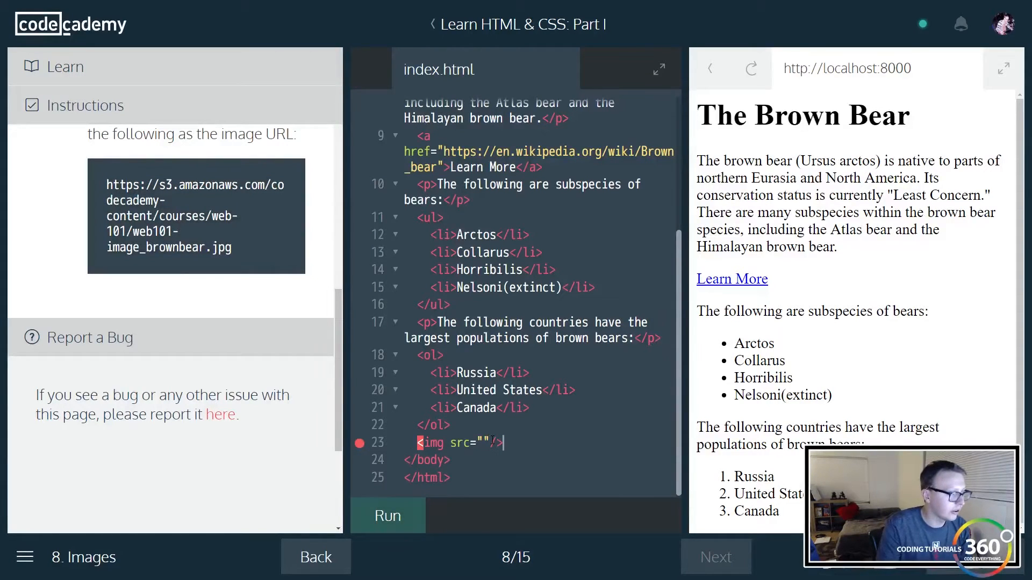
type("https://s3.amazonaws.com/codecademy-content/courses/web-101/web101-image_brownbear.jpg")
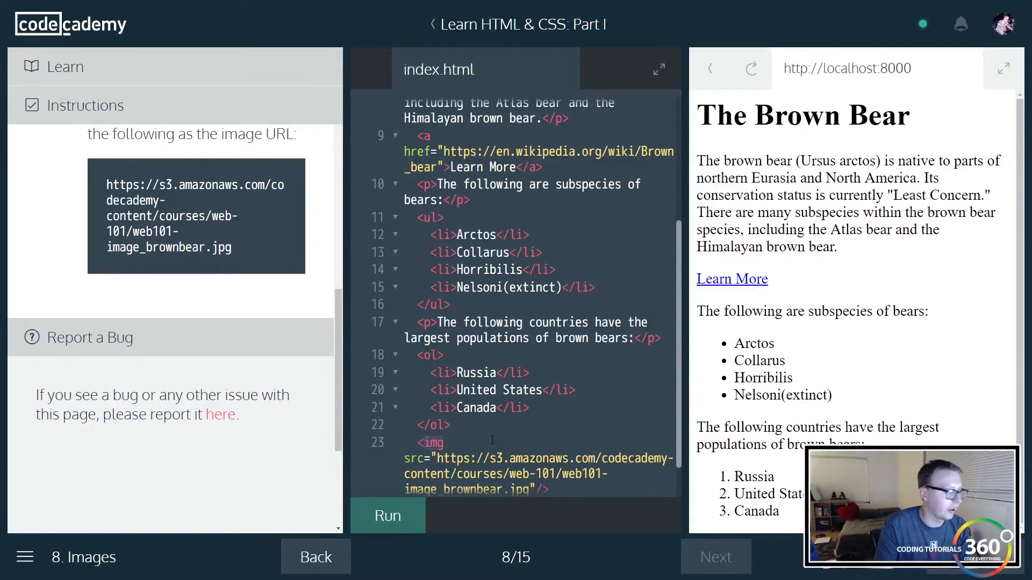
- Run the code to show the bear photo and advance to the Alt lesson
scroll("down", 3)
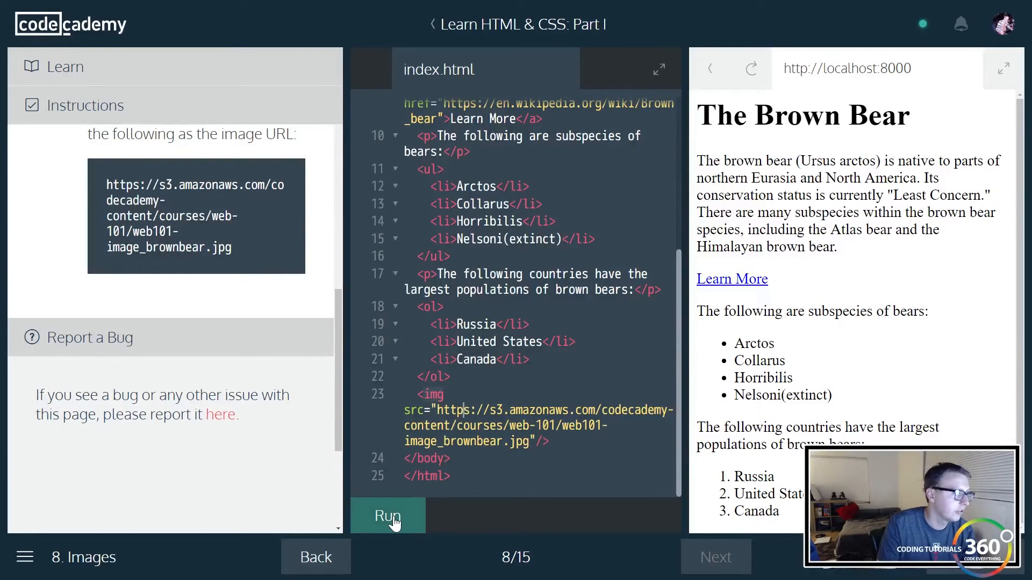
left_click(388, 516)
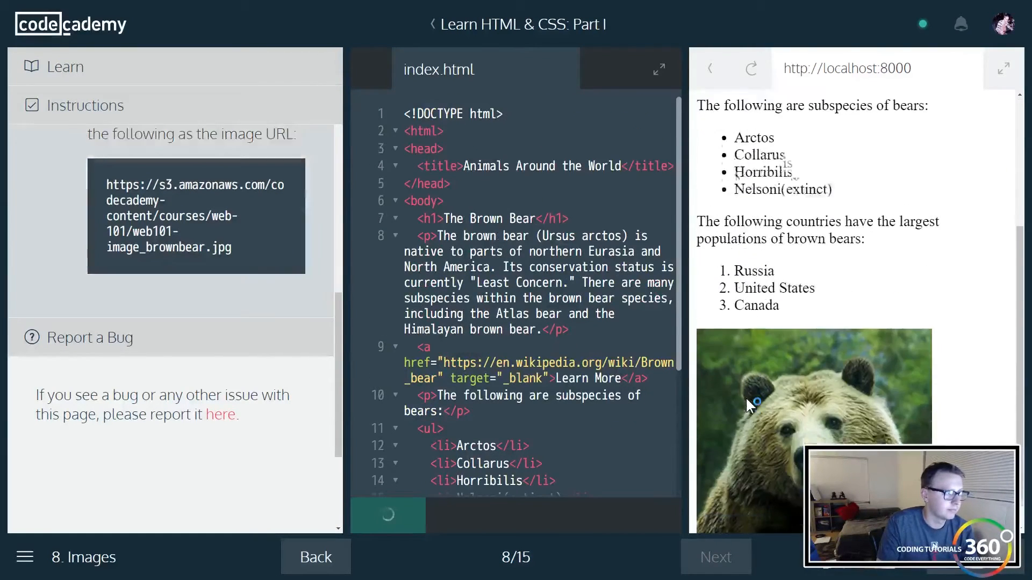
left_click(387, 516)
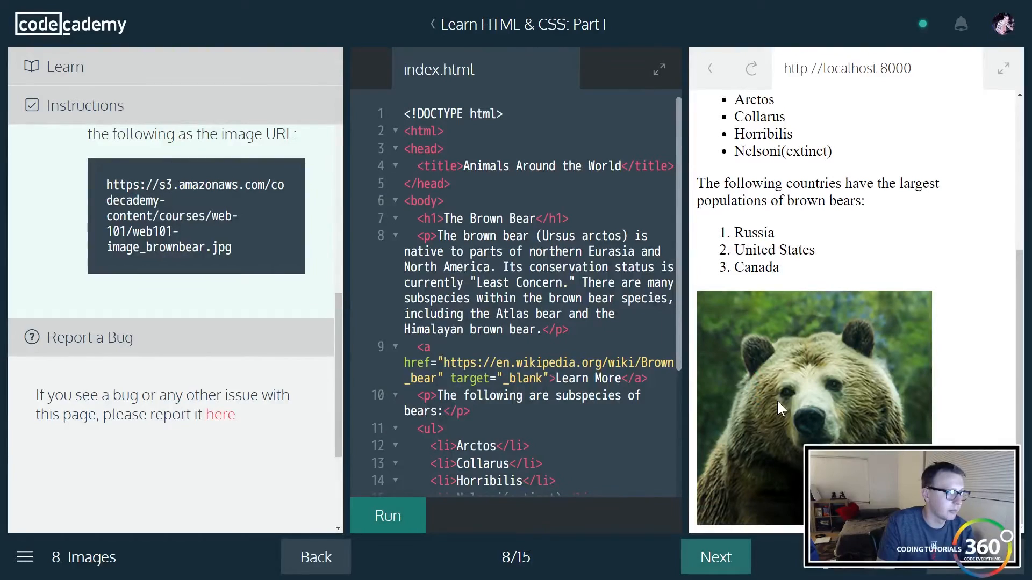
left_click(715, 557)
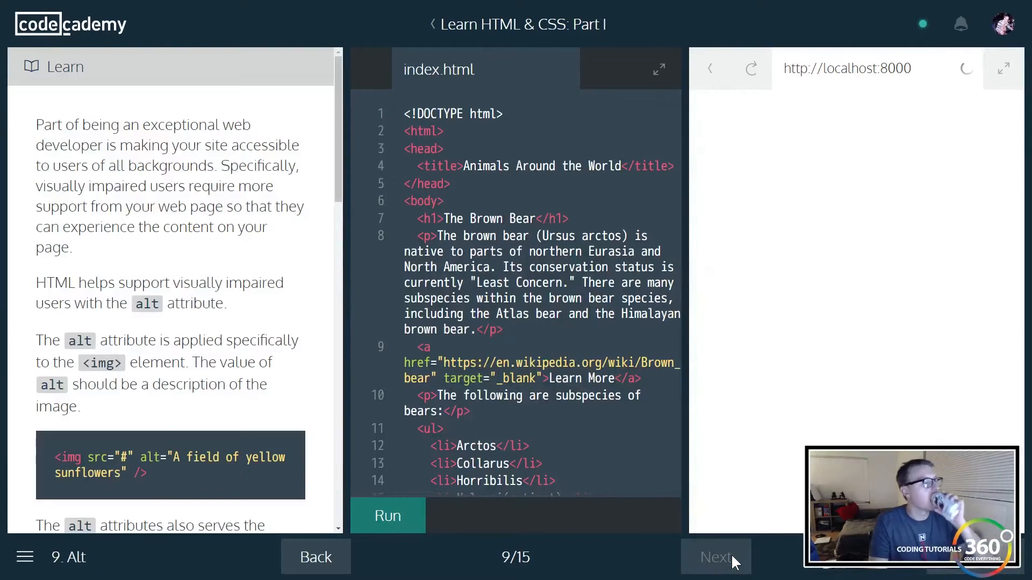
- Scroll down to the bear image tag and run the exercise check
left_click(387, 516)
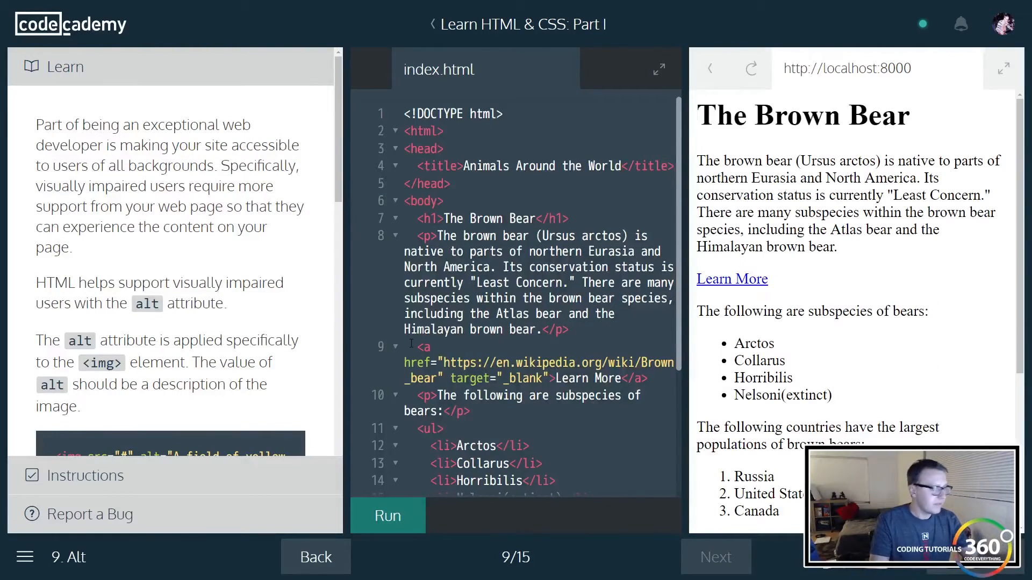
scroll("down", 3)
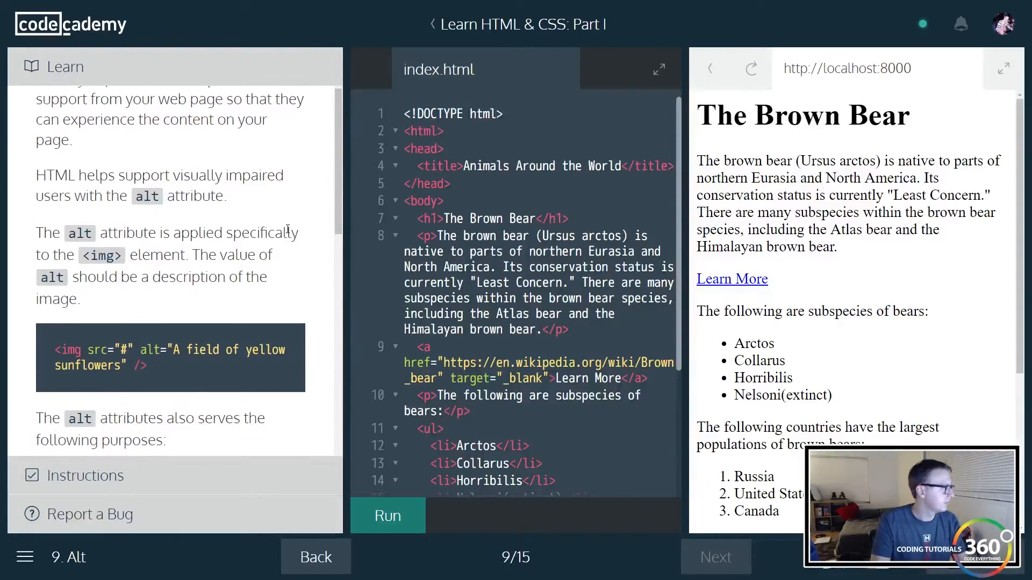
scroll("down", 3)
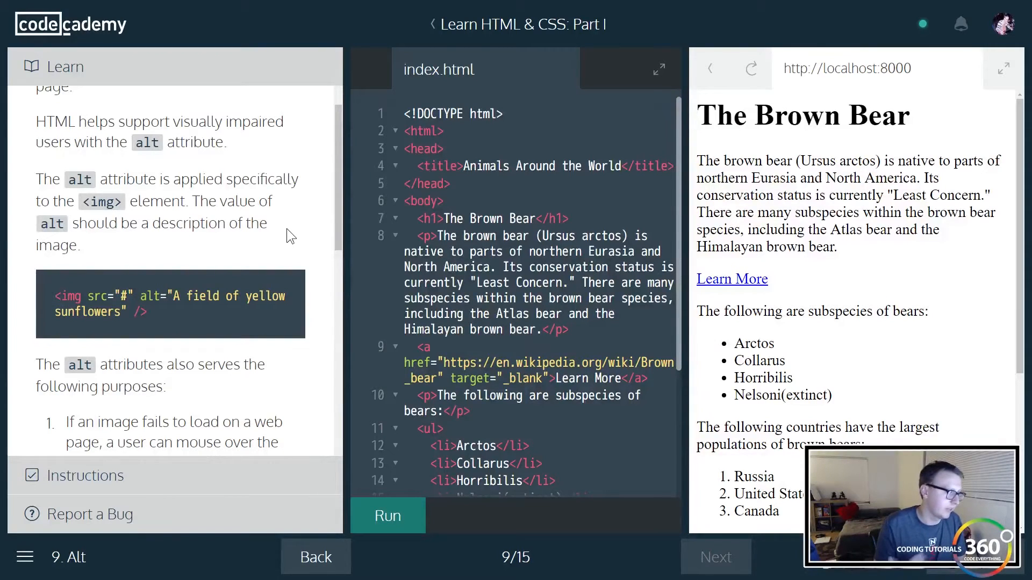
scroll("down", 3)
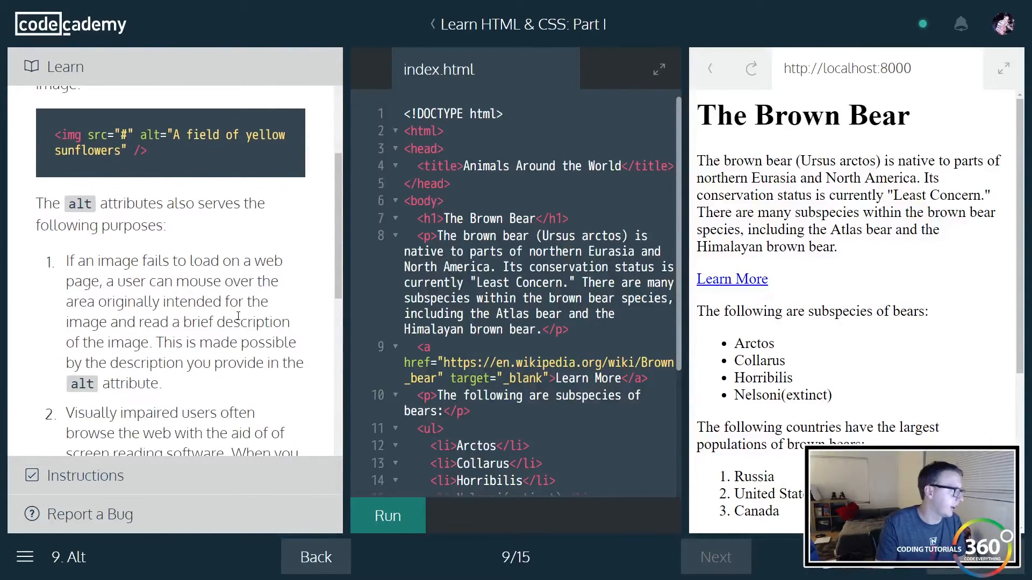
scroll("down", 3)
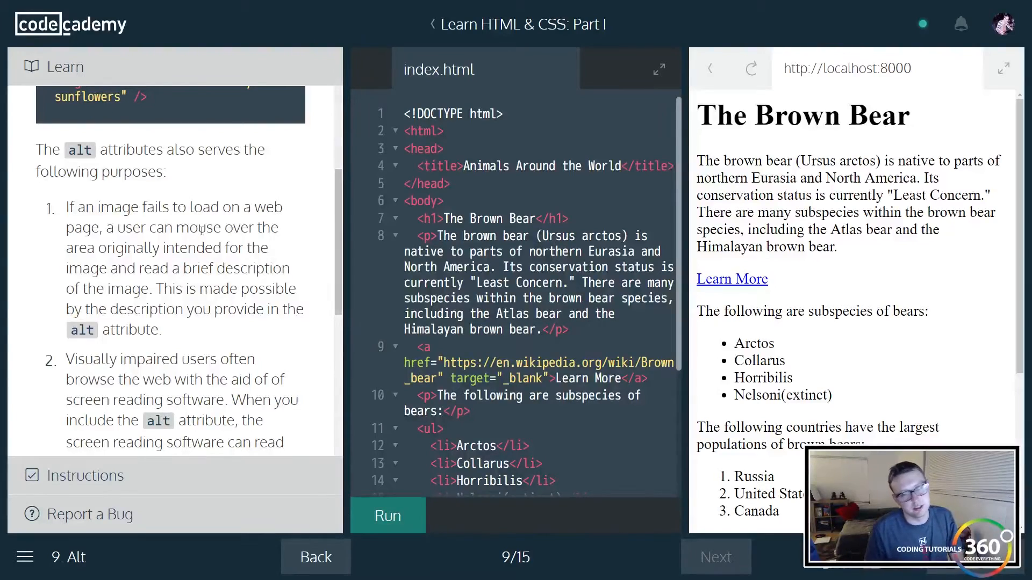
scroll("down", 3)
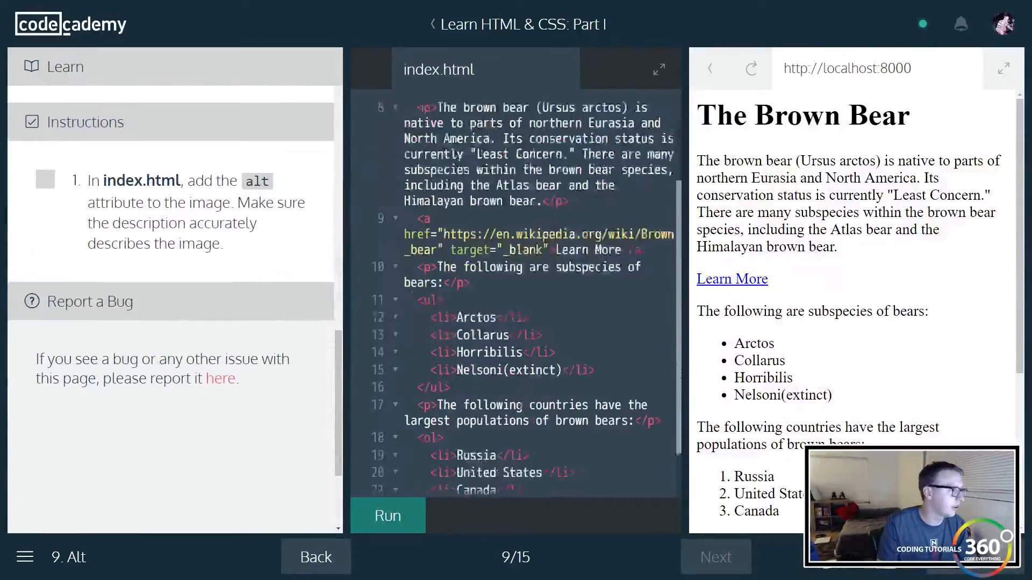
scroll("down", 3)
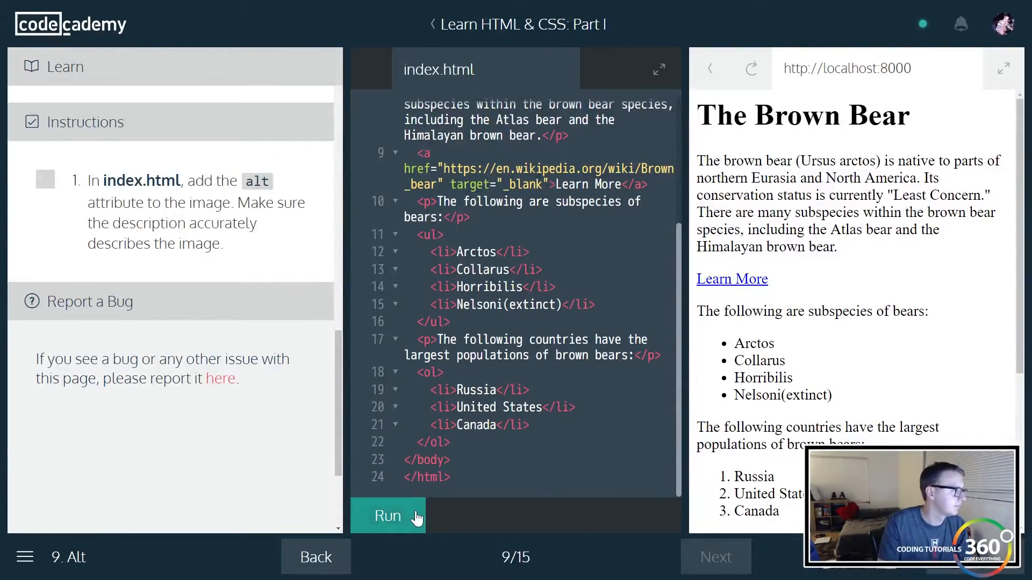
left_click(388, 516)
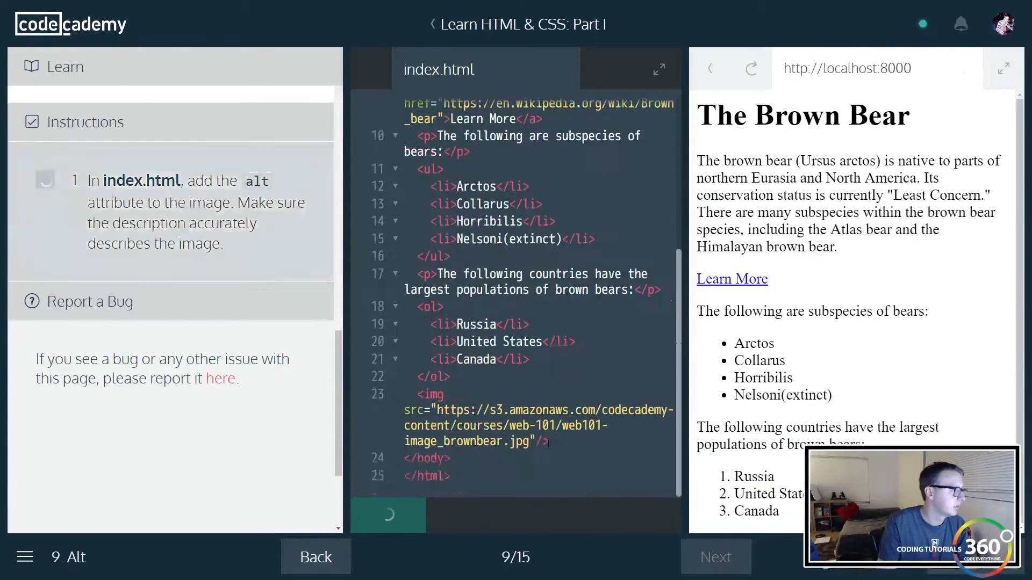
- Add alt="Yogi the Bear" to the image, run it, and continue to Linking At Will
left_click(388, 515)
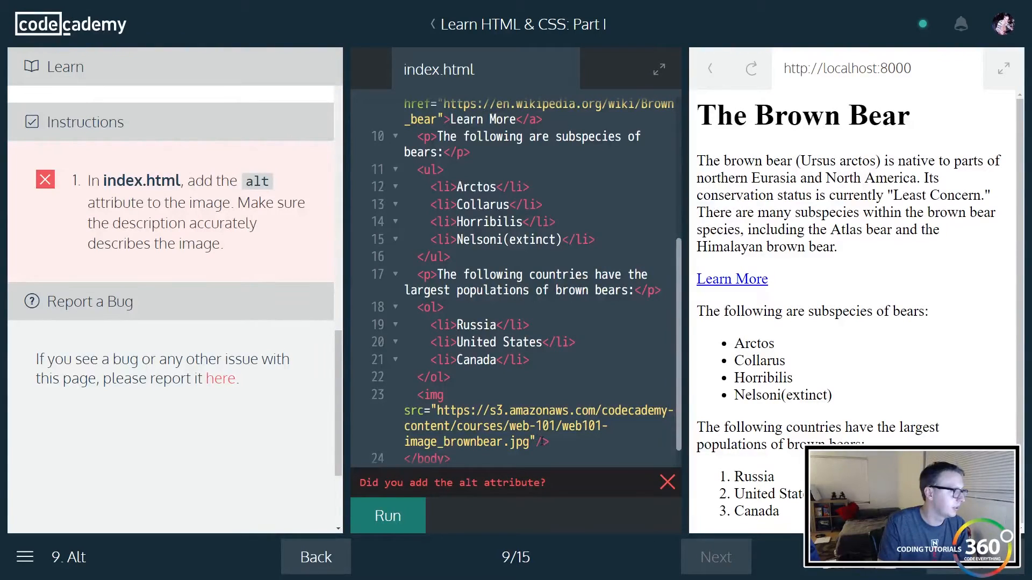
type("alt")
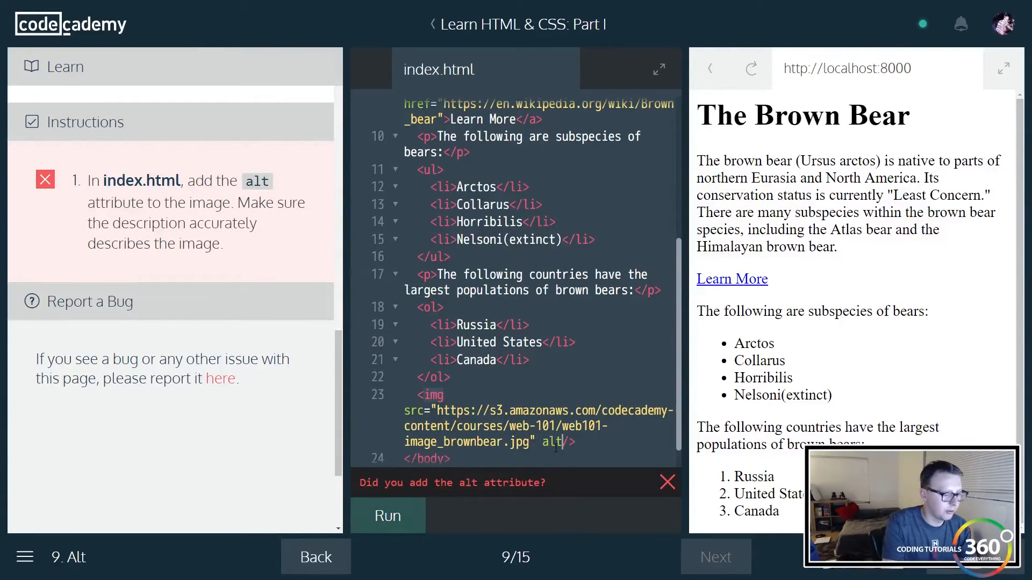
type("=\"\"")
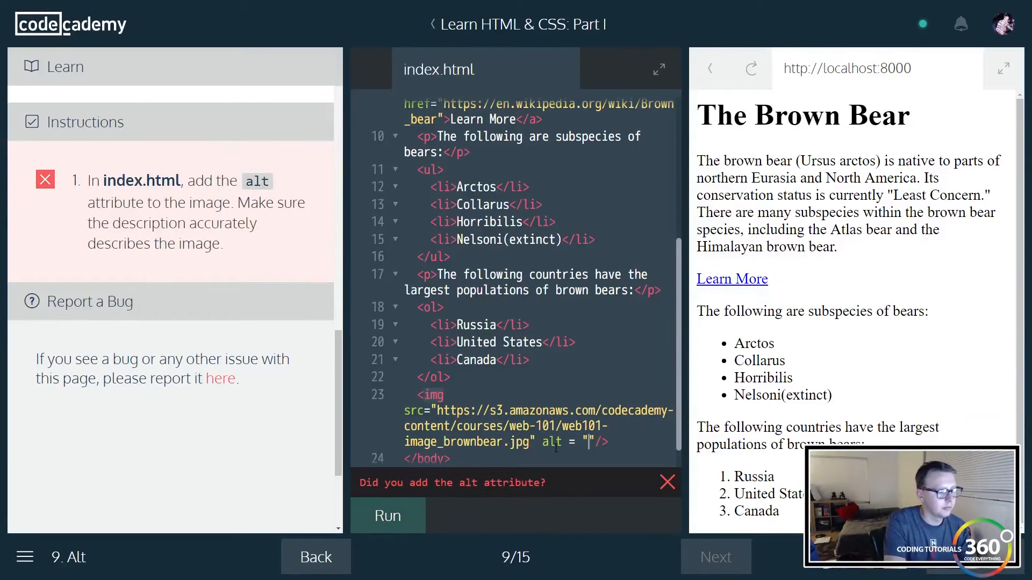
type("Brown bear")
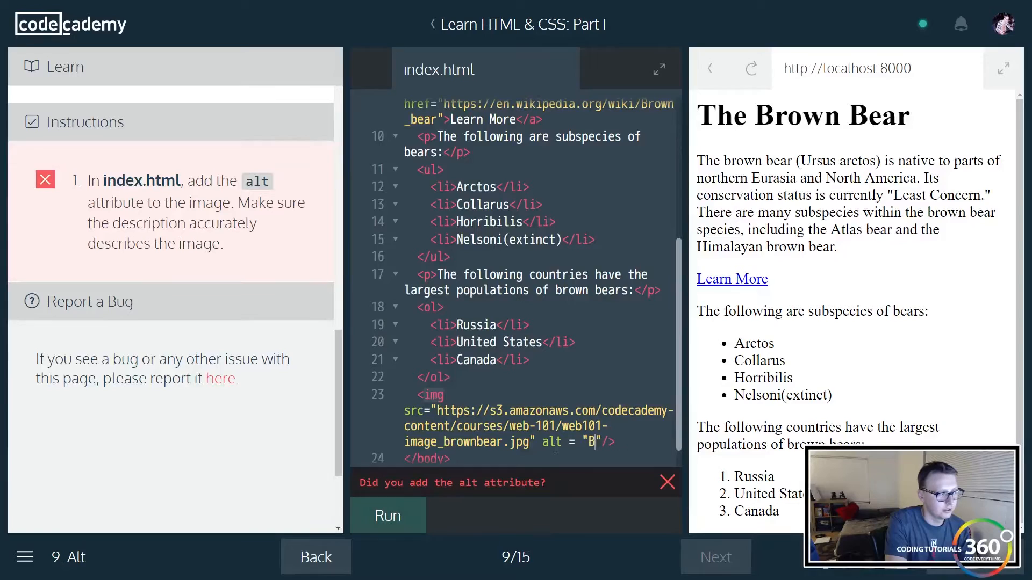
type("ogi the Be")
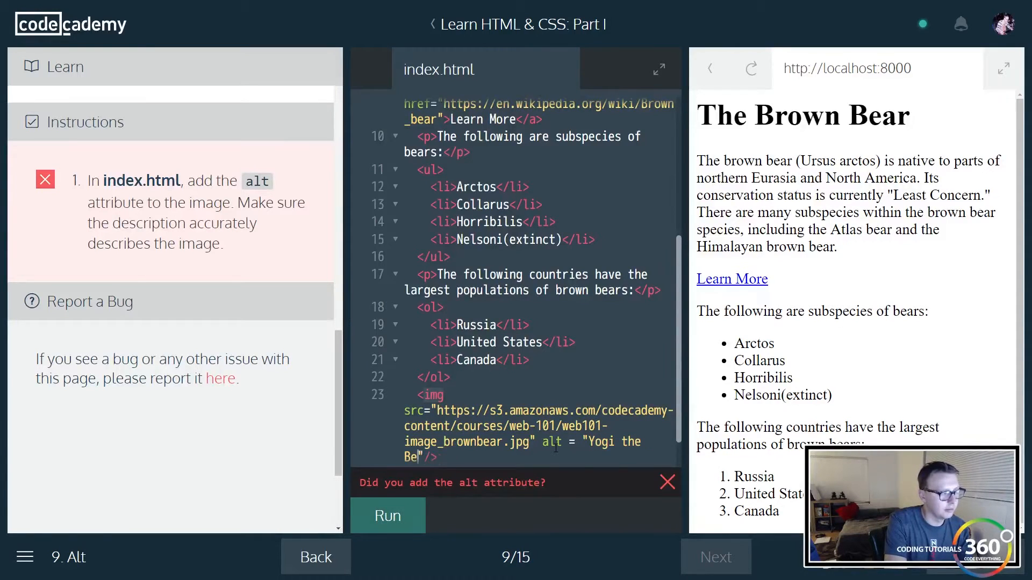
left_click(387, 515)
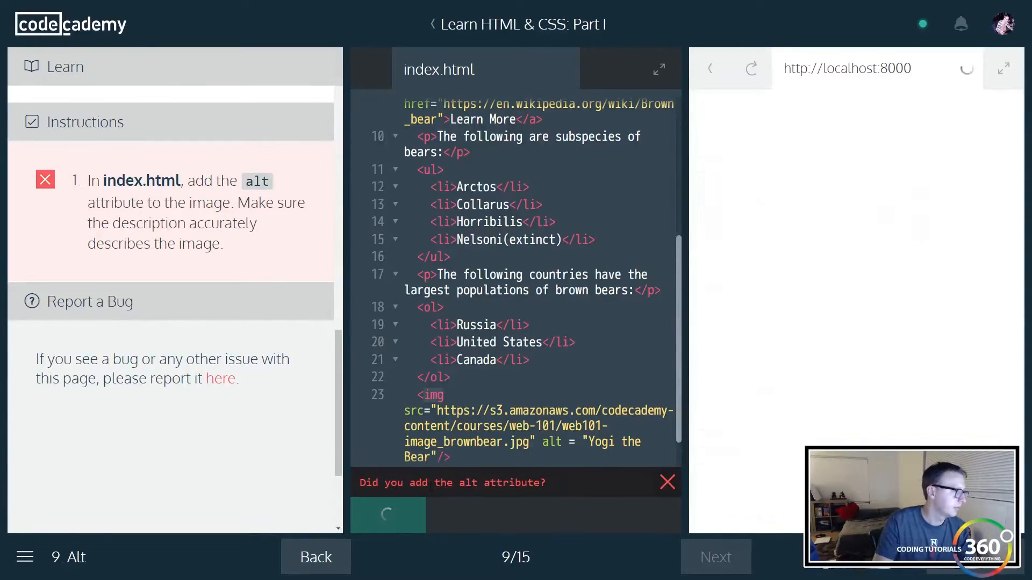
left_click(387, 515)
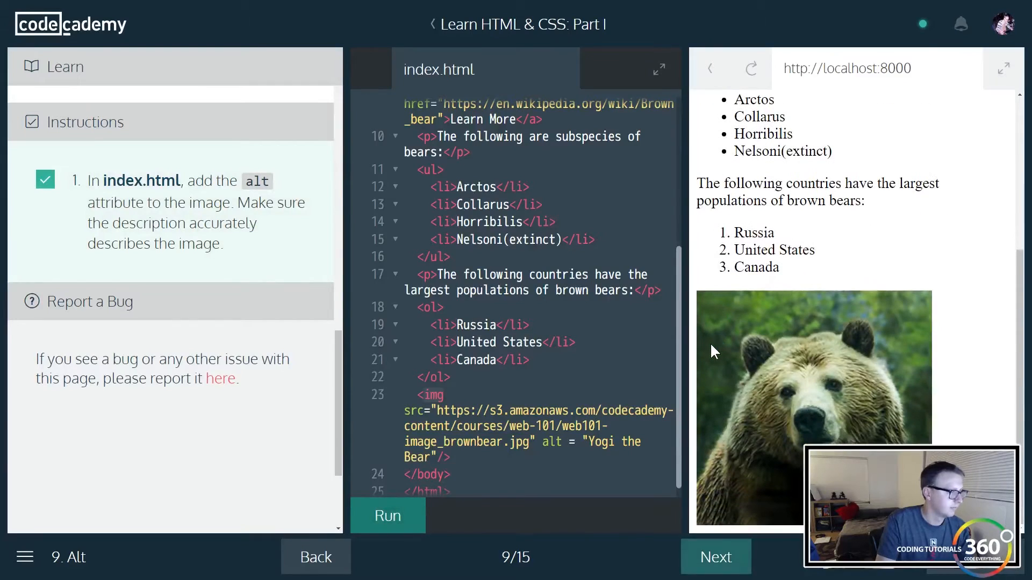
mouse_move(774, 361)
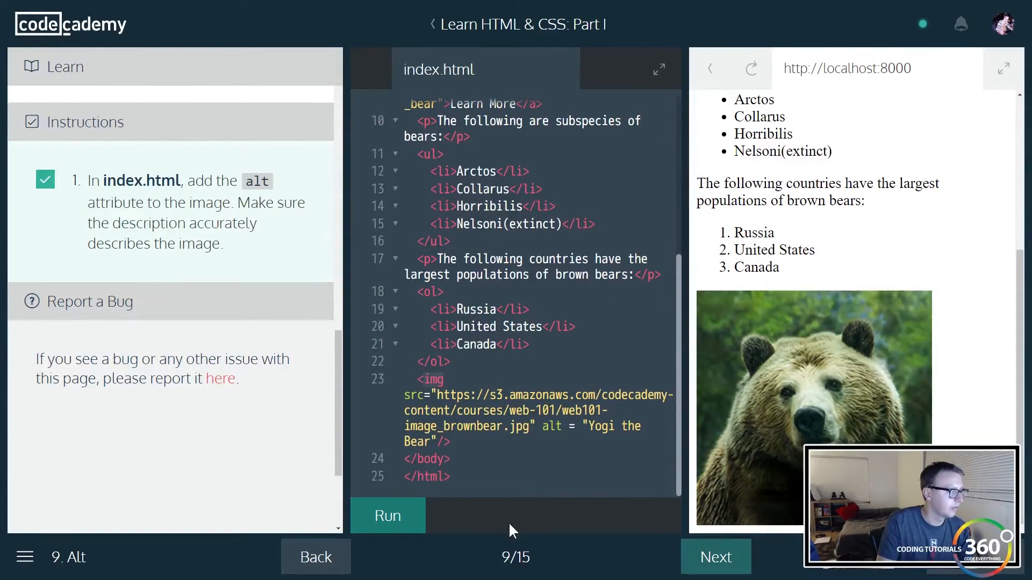
left_click(715, 557)
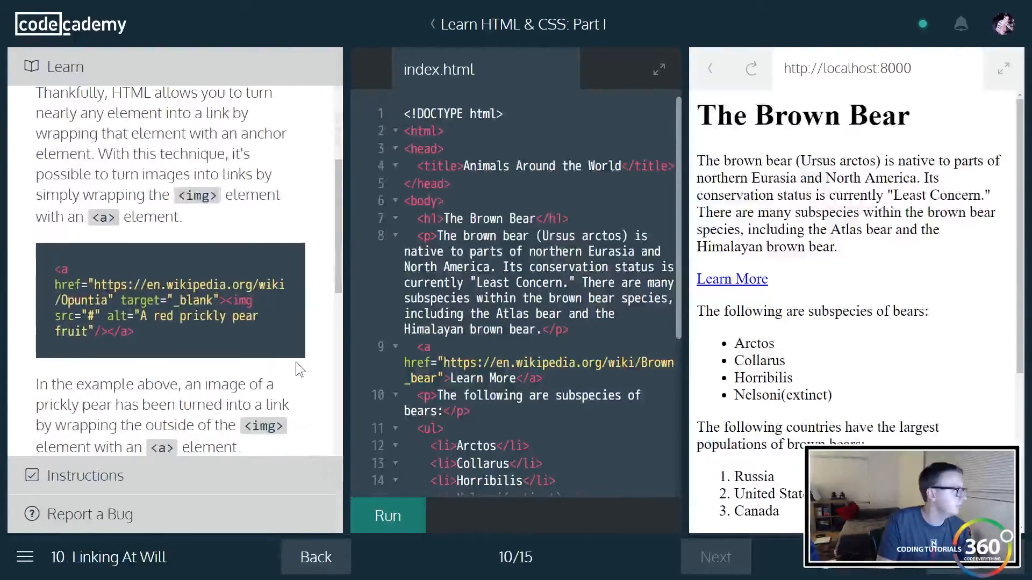
- Delete the Learn More anchor line from index.html and run the code
scroll("down", 3)
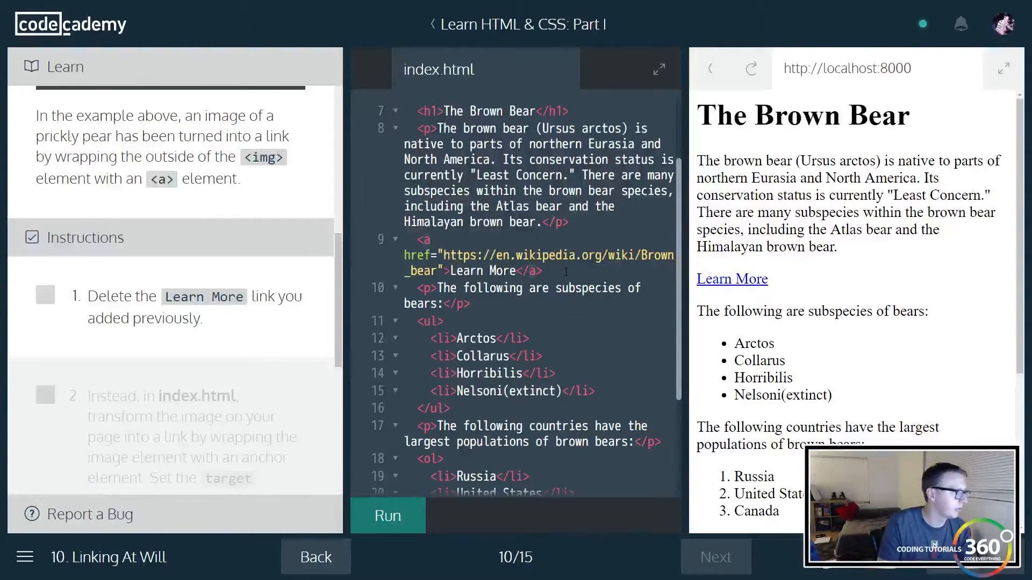
left_click_drag(413, 238, 543, 271)
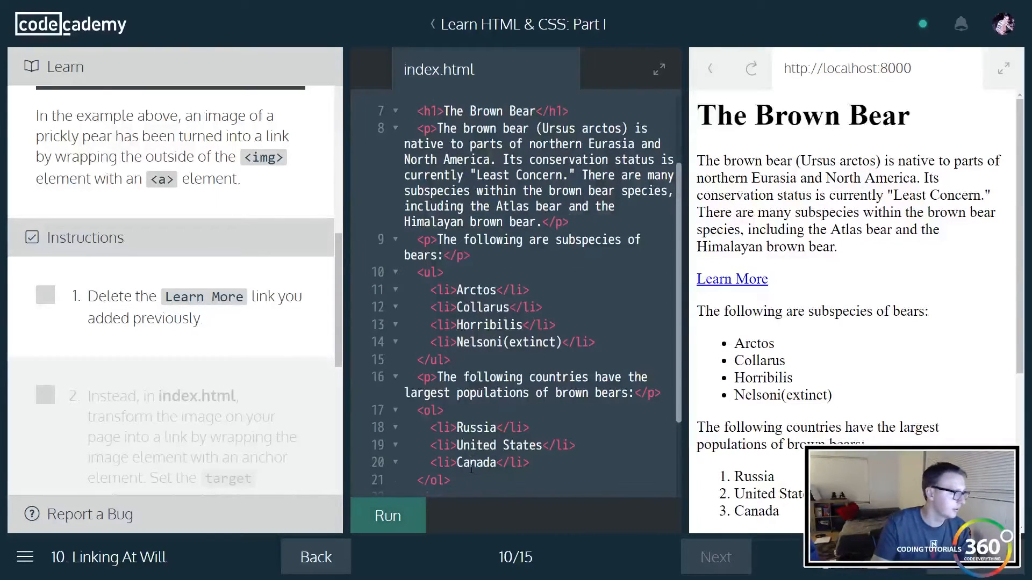
left_click(387, 515)
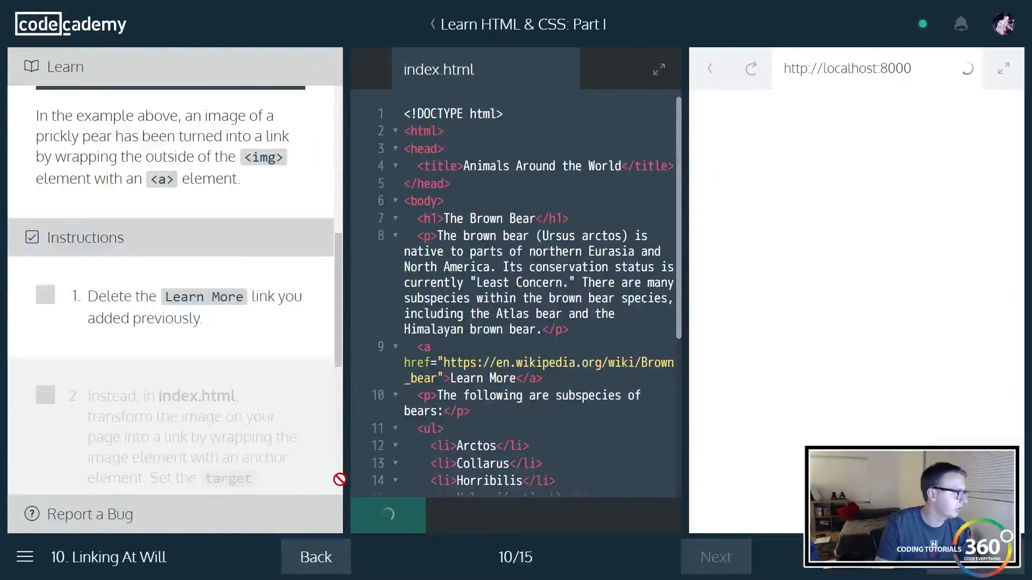
left_click(387, 515)
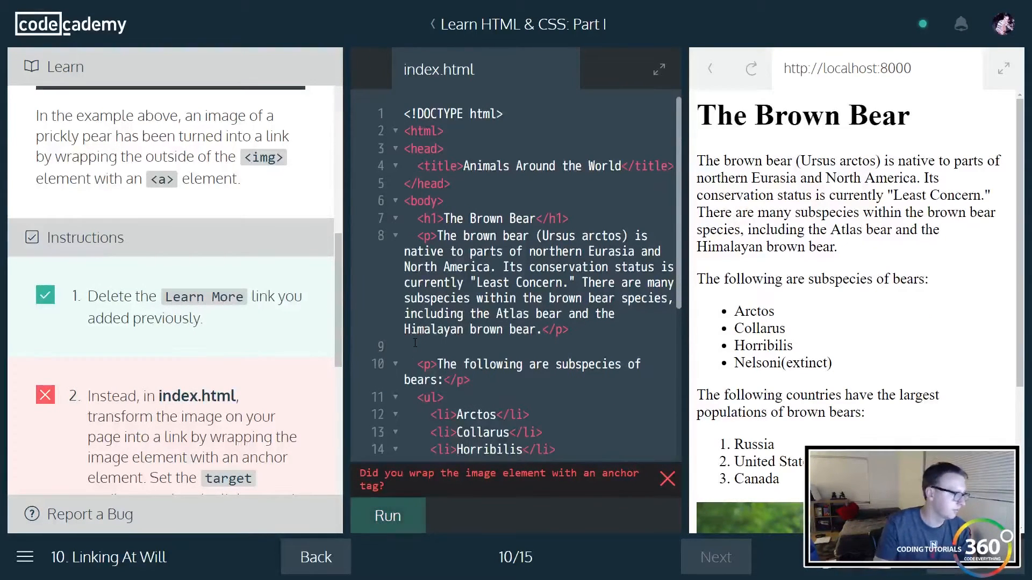
left_click(387, 515)
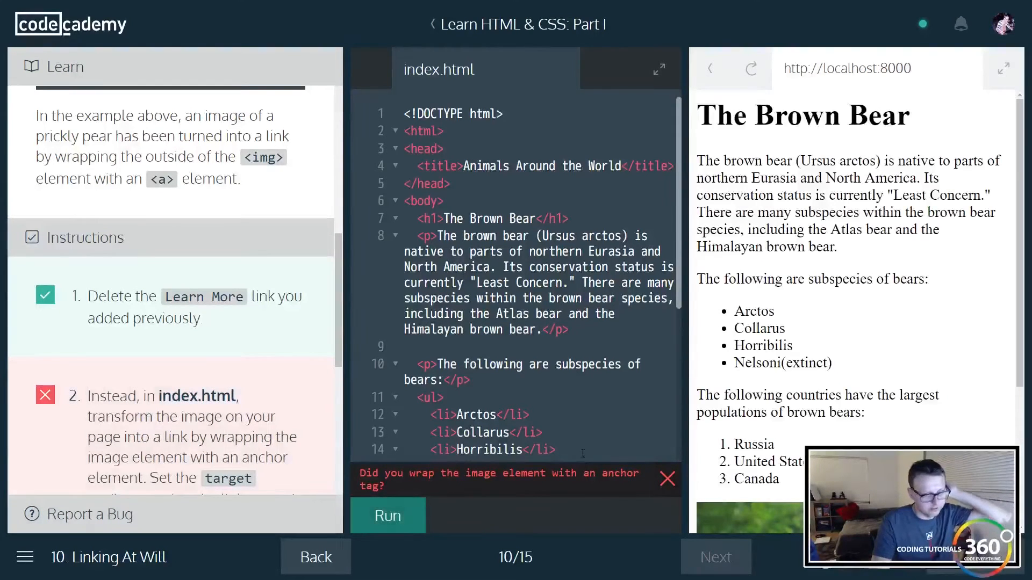
- Copy the Brown_bear Wikipedia URL from the instructions and scroll to the image element
scroll("down", 3)
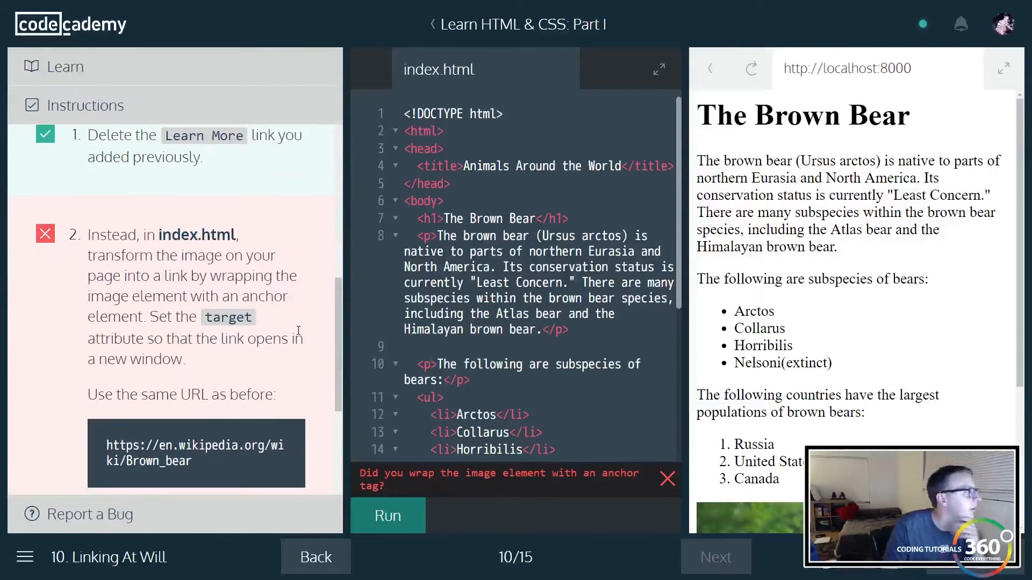
scroll("down", 3)
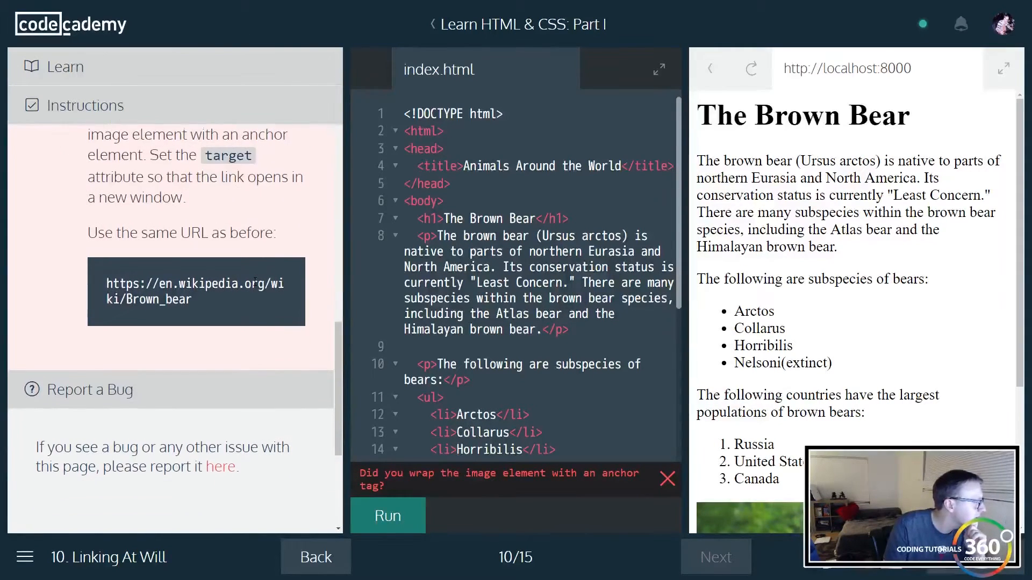
scroll("down", 3)
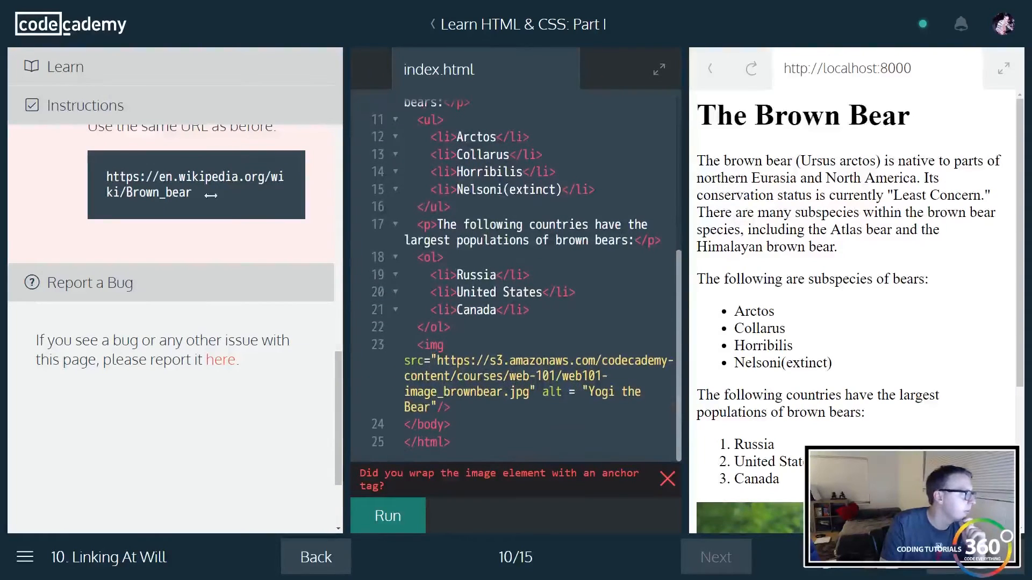
triple_click(165, 186)
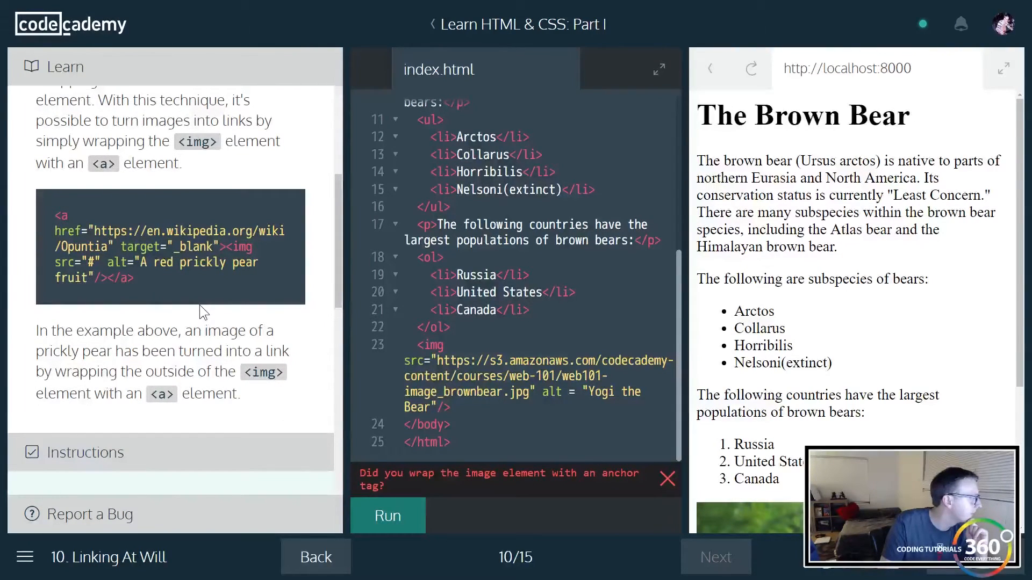
scroll("down", 3)
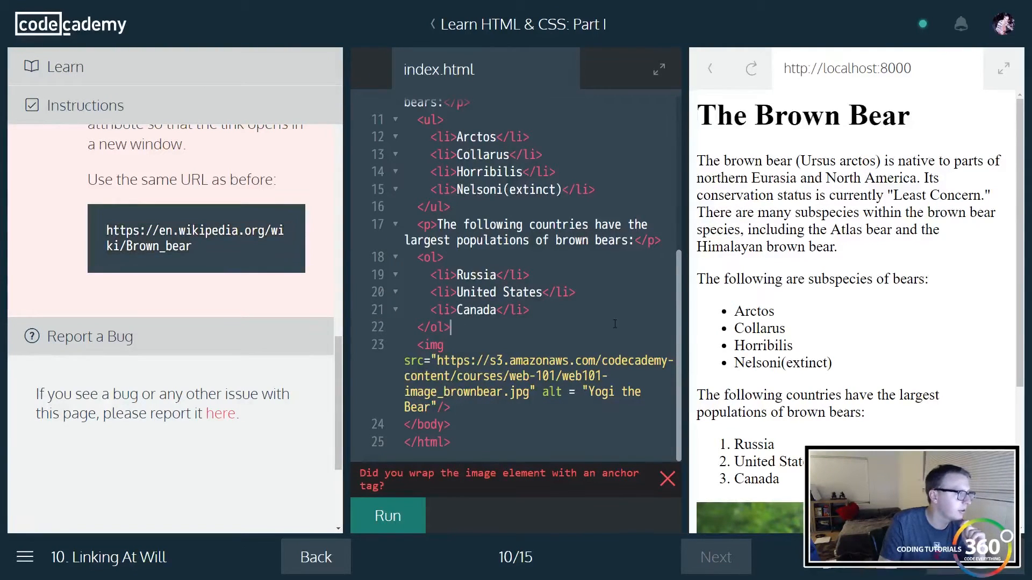
scroll("down", 3)
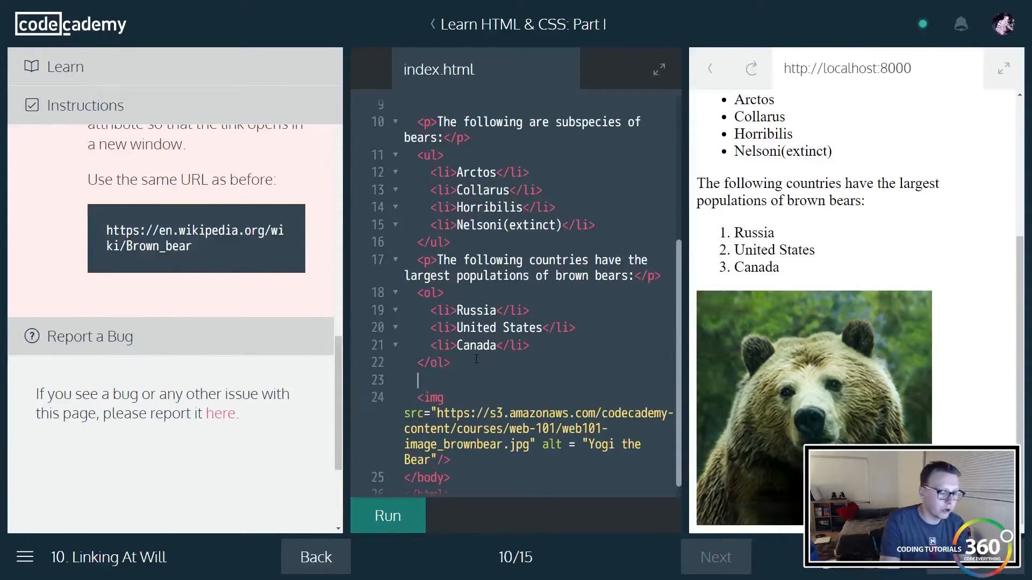
type("<a hre")
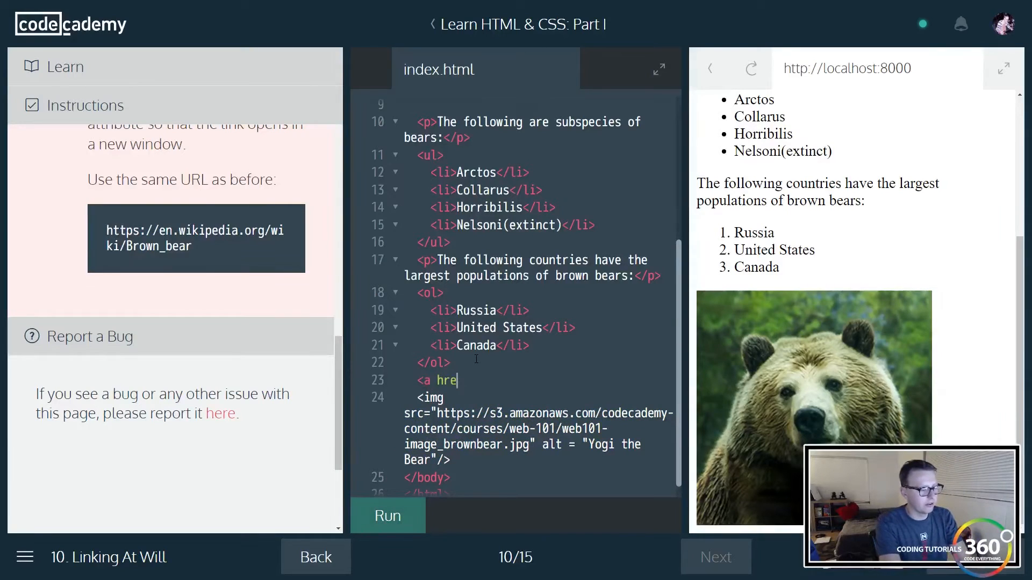
type("f=")
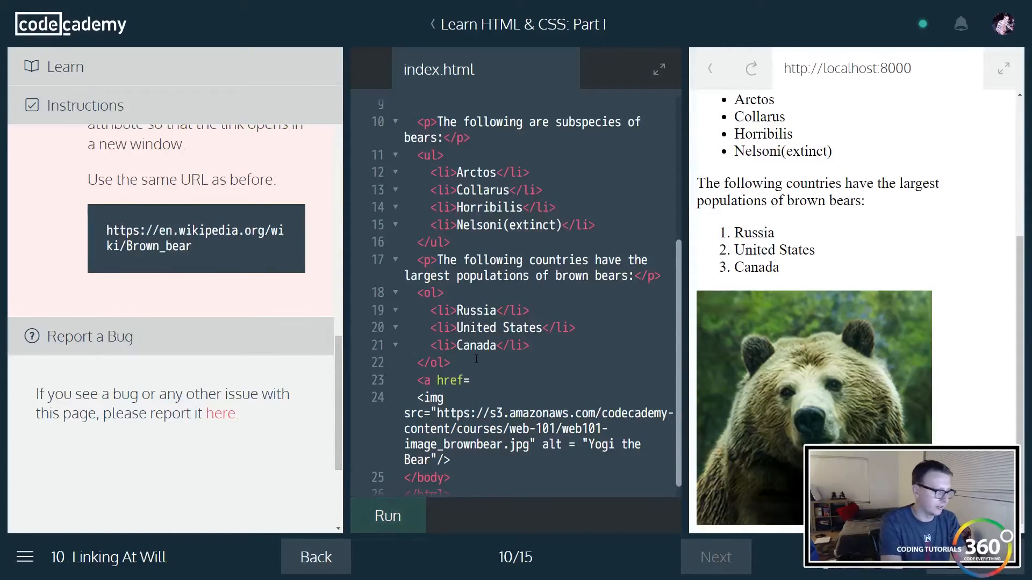
type("\"\"")
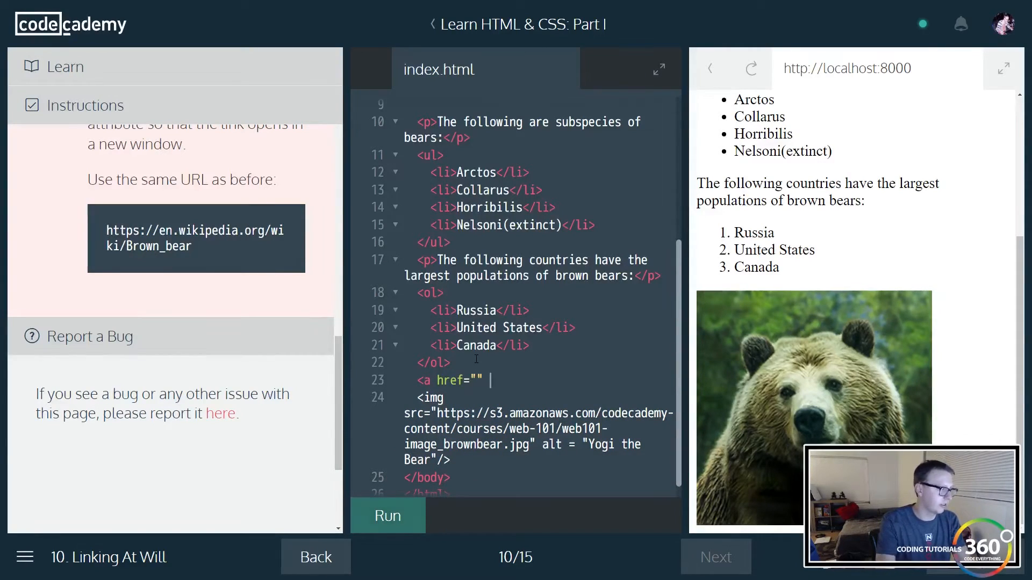
type("targe")
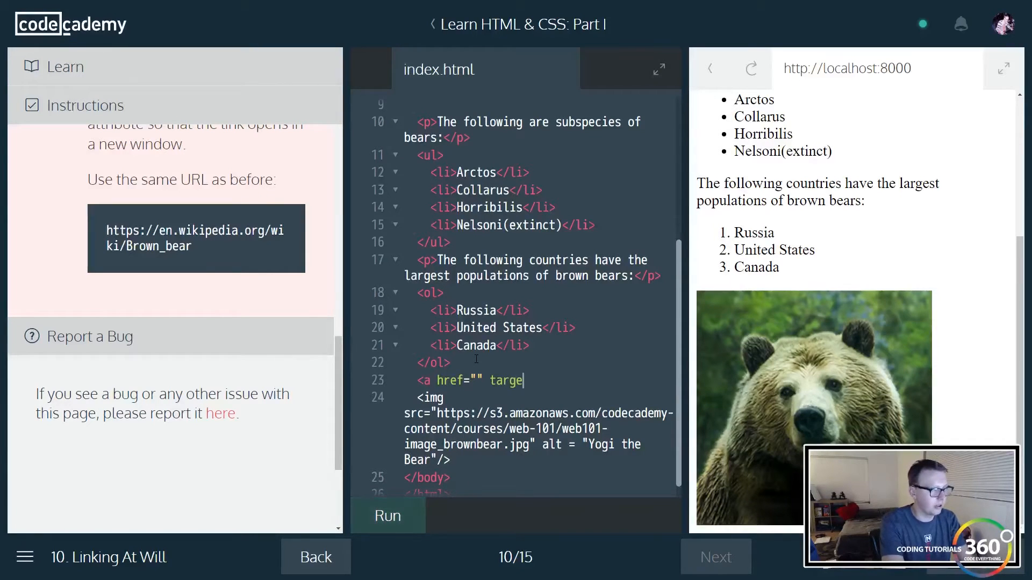
type("t=\"\">")
type("<")
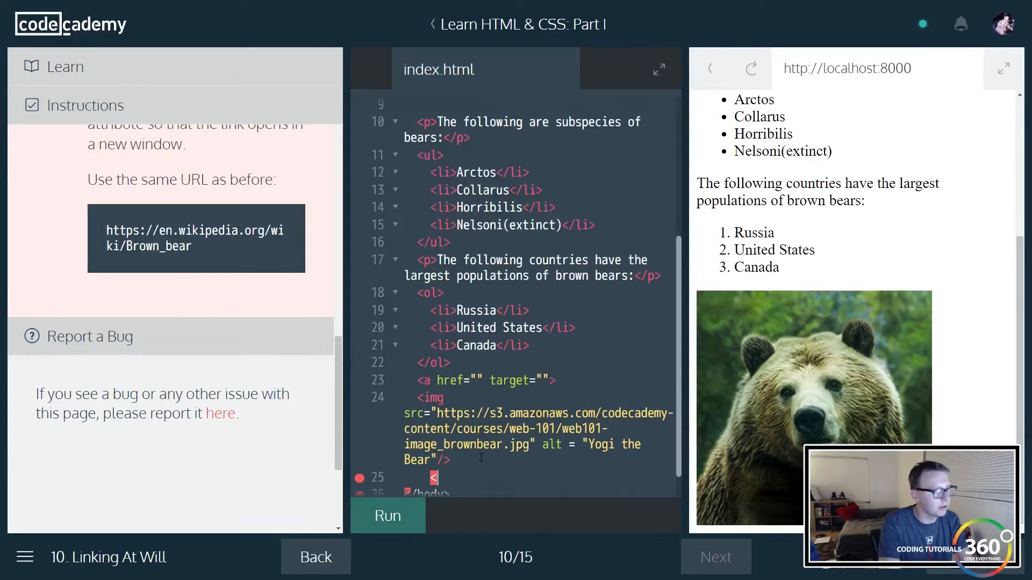
type("/a>")
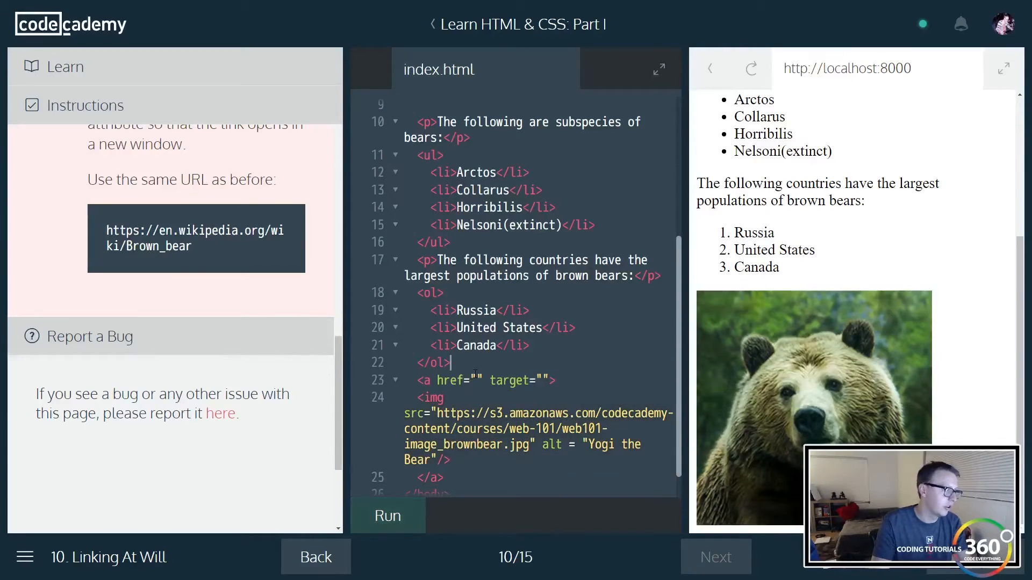
type("https://en.wikipedia.org/wiki/Brown_bear")
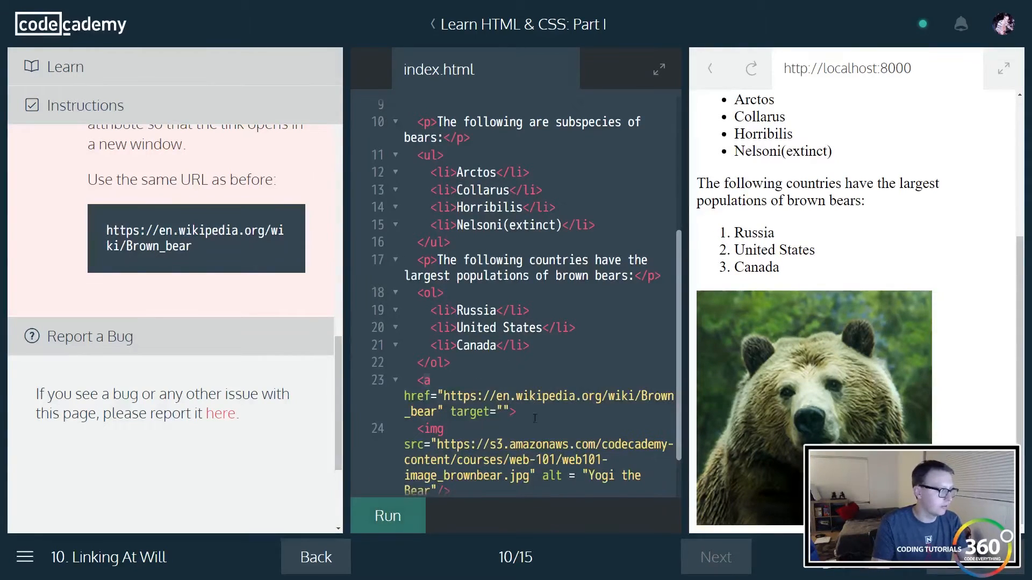
type("_")
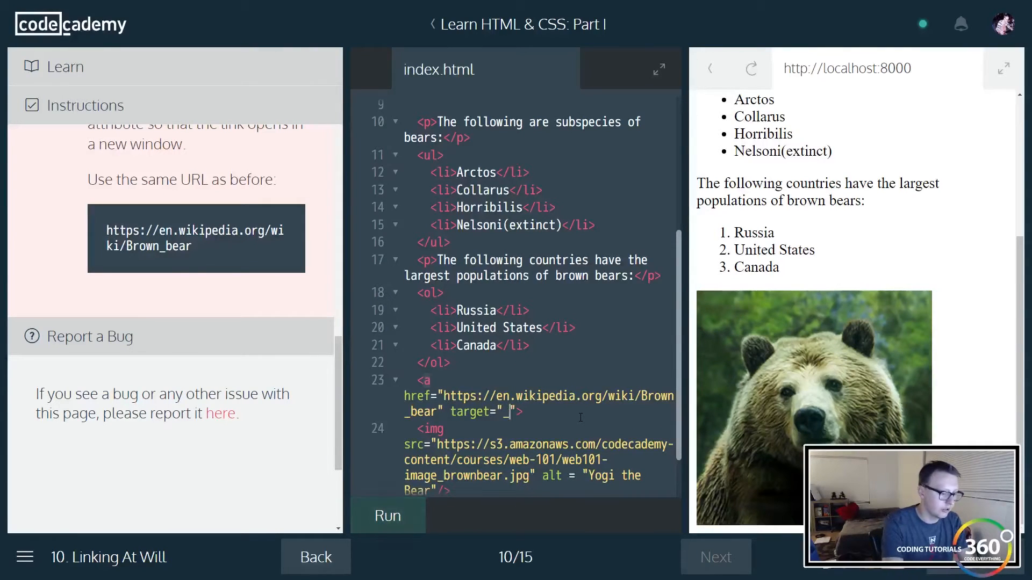
type("blank")
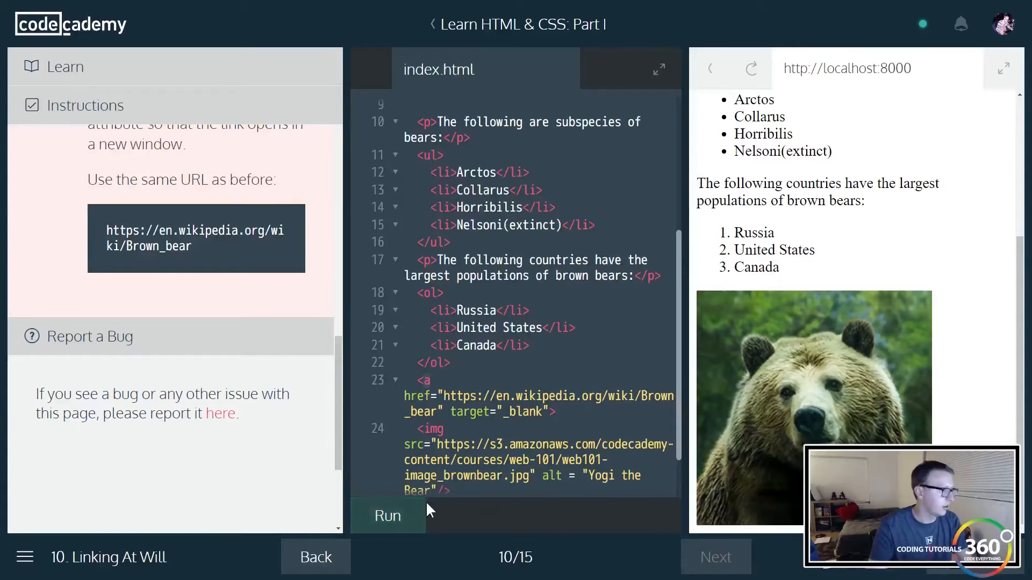
- Run the code and advance to the White Space lesson
left_click(387, 516)
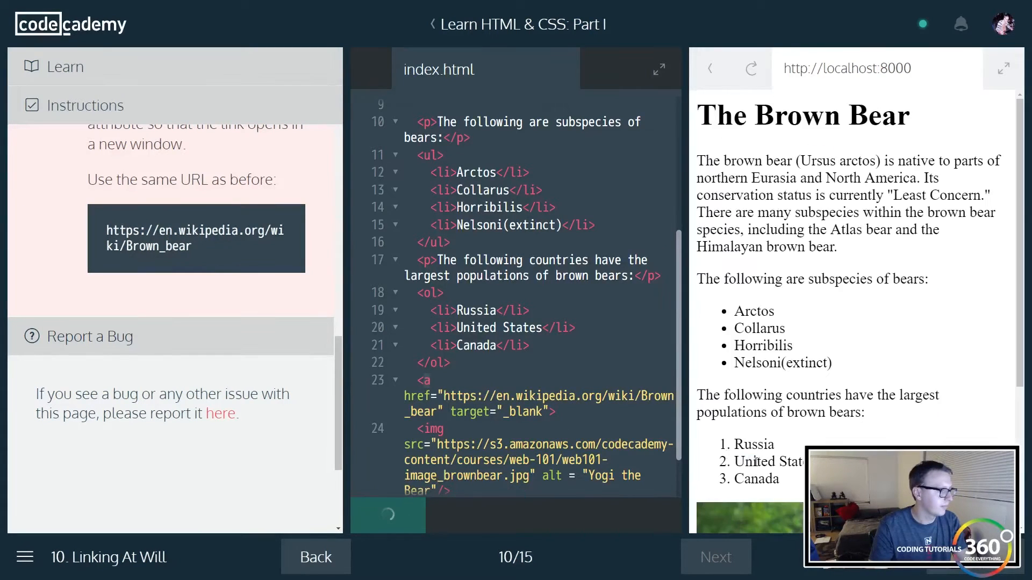
left_click(387, 516)
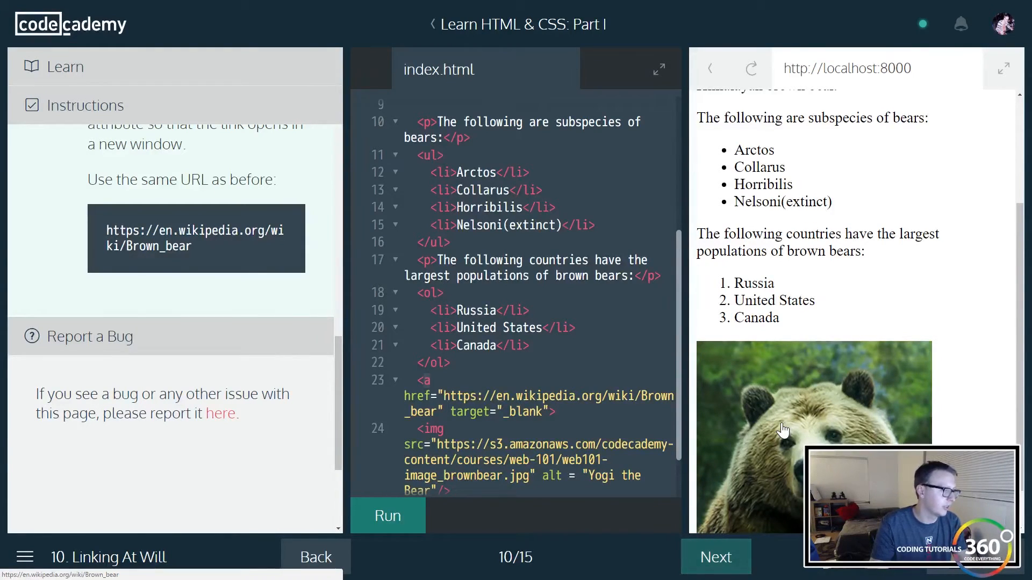
scroll("down", 3)
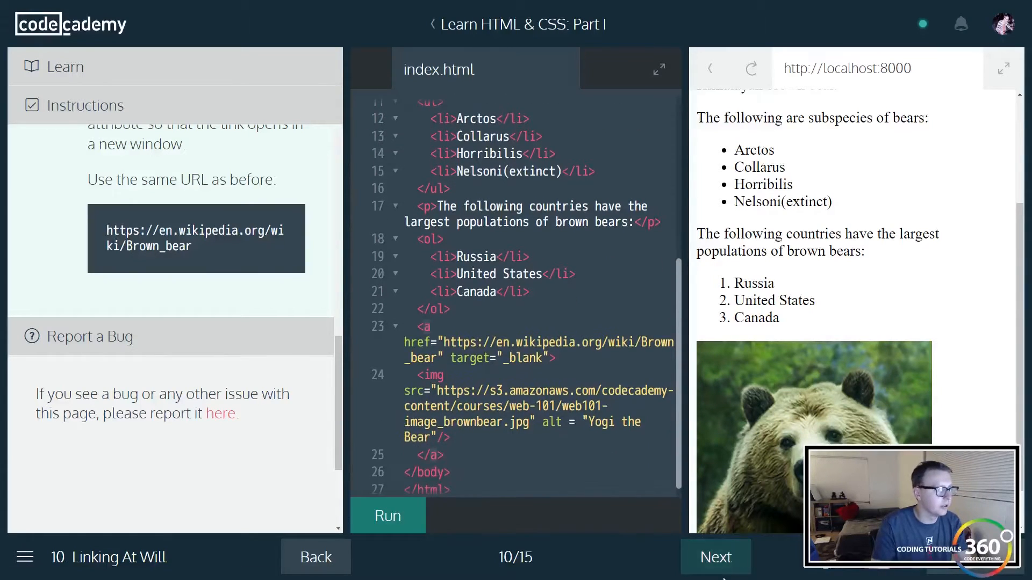
left_click(715, 557)
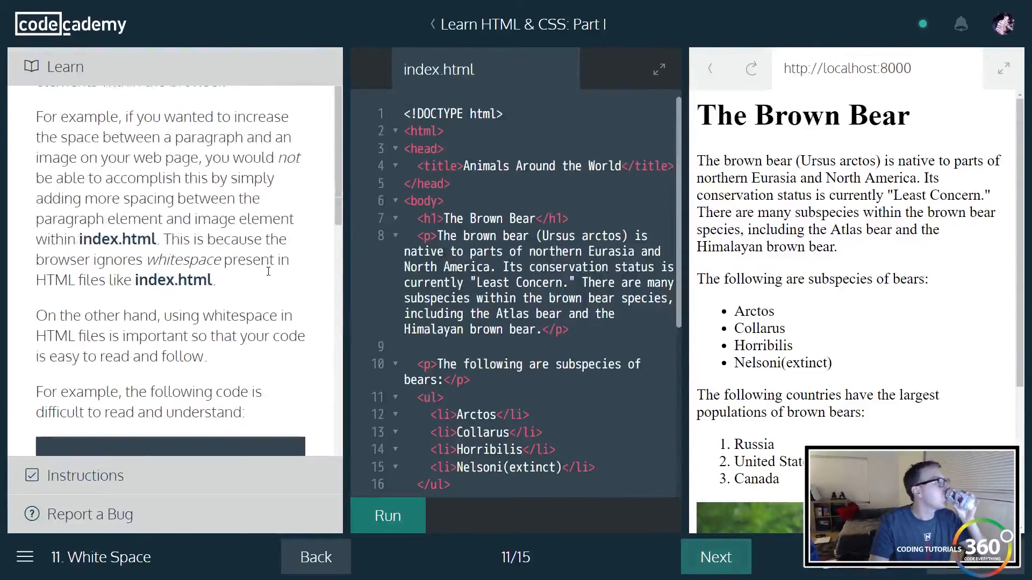
scroll("down", 3)
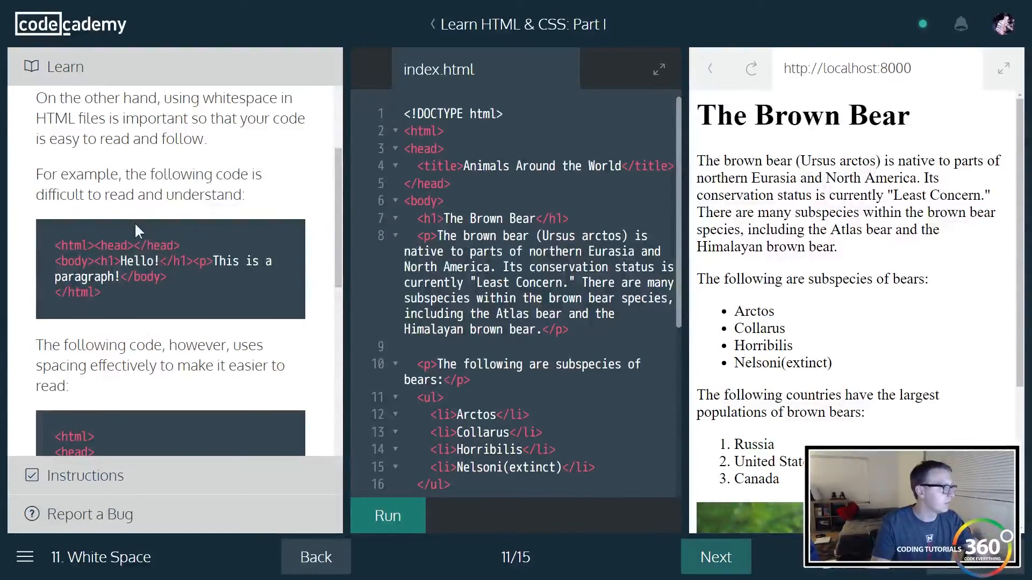
mouse_move(183, 287)
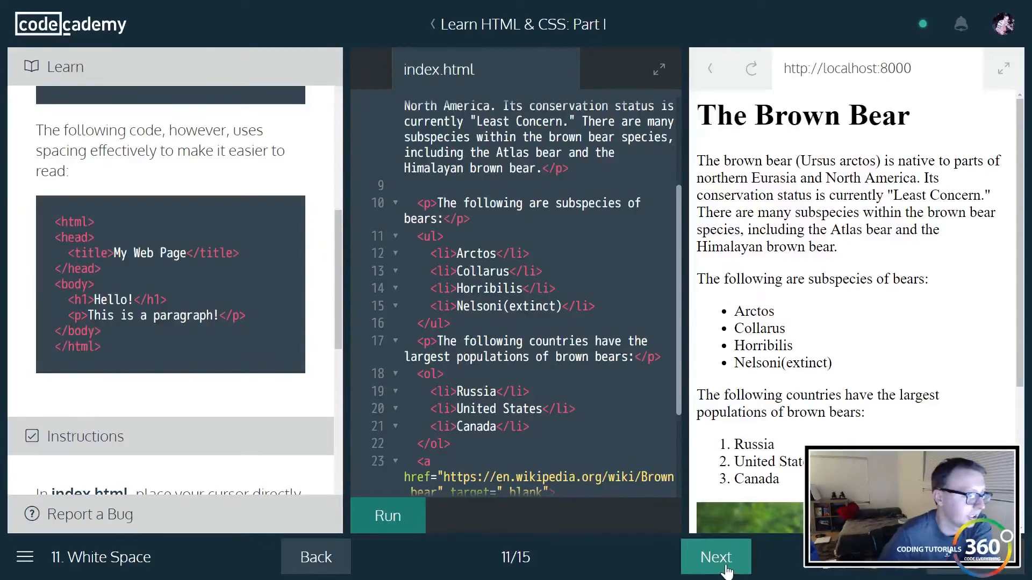
- Open the Line Breaks lesson, scroll through the instructions, and run the code
left_click(715, 557)
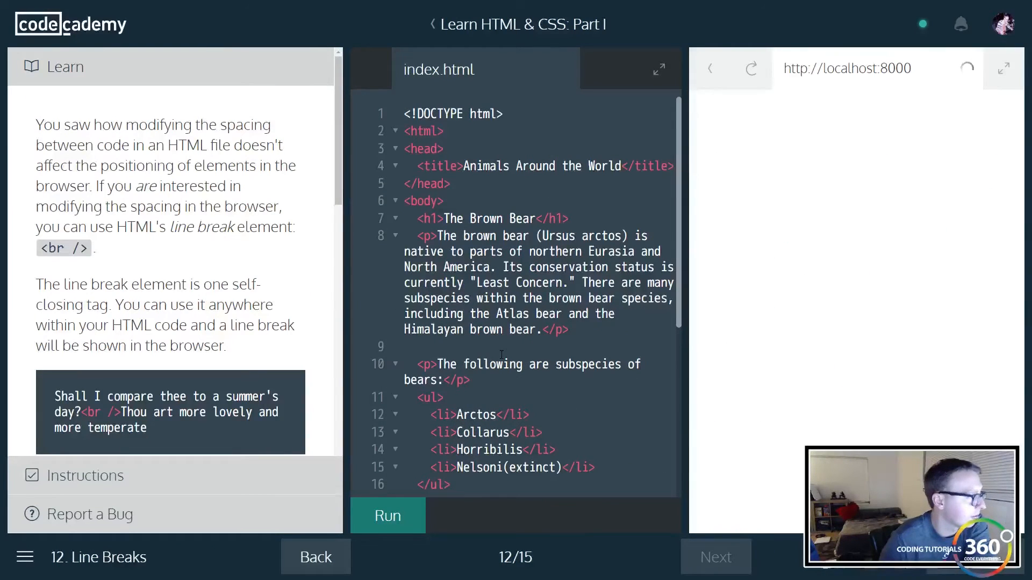
left_click(387, 515)
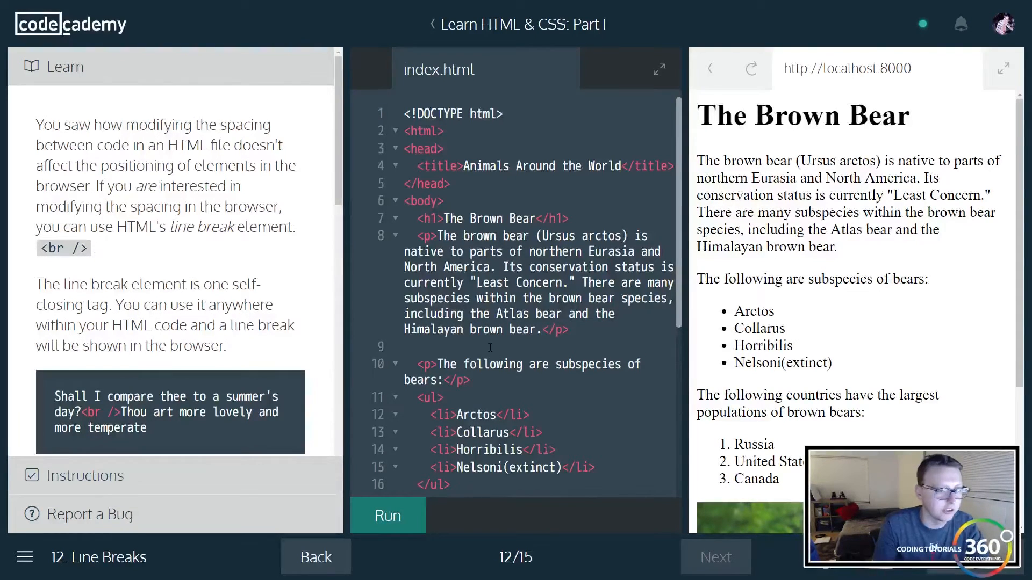
scroll("down", 3)
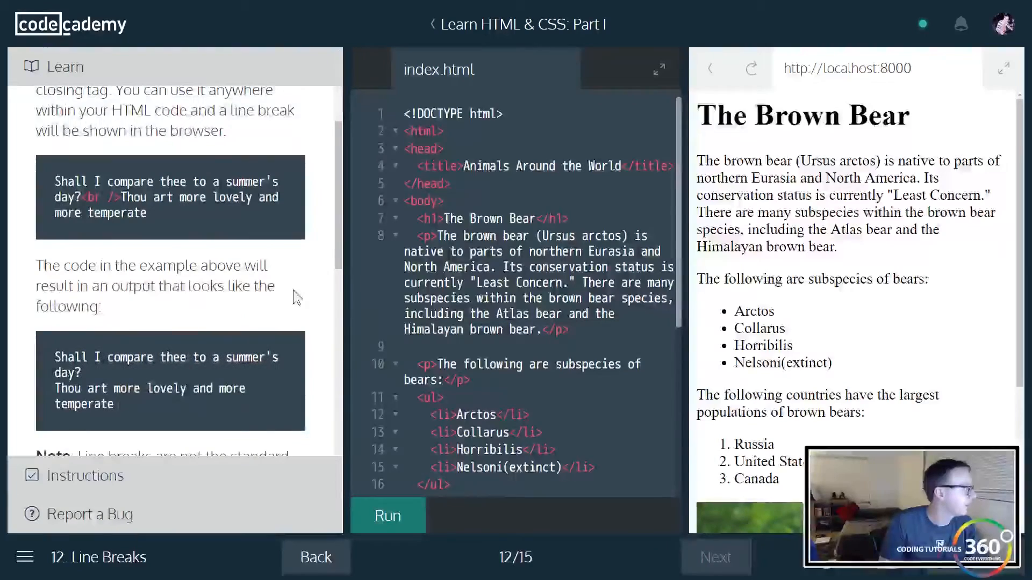
scroll("down", 3)
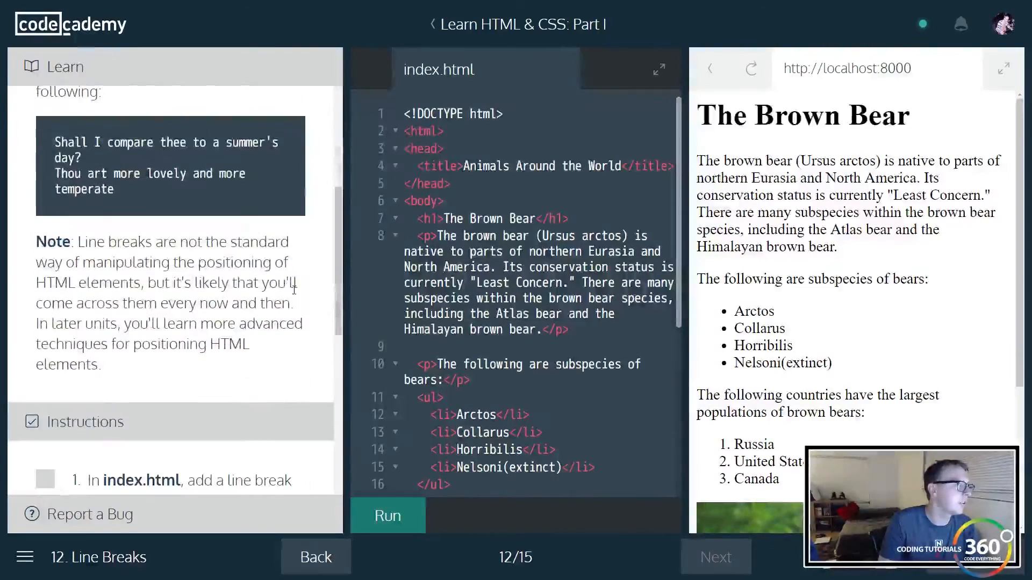
scroll("down", 3)
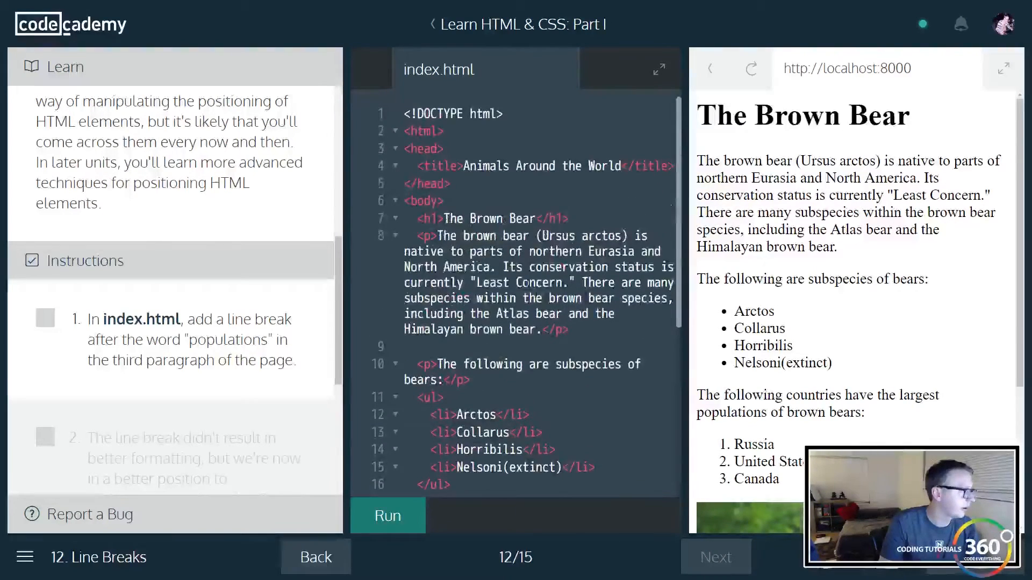
scroll("down", 3)
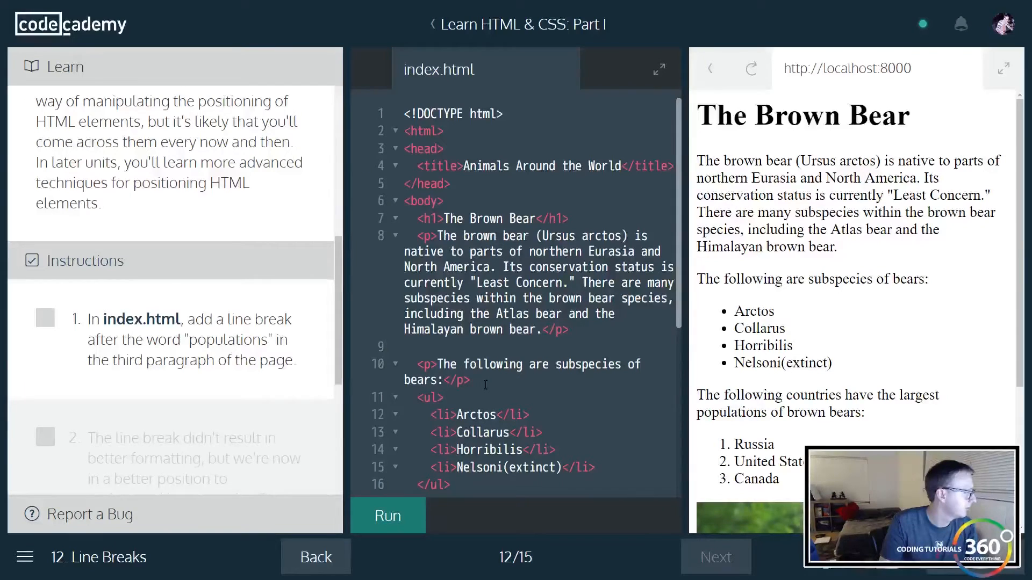
scroll("down", 3)
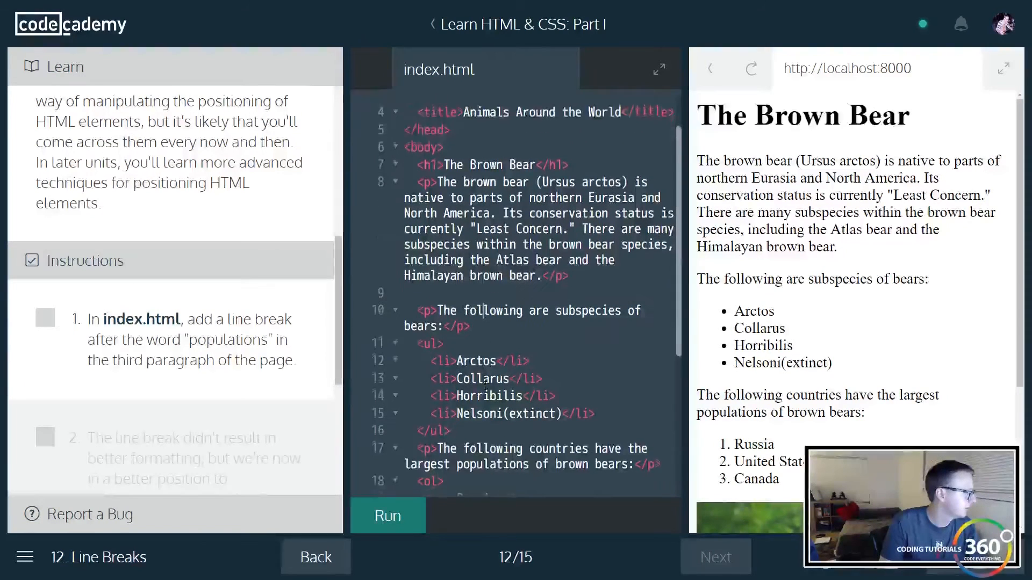
scroll("down", 3)
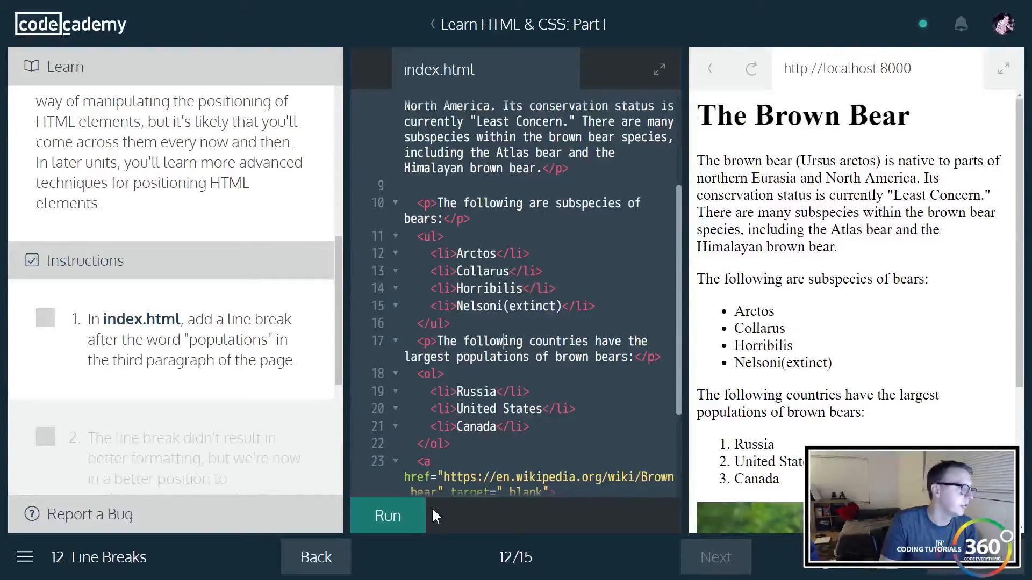
left_click(387, 516)
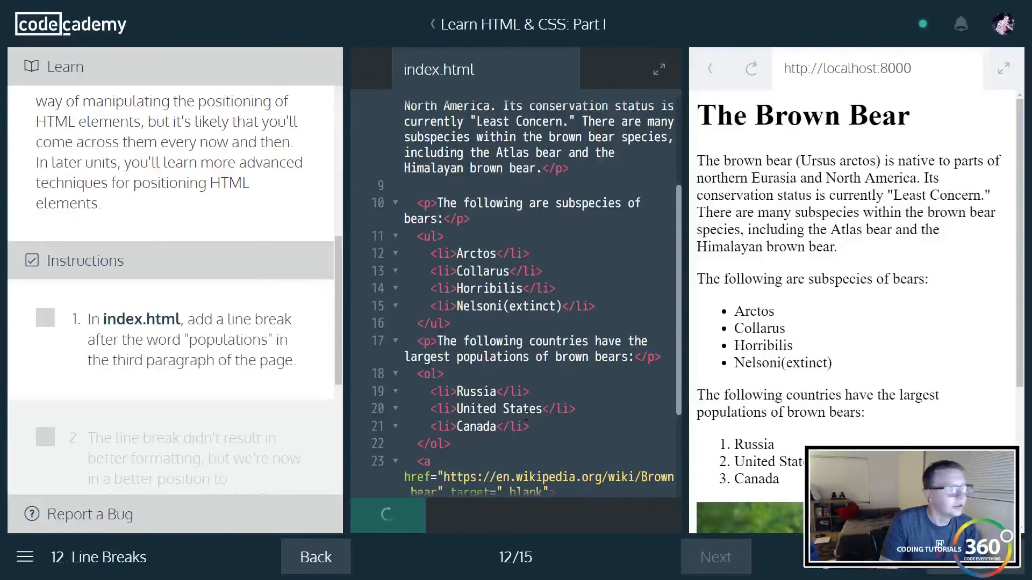
left_click(387, 515)
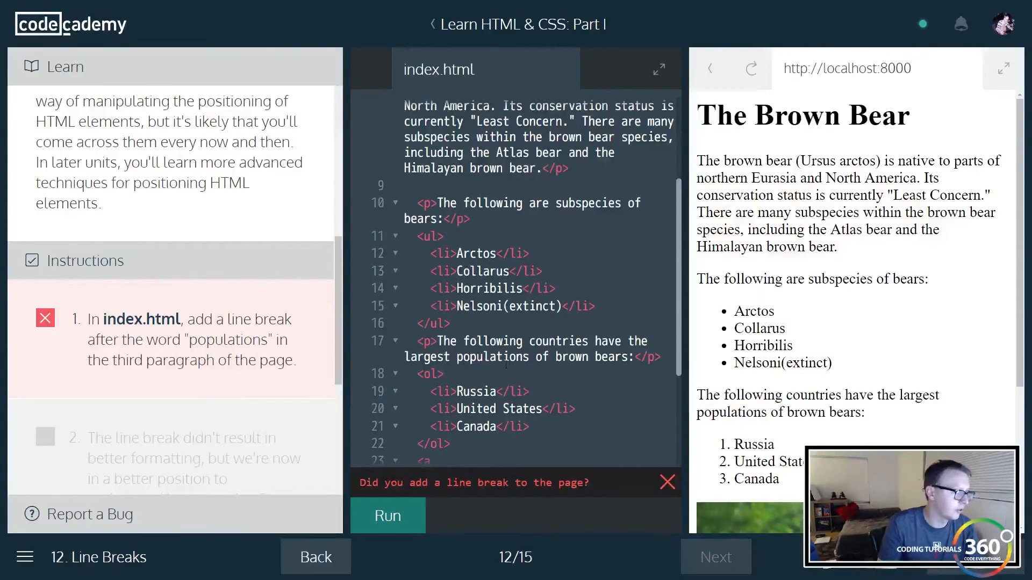
- Add <br/> after "populations" in the third paragraph and run the code
type("<b")
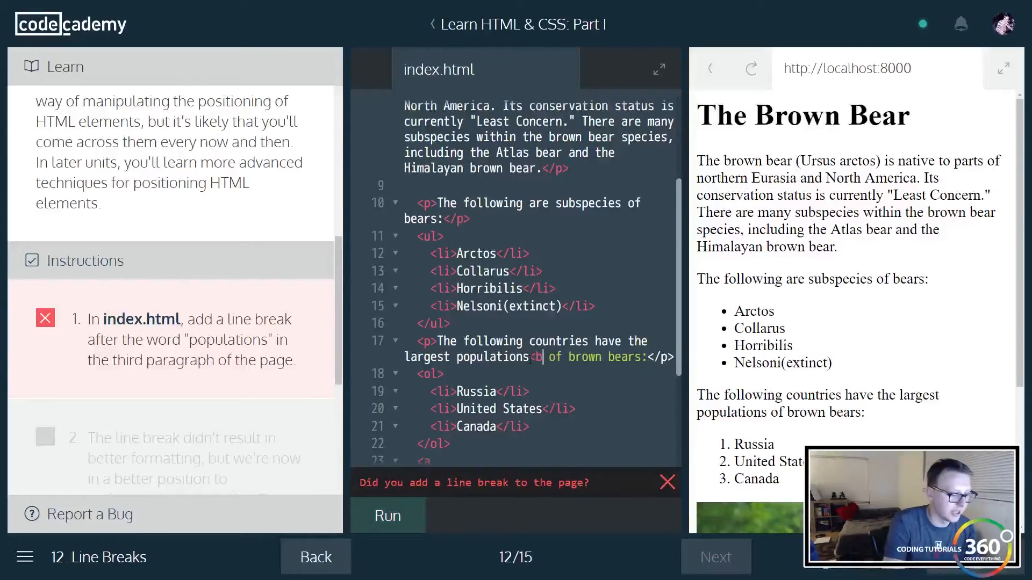
type("<br/>")
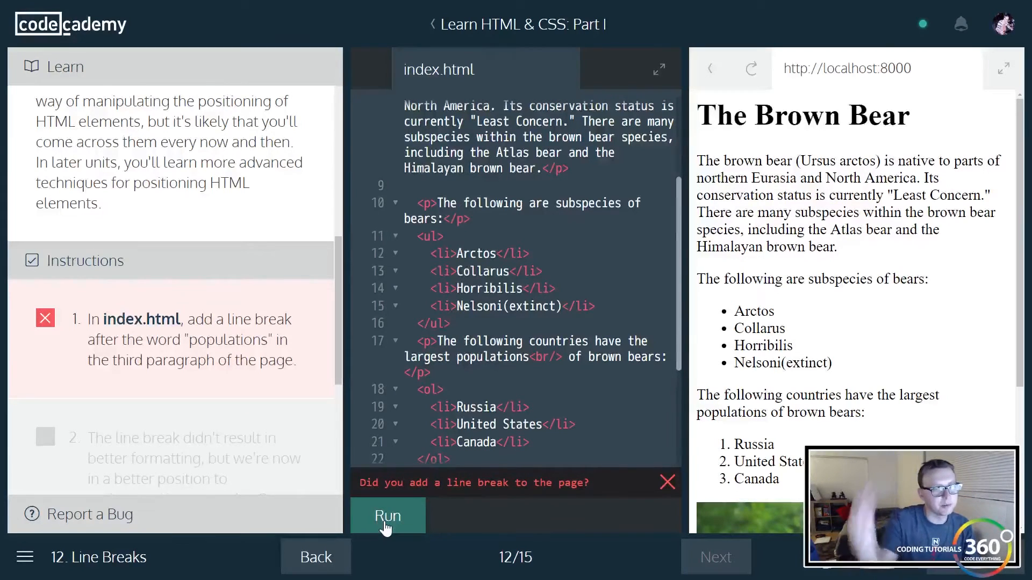
left_click(387, 515)
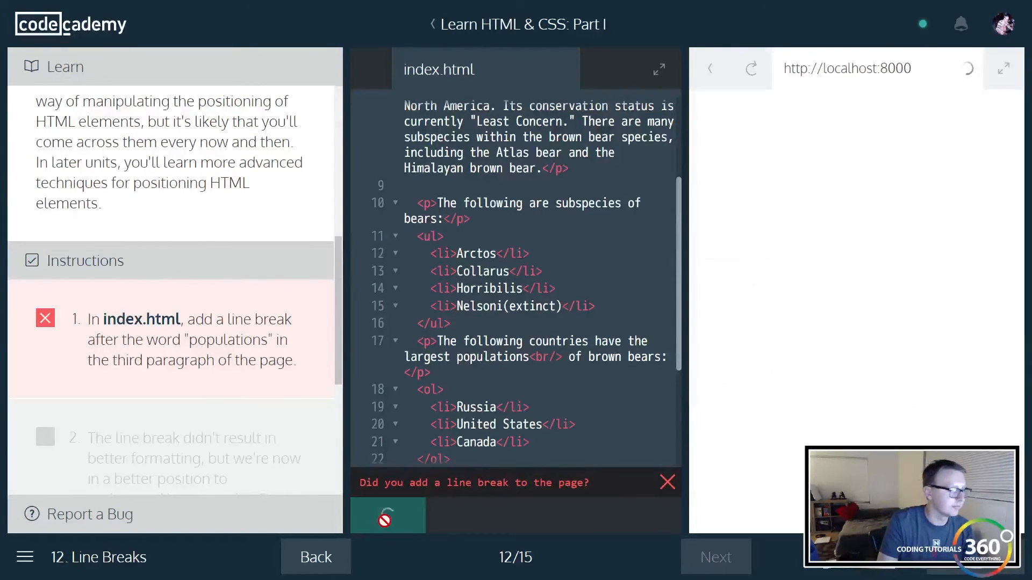
left_click(388, 516)
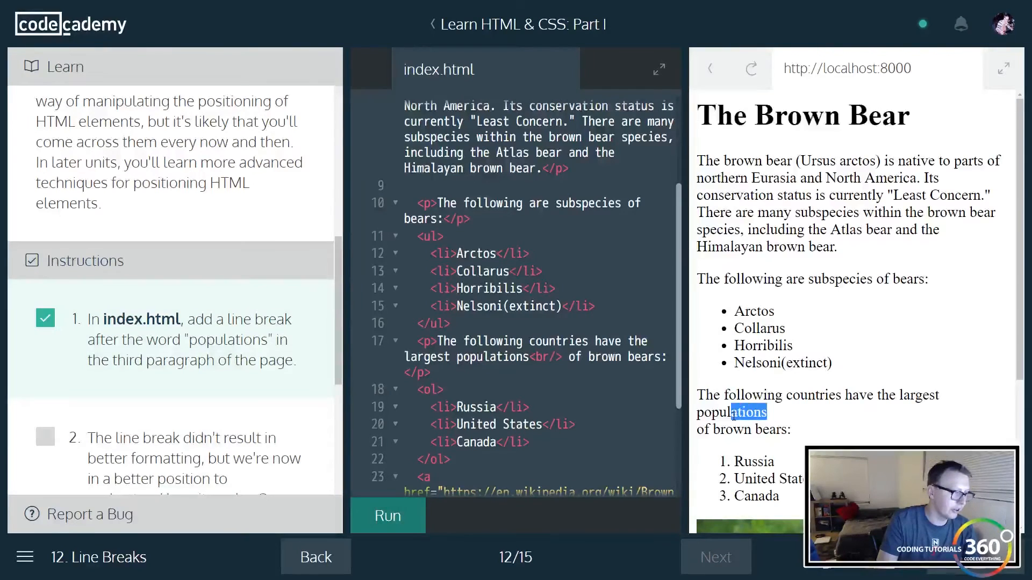
scroll("down", 3)
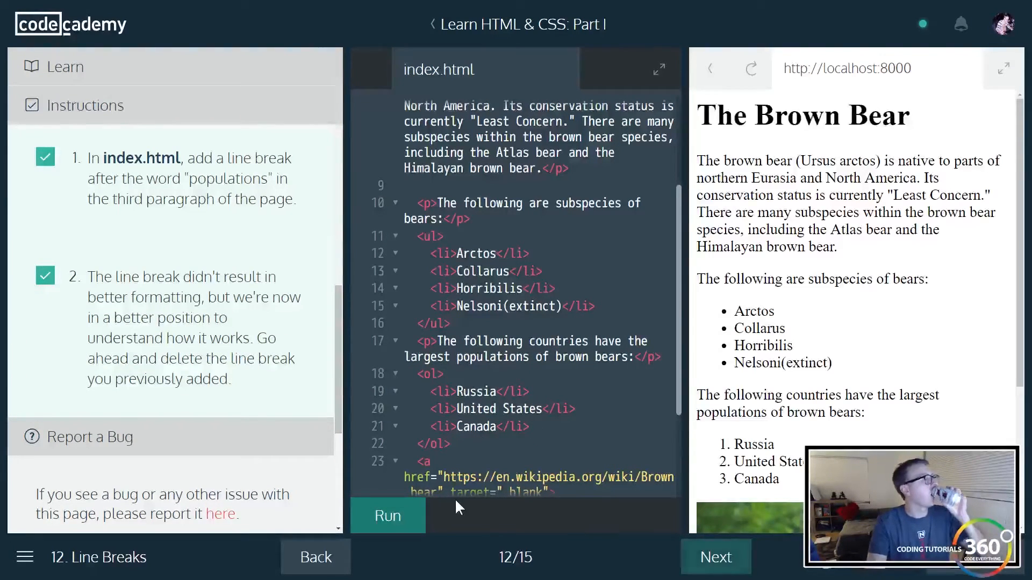
left_click(715, 557)
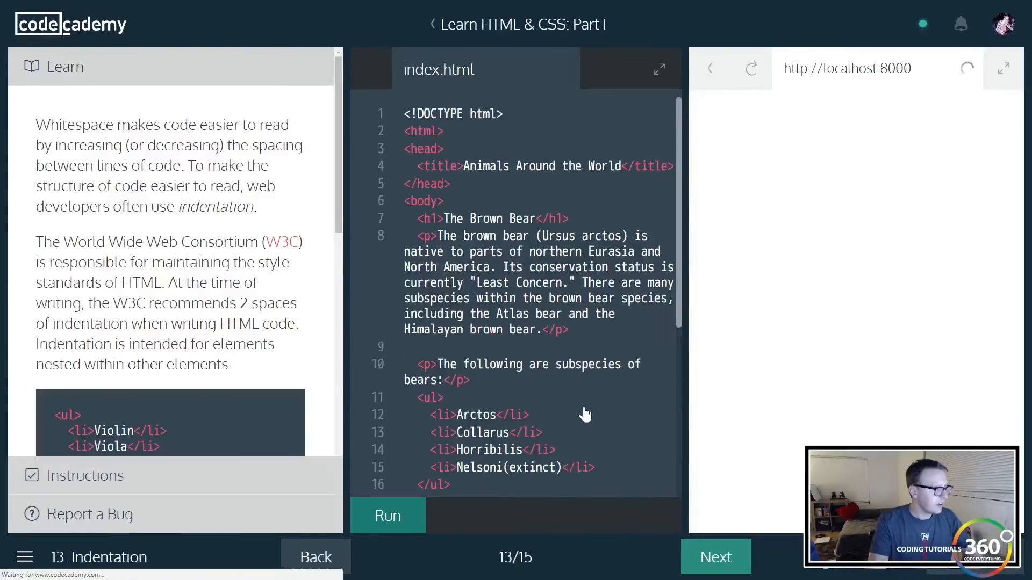
left_click(387, 516)
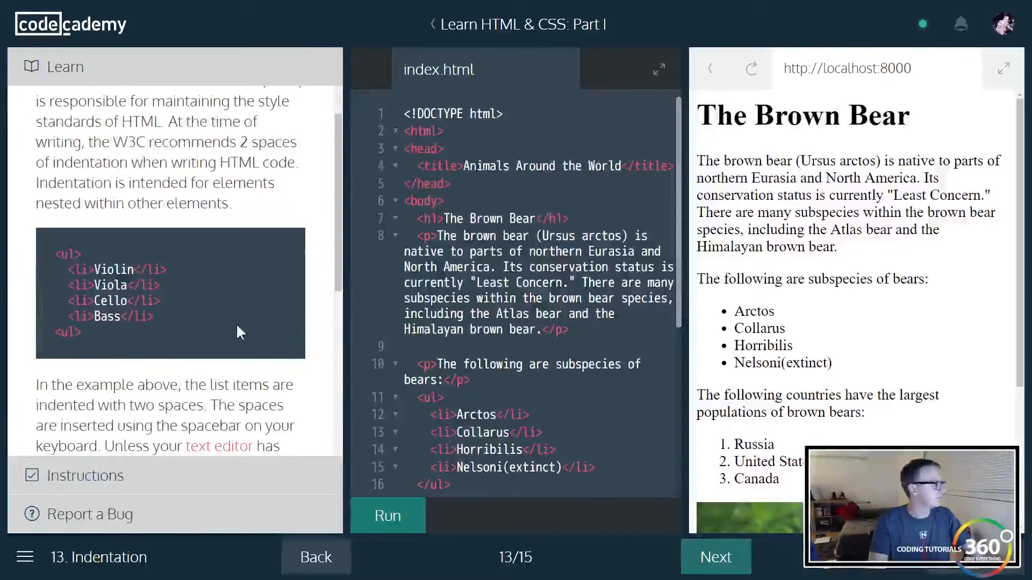
left_click(86, 106)
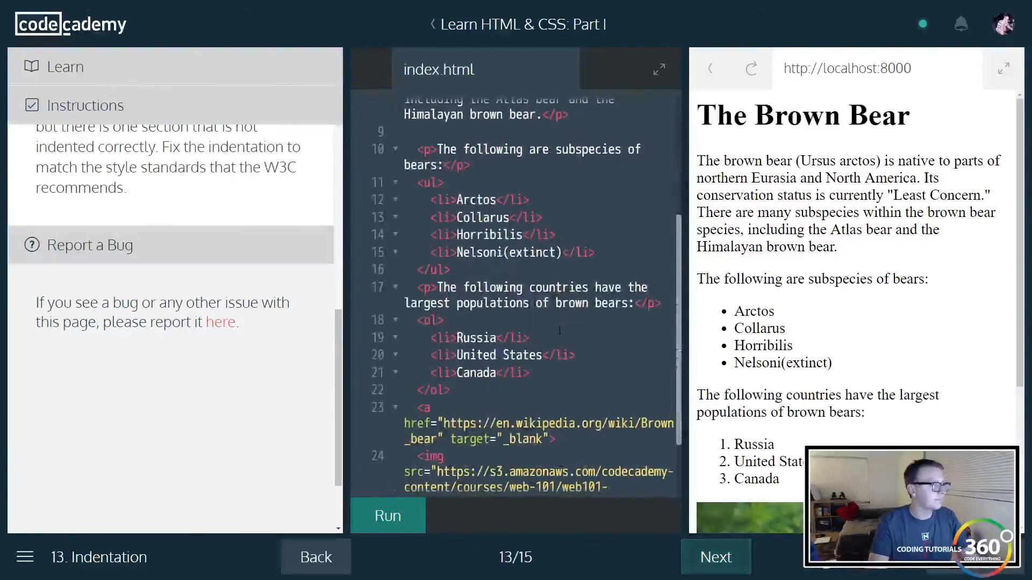
scroll("down", 3)
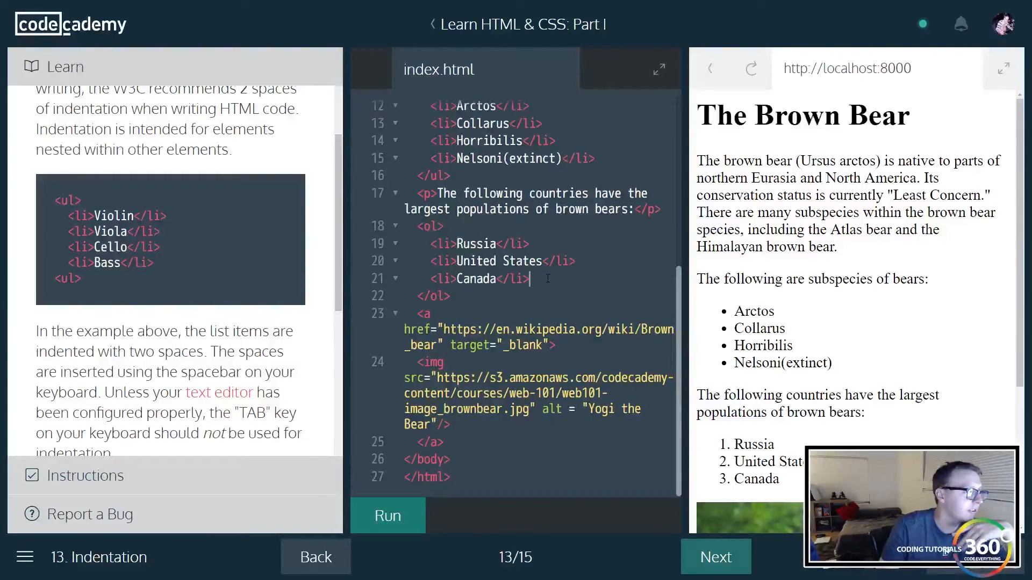
left_click(434, 244)
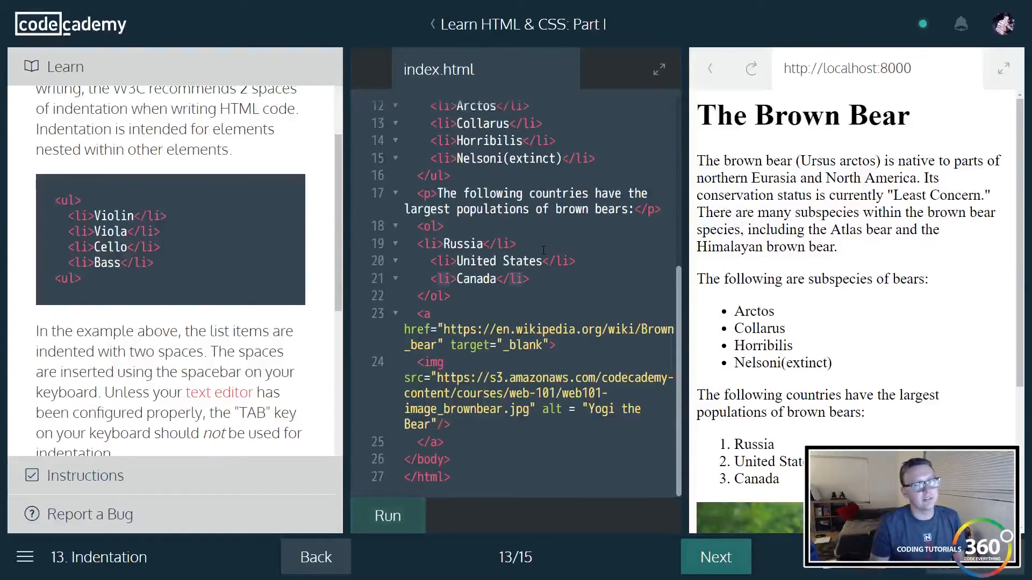
left_click(436, 279)
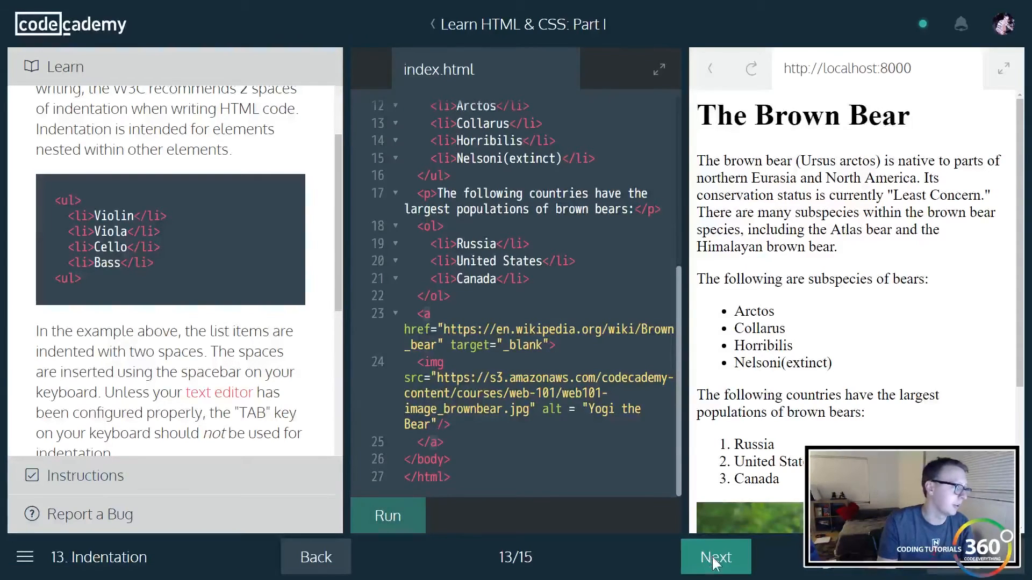
- Open the Comments lesson, type a first comment above the title, and run it
left_click(715, 557)
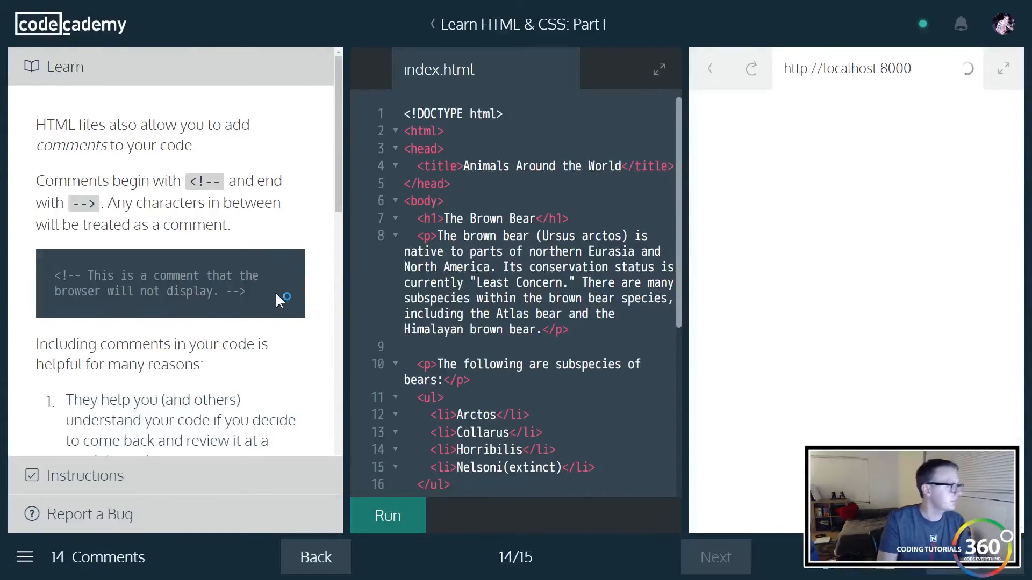
left_click(387, 515)
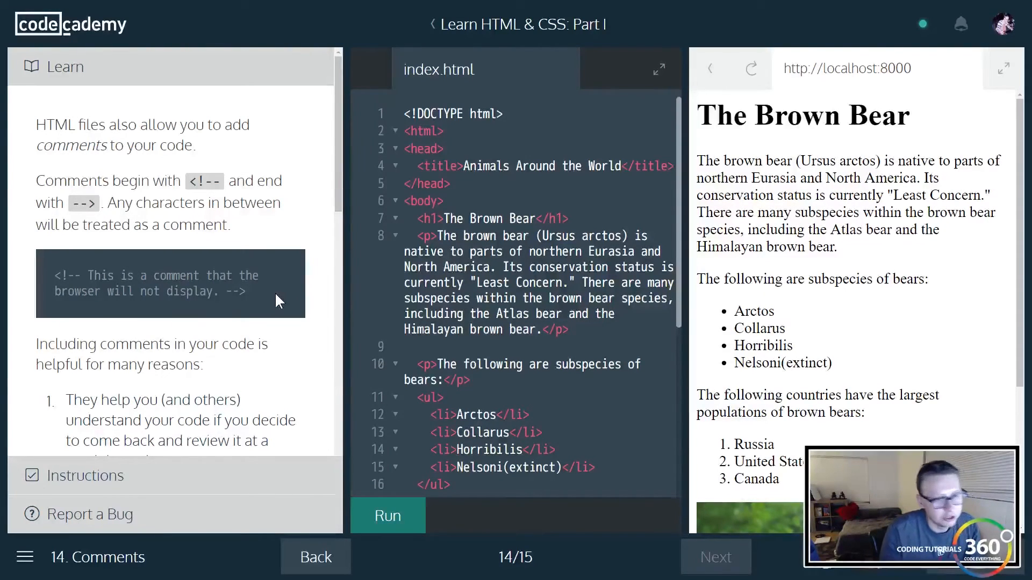
scroll("down", 3)
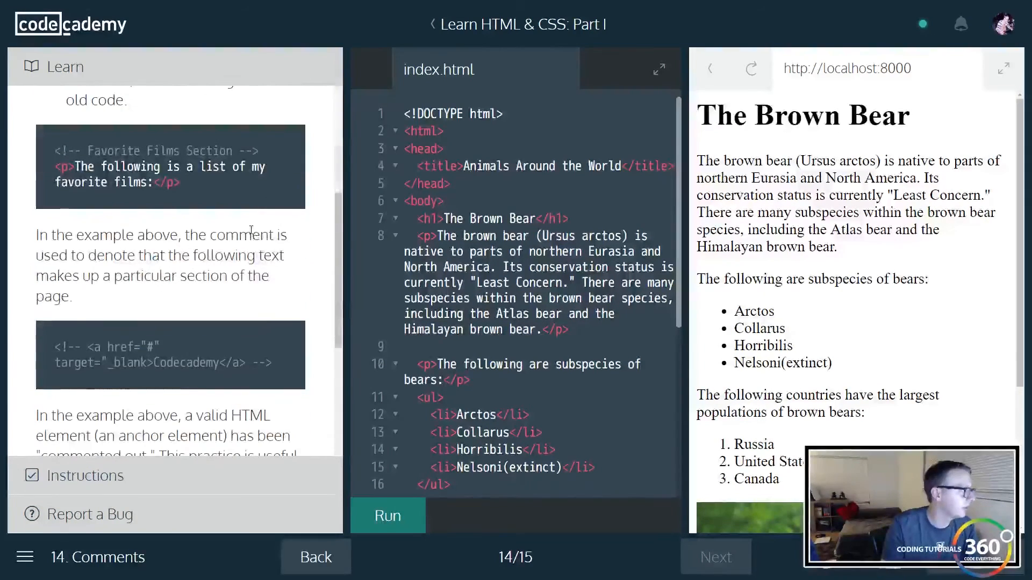
scroll("down", 3)
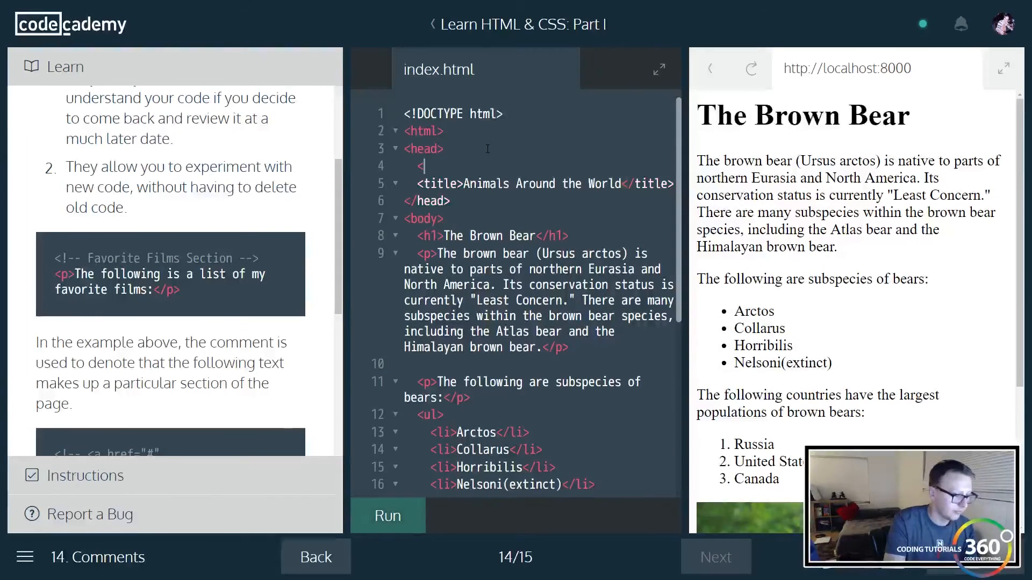
type("<!-- -->")
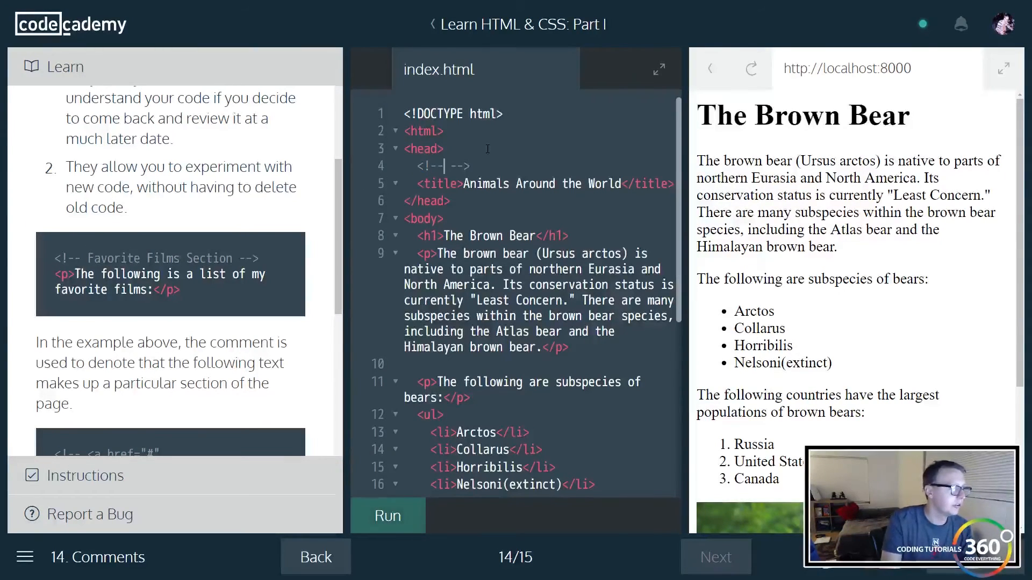
type("This sets the title of the")
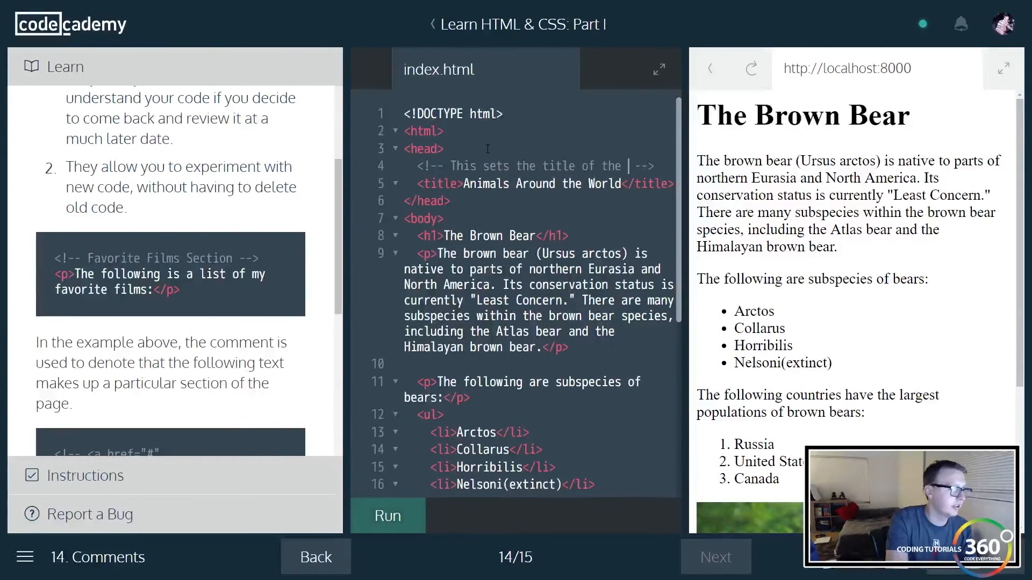
type("browser")
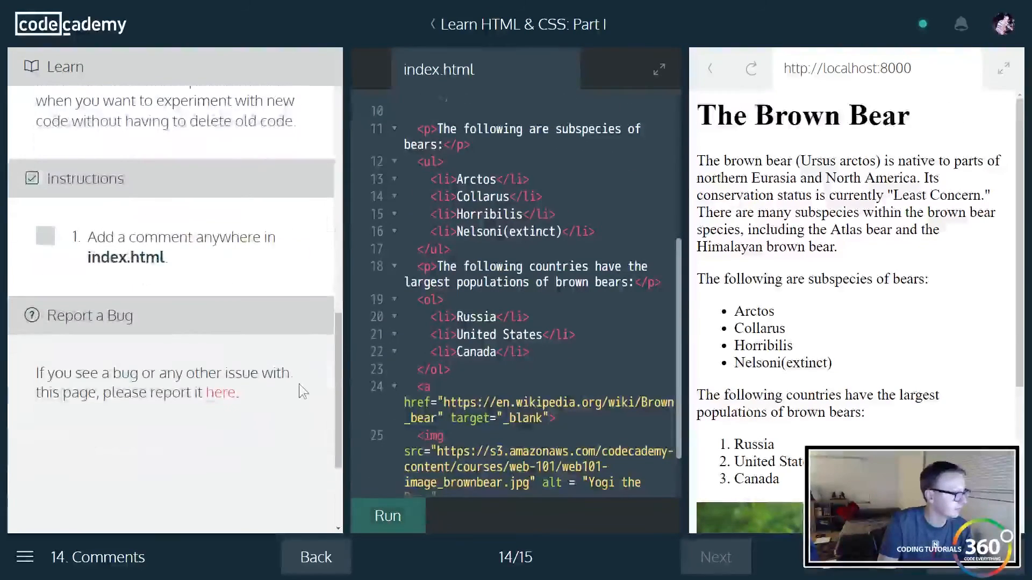
left_click(387, 515)
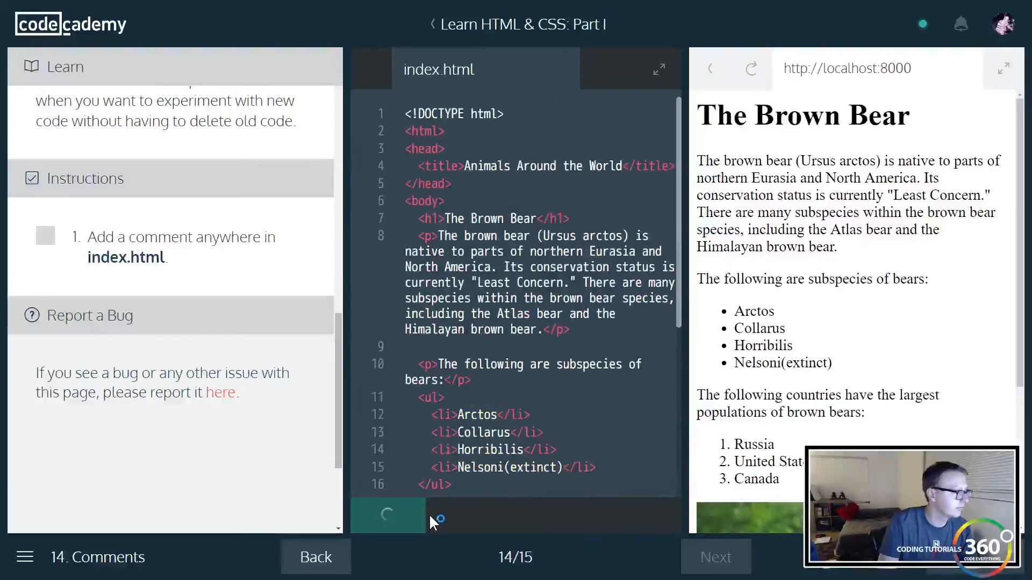
left_click(387, 516)
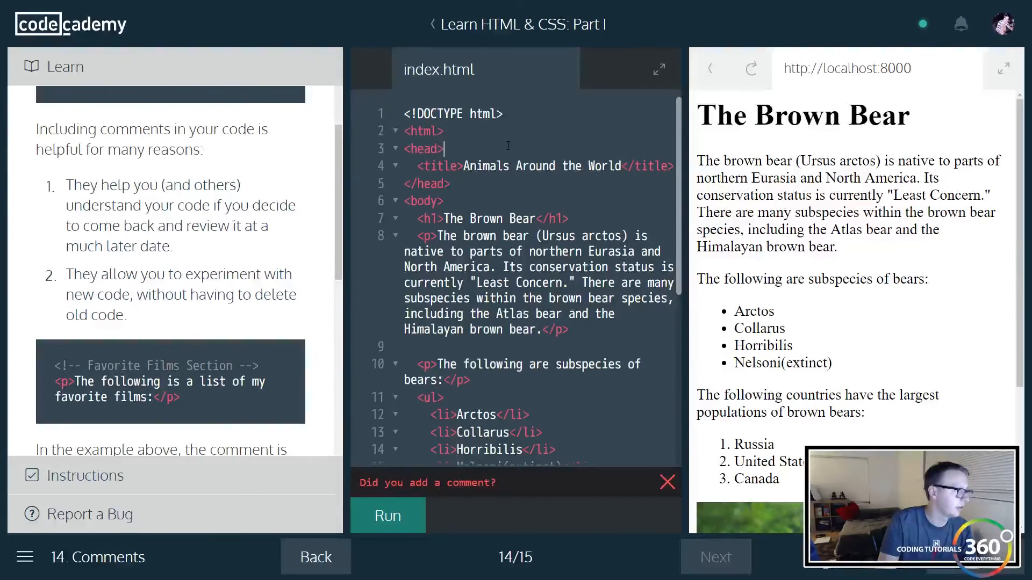
- Rewrite the comment as <!--This is a comment -->, run it, and continue
type("<!--")
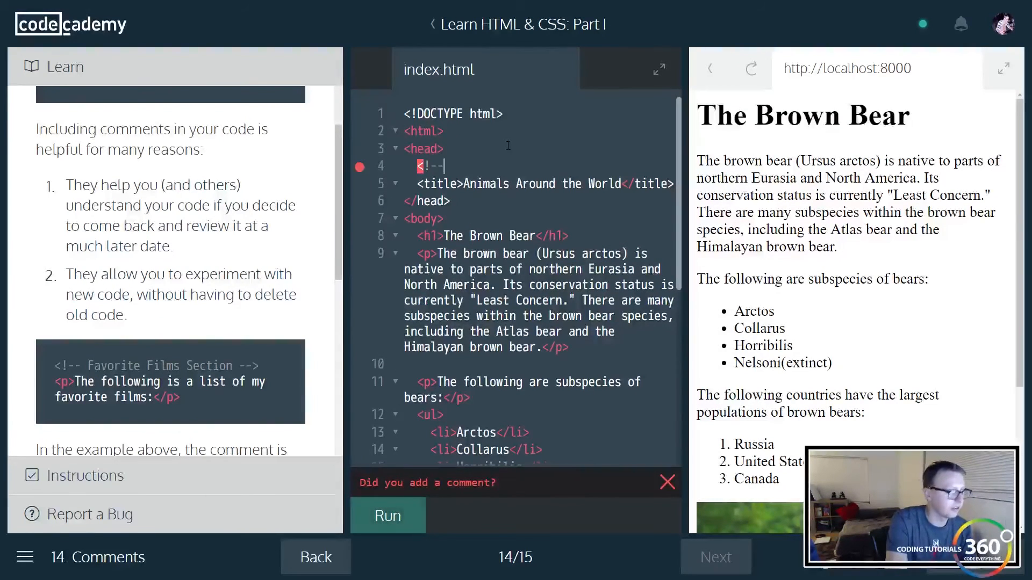
type("-->")
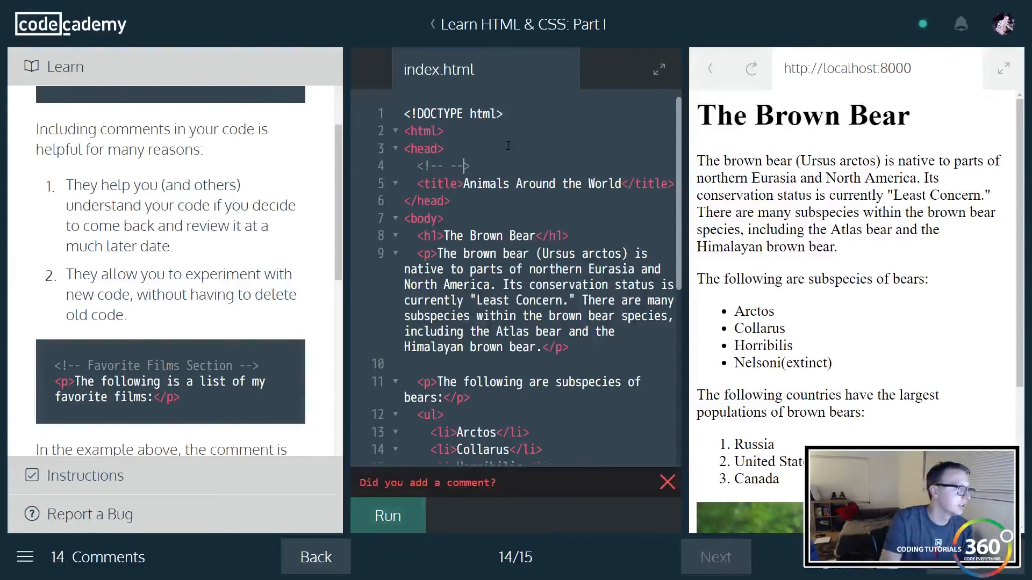
type("This is a comm")
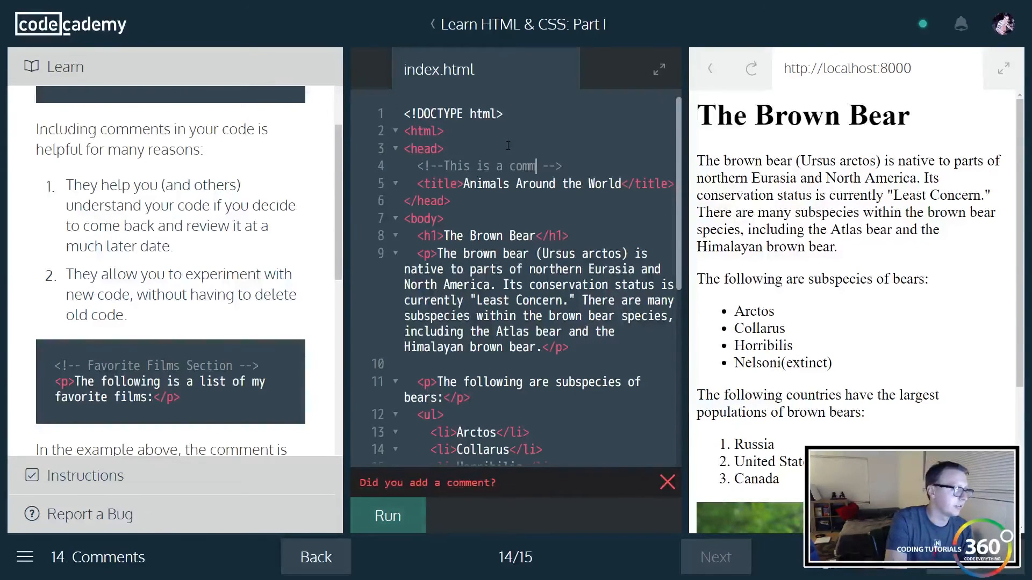
left_click(388, 516)
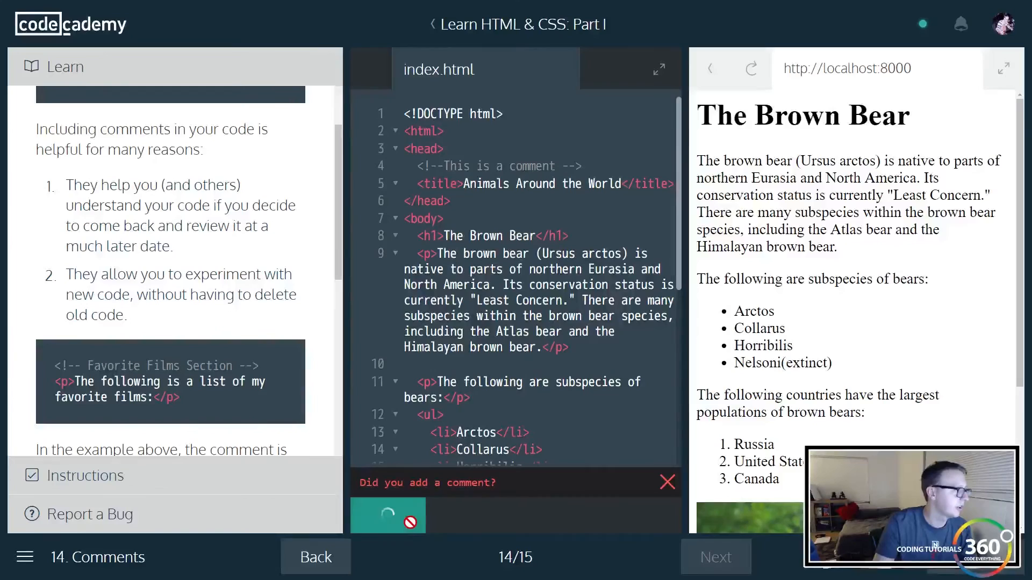
left_click(387, 515)
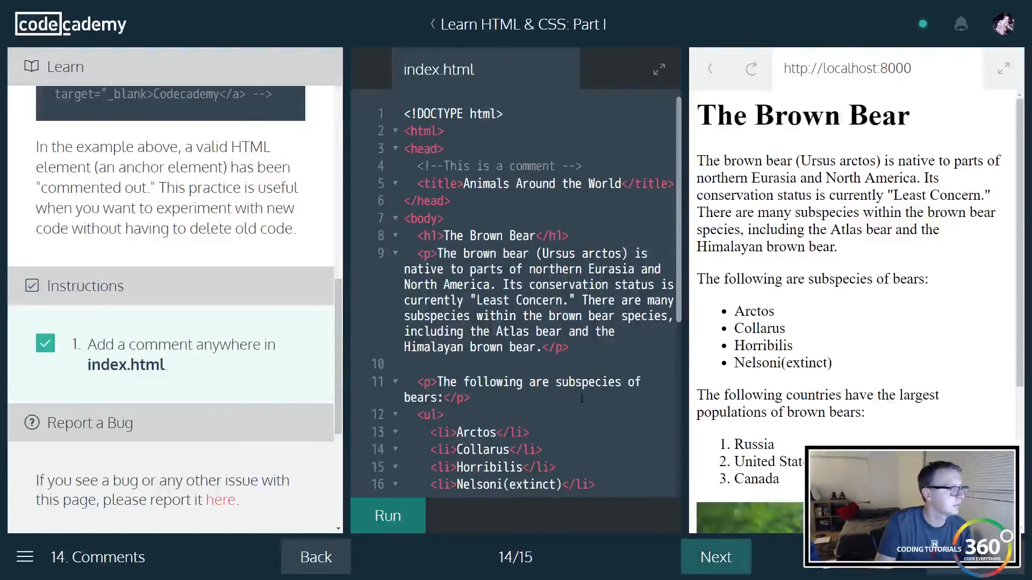
left_click(715, 556)
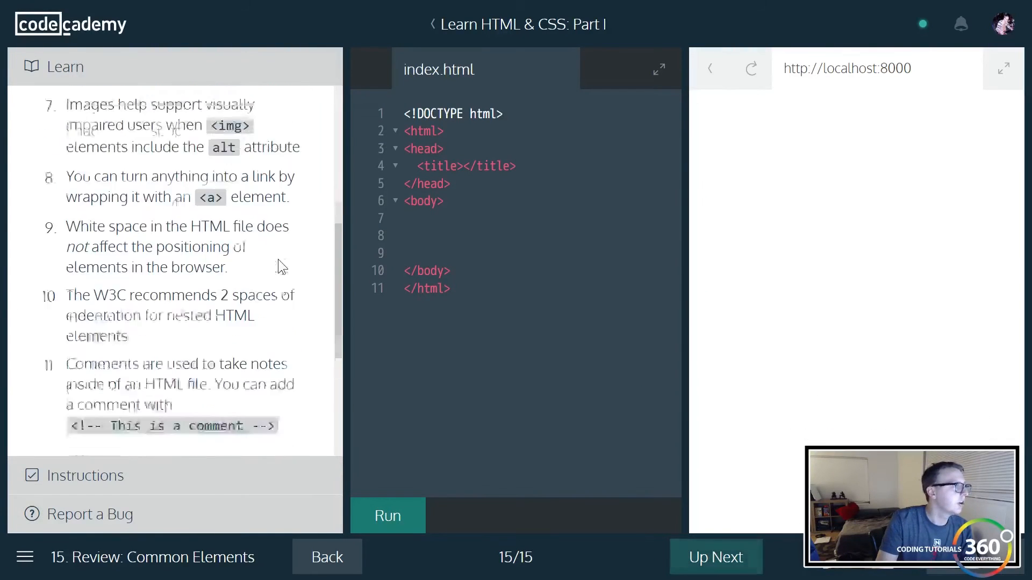
left_click(387, 515)
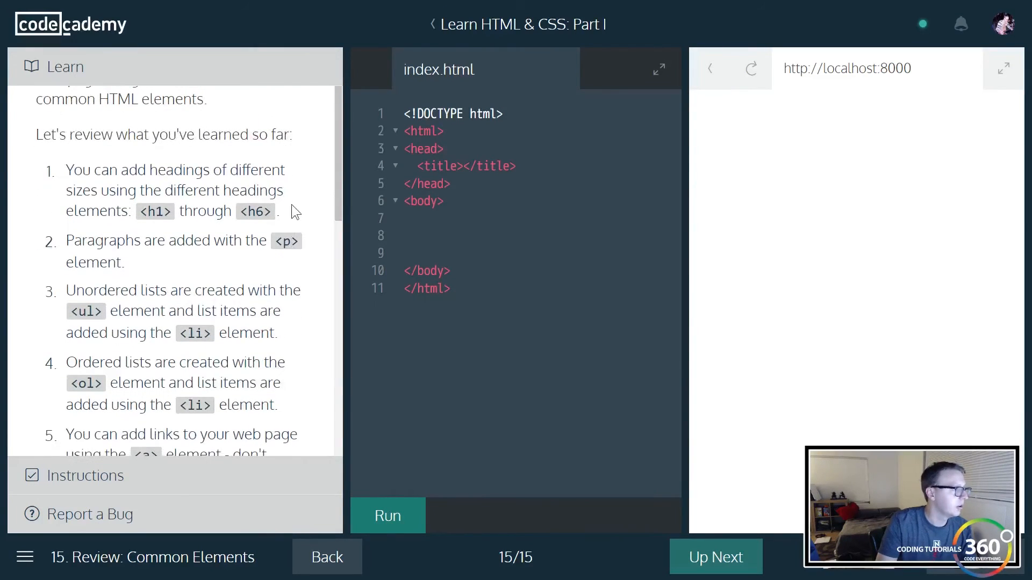
mouse_move(295, 191)
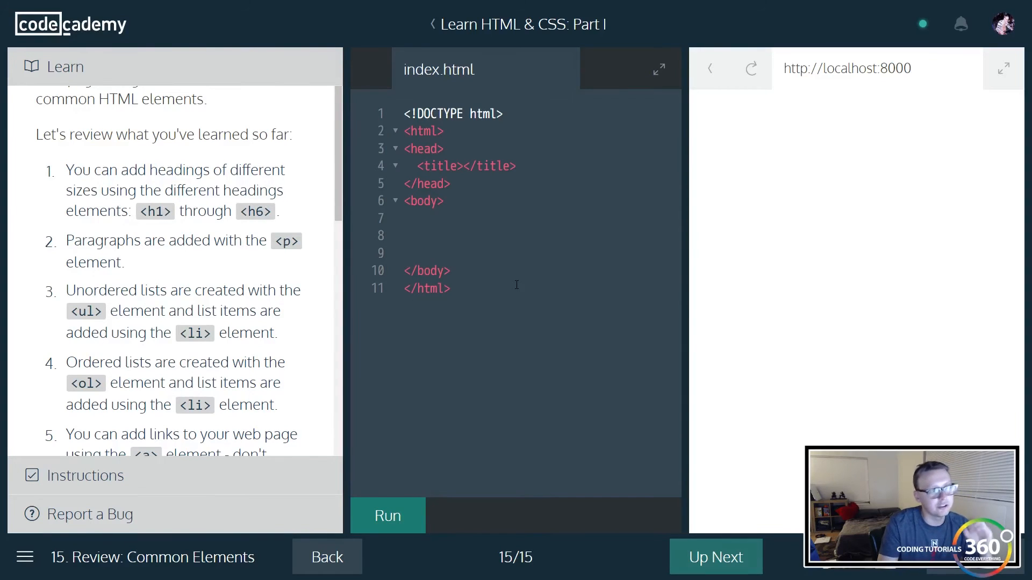
scroll("down", 3)
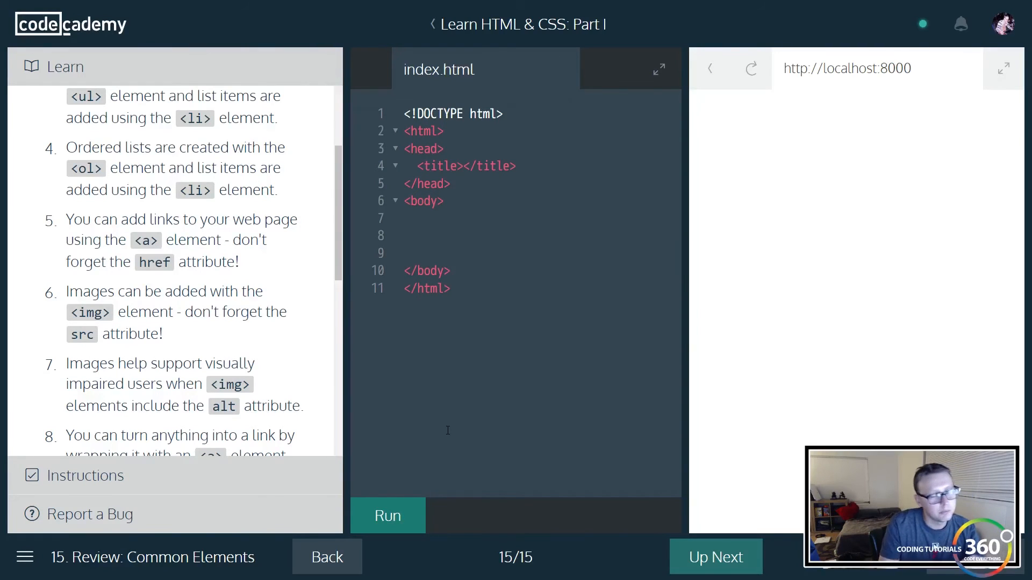
scroll("down", 3)
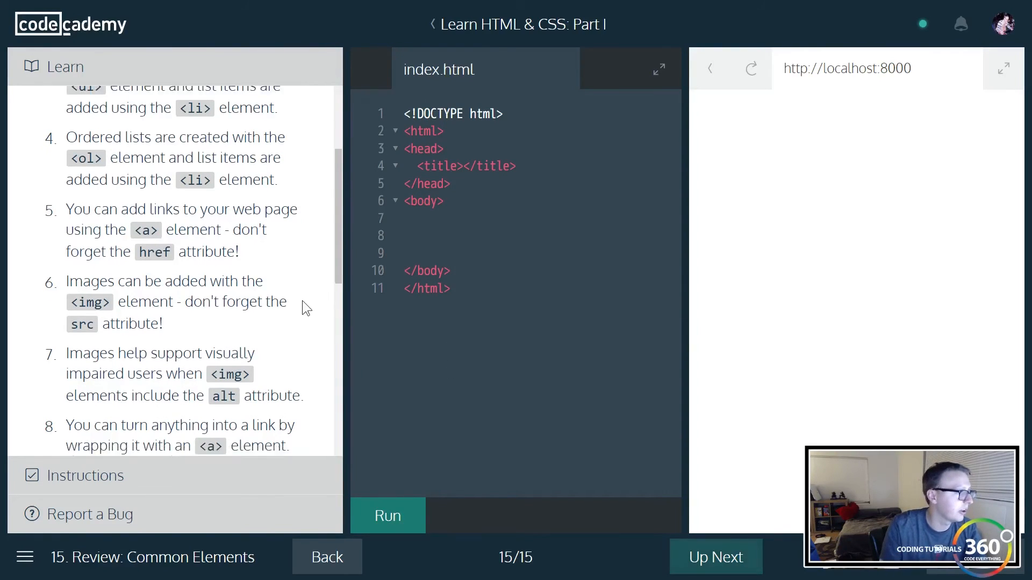
scroll("down", 3)
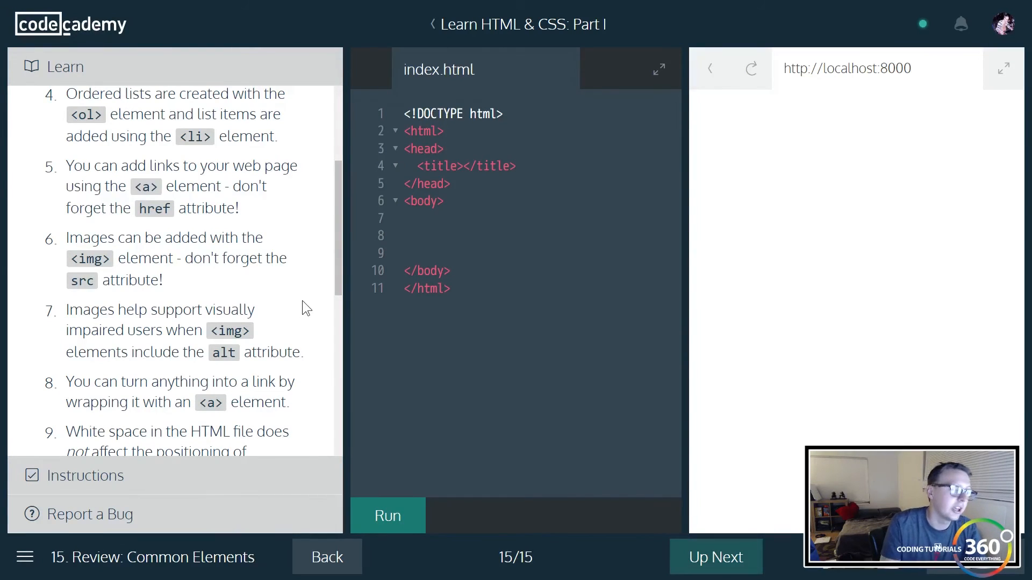
scroll("down", 3)
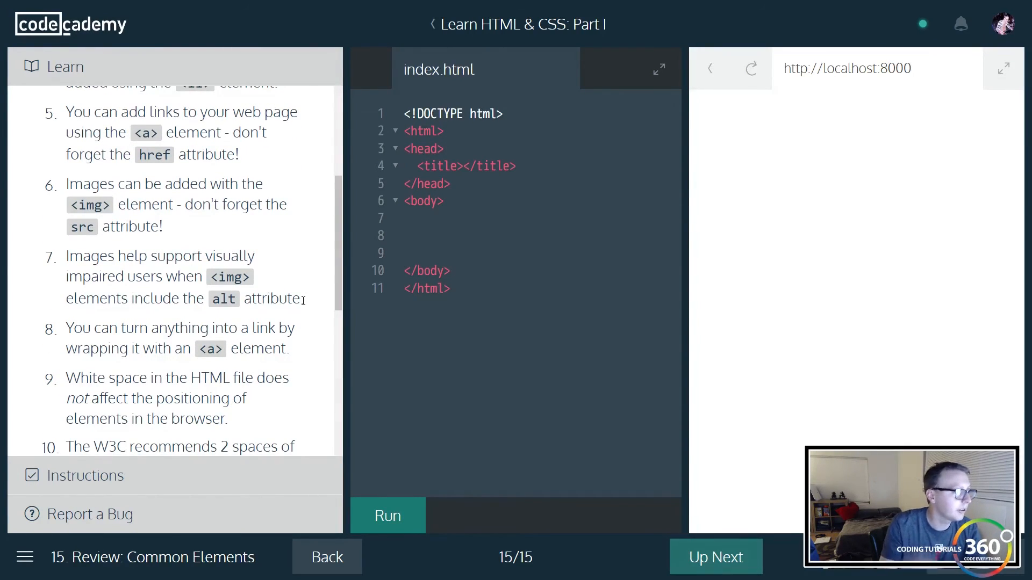